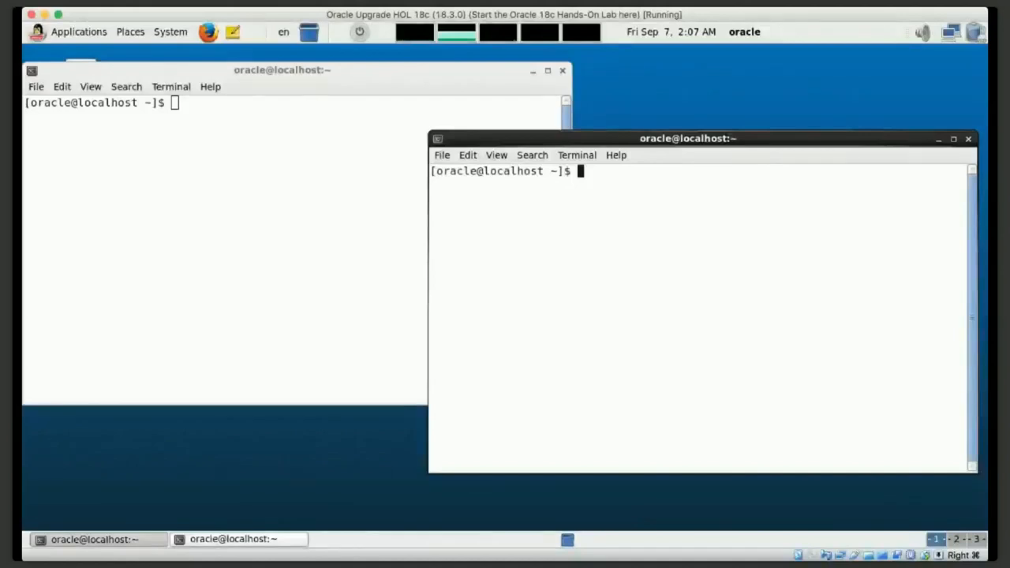
Source the UPGR environment with '. upgr', start SQL*Plus, then exit back to the shell
{"action": "type", "text": ". upg"}
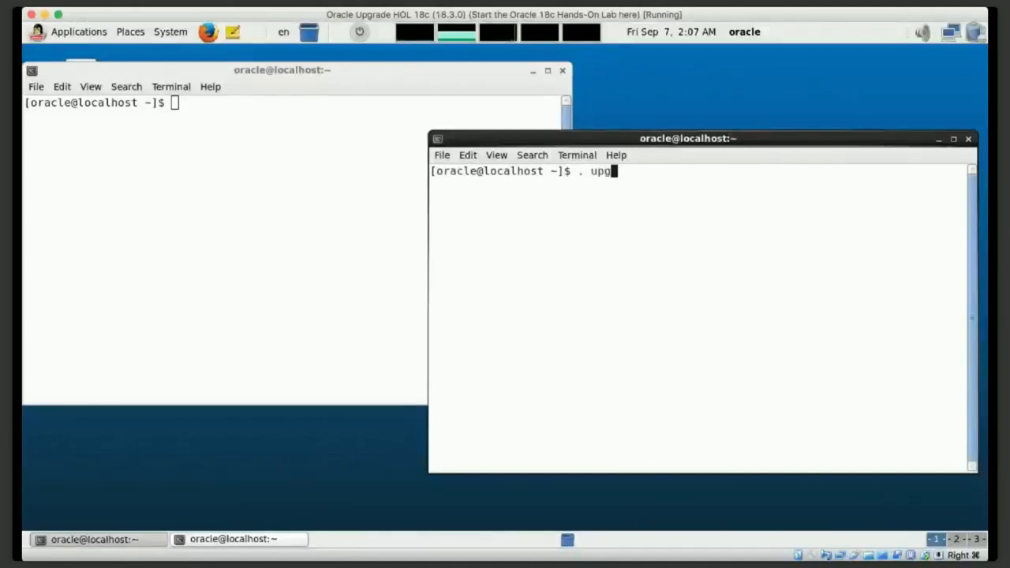
{"action": "type", "text": "r"}
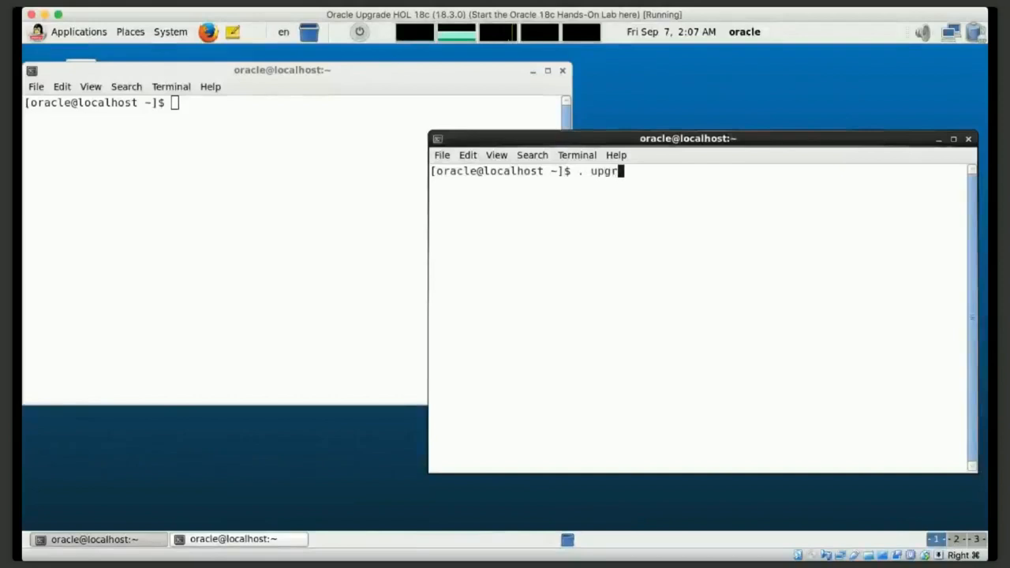
{"action": "key", "text": "Return"}
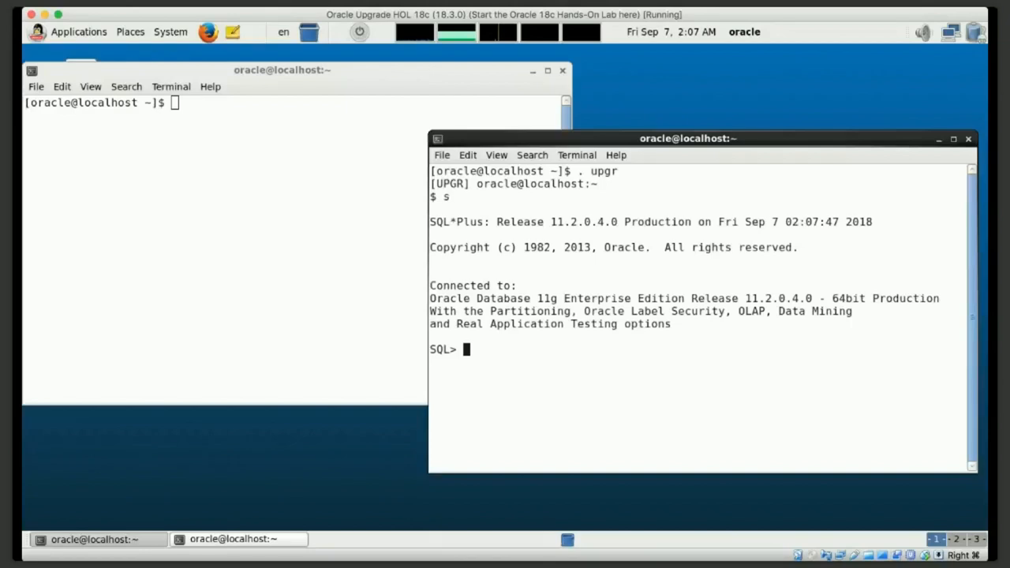
{"action": "type", "text": "exi"}
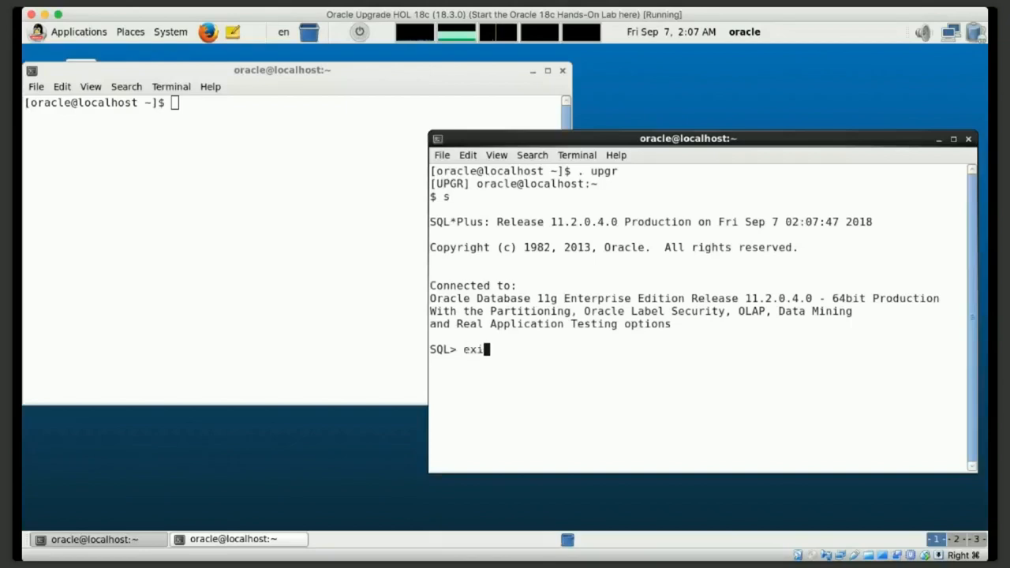
{"action": "key", "text": "Return"}
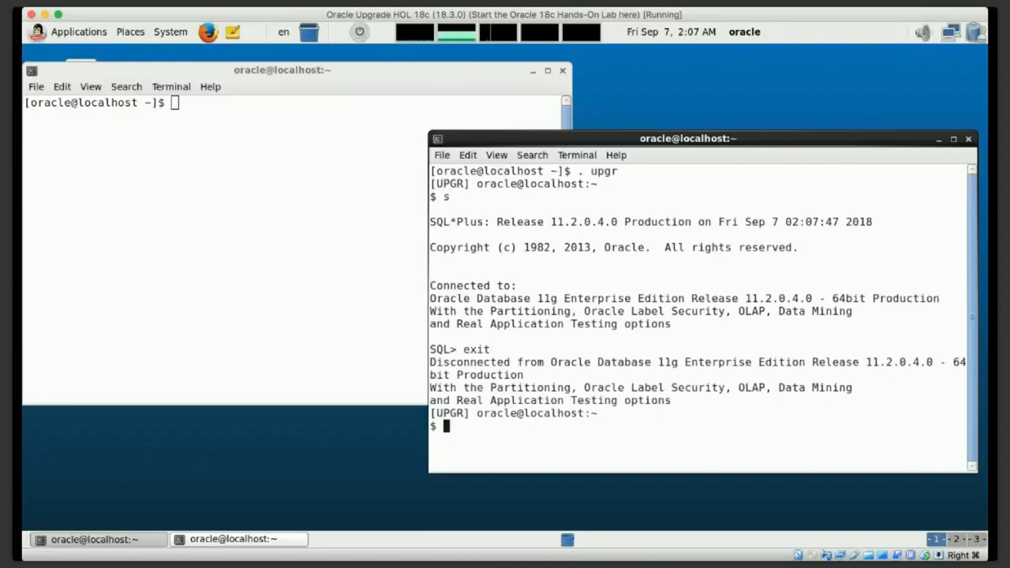
Run 'java -jar $OH18/rdbms/admin/preupgrade.jar FILE TEXT' against the UPGR database
{"action": "type", "text": "java -j"}
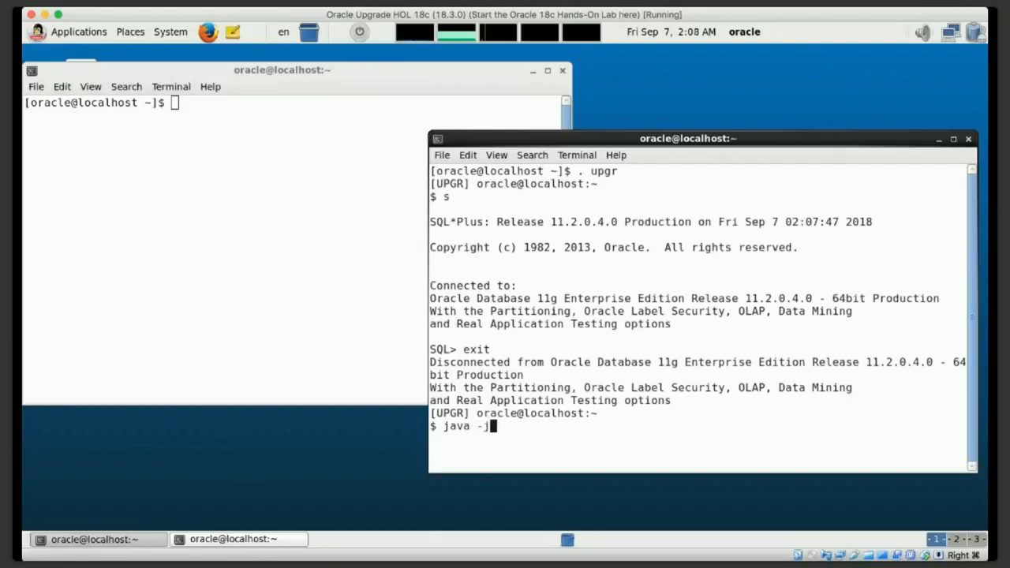
{"action": "type", "text": "ar $OH1"}
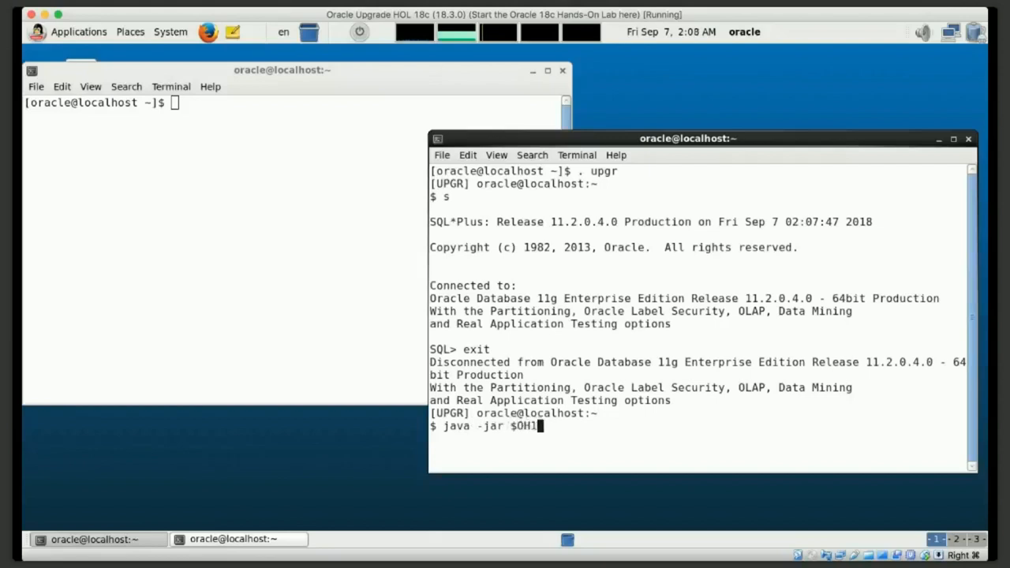
{"action": "type", "text": "8"}
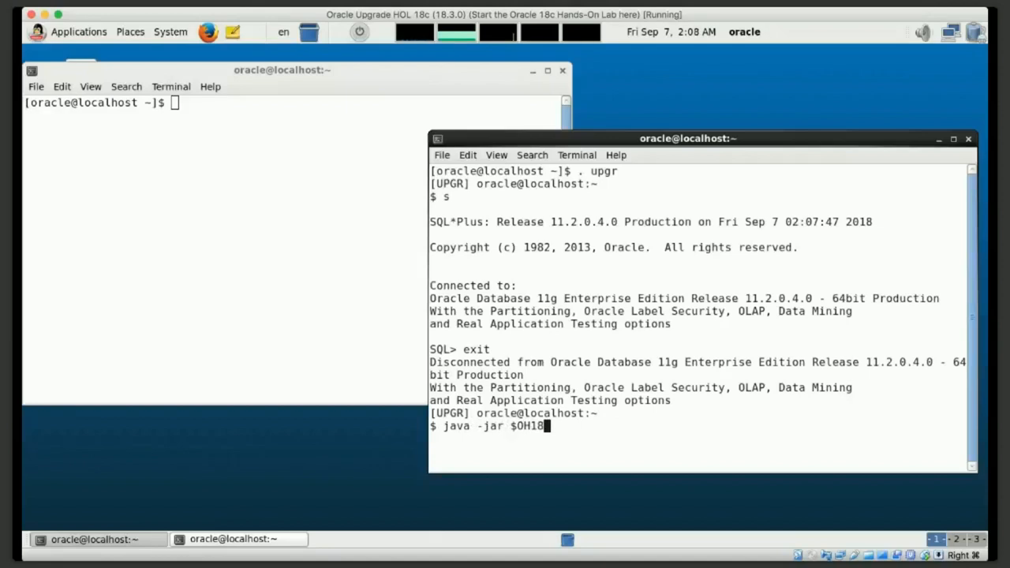
{"action": "type", "text": "/r"}
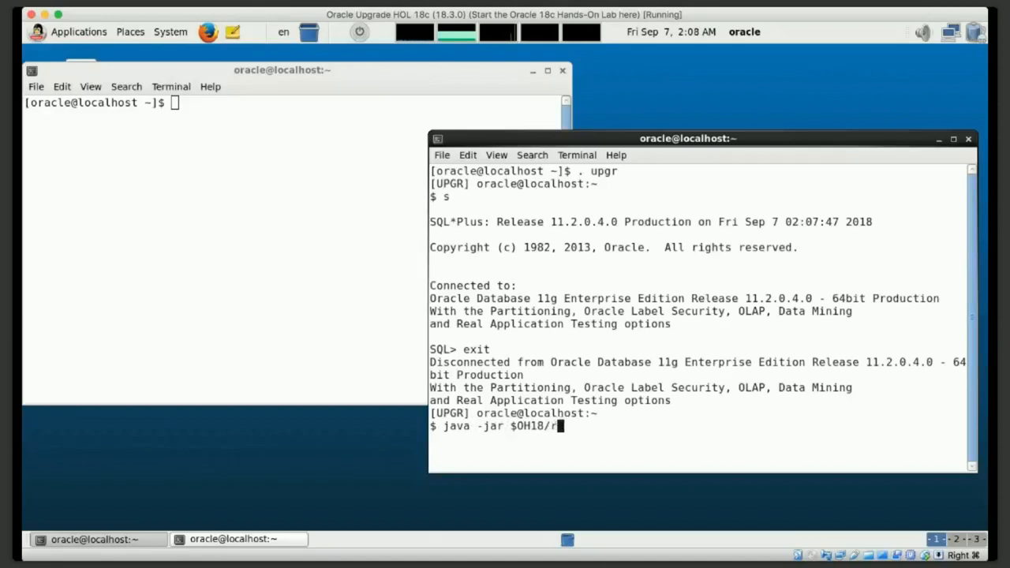
{"action": "type", "text": "dbms/admin"}
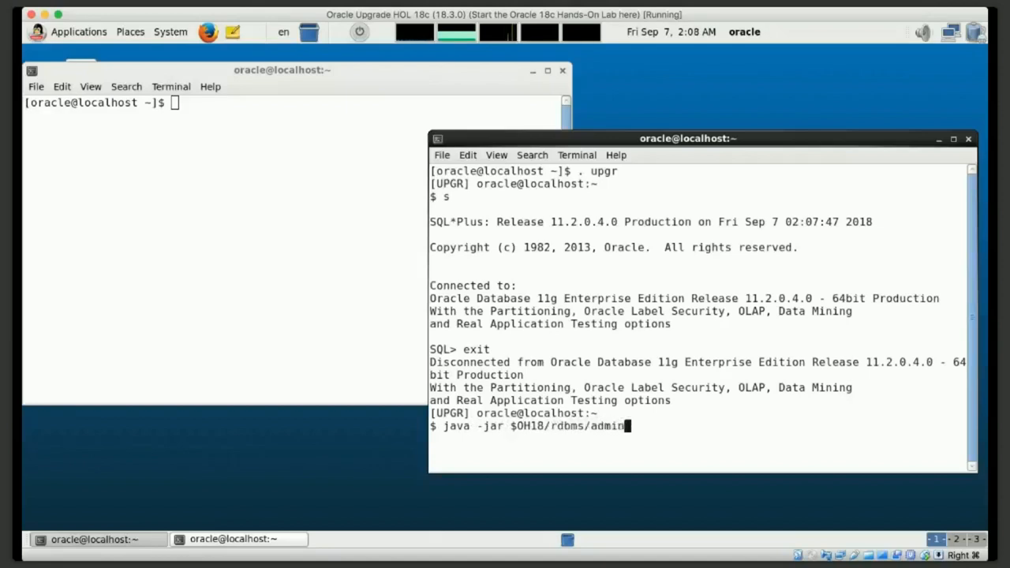
{"action": "type", "text": "preupg"}
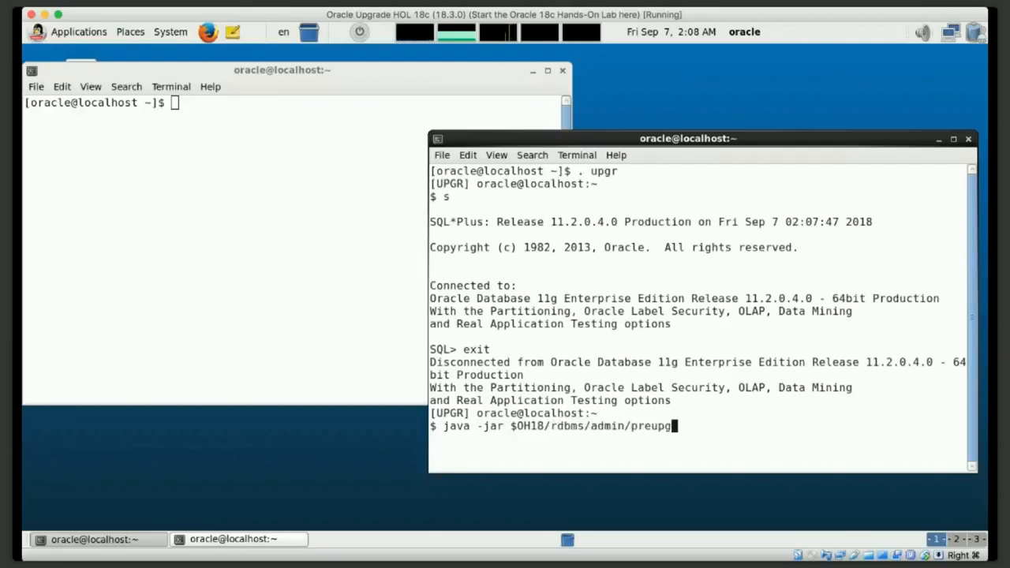
{"action": "type", "text": "rade.jar"}
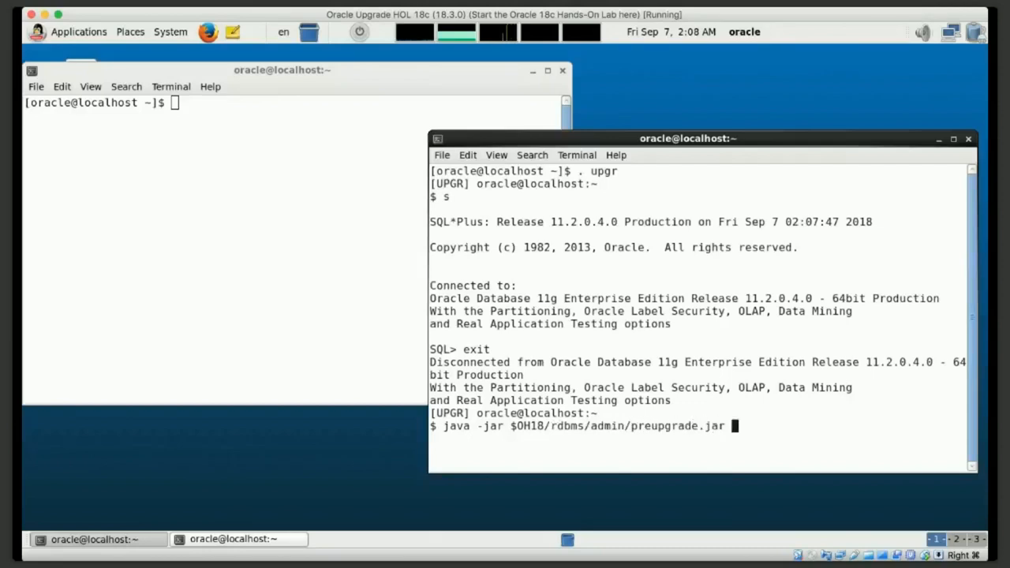
{"action": "type", "text": "FILE T"}
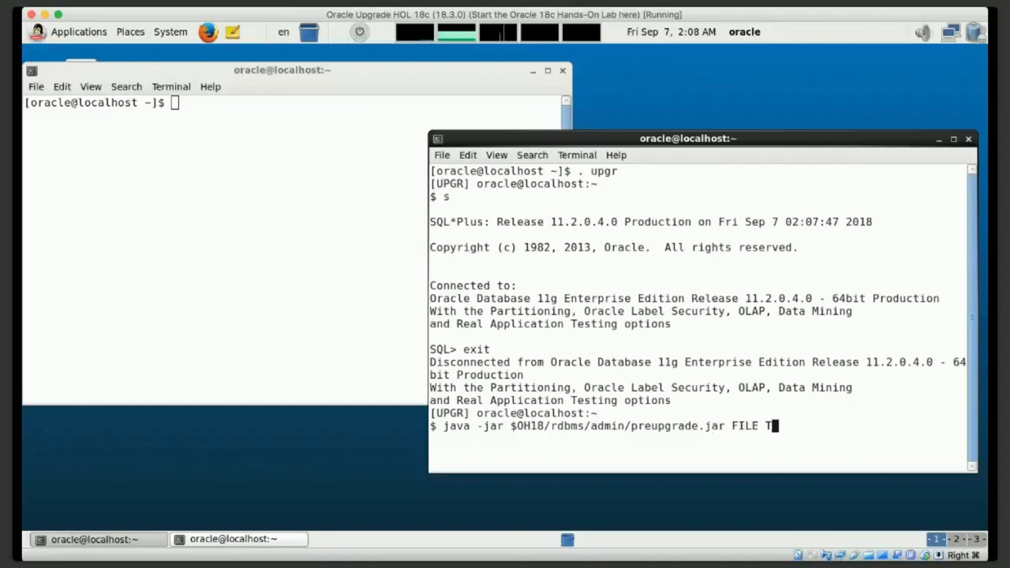
{"action": "type", "text": "EXT"}
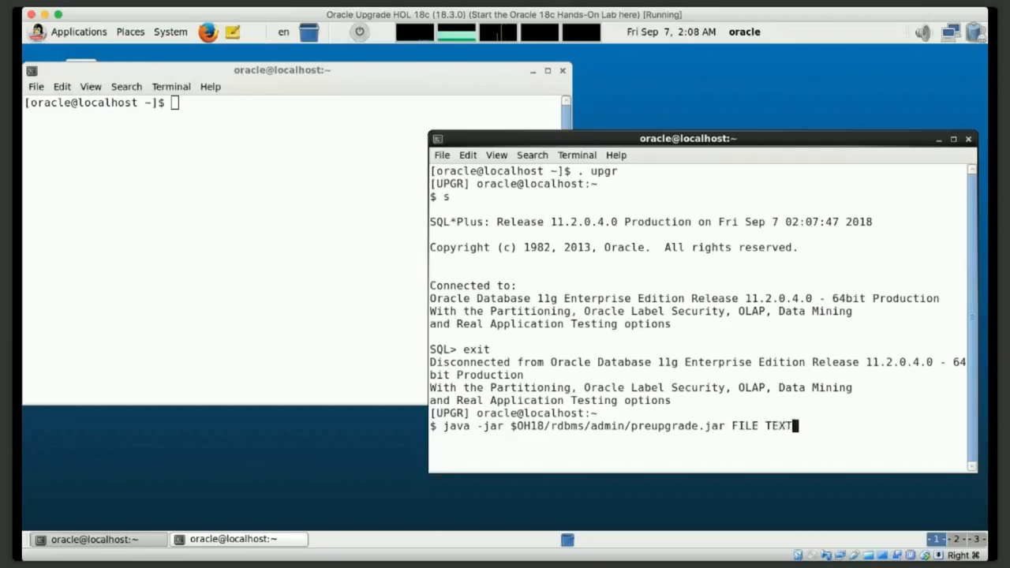
{"action": "key", "text": "Return"}
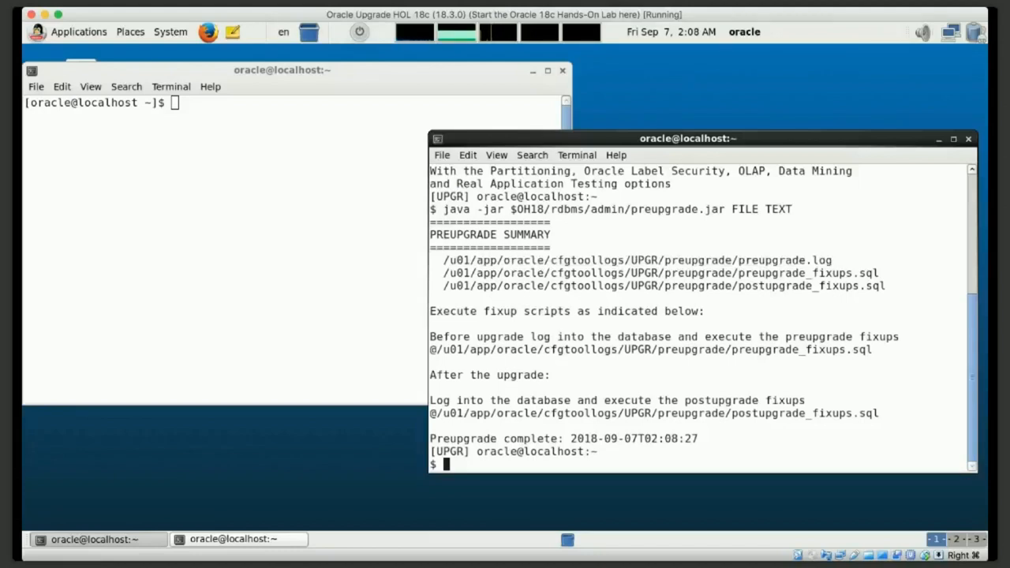
View /u01/app/oracle/cfgtoollogs/UPGR/preupgrade/preupgrade.log in gedit and scroll to the BEFORE UPGRADE section
{"action": "type", "text": "gedit"}
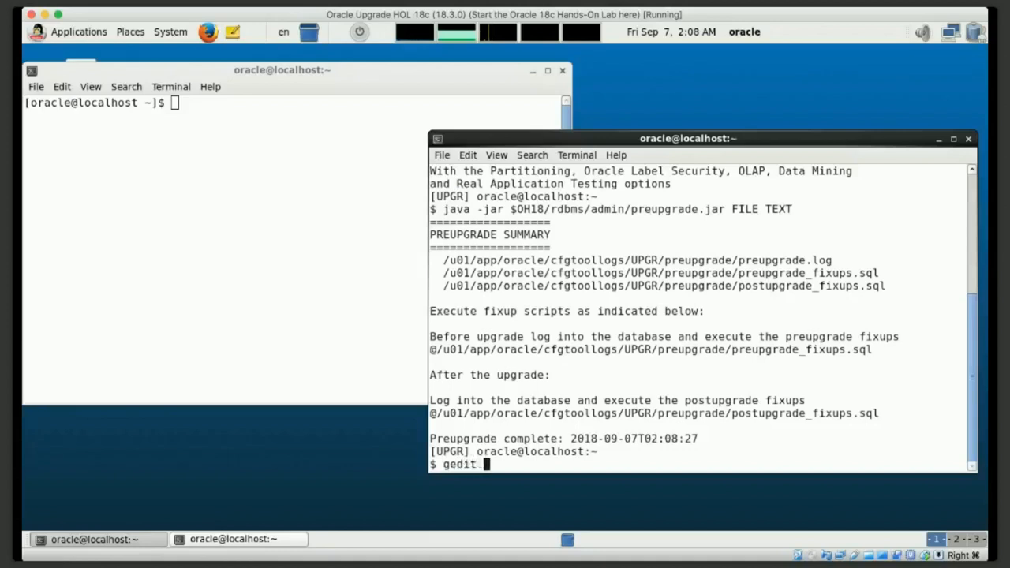
{"action": "type", "text": "/u01/app/oracle/cfgtoollogs/UPGR/preupgrade/preupgrade.log &"}
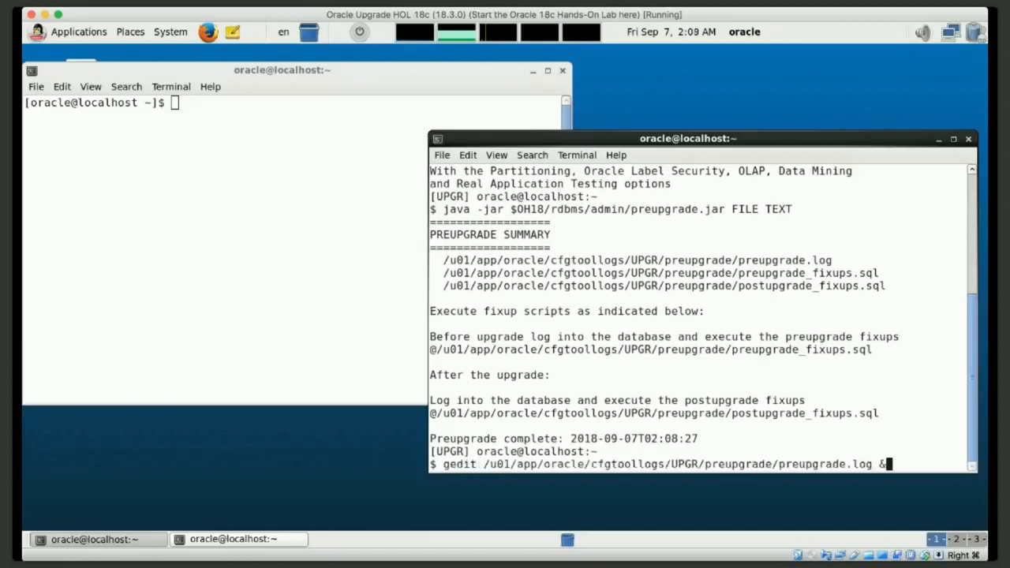
{"action": "key", "text": "Return"}
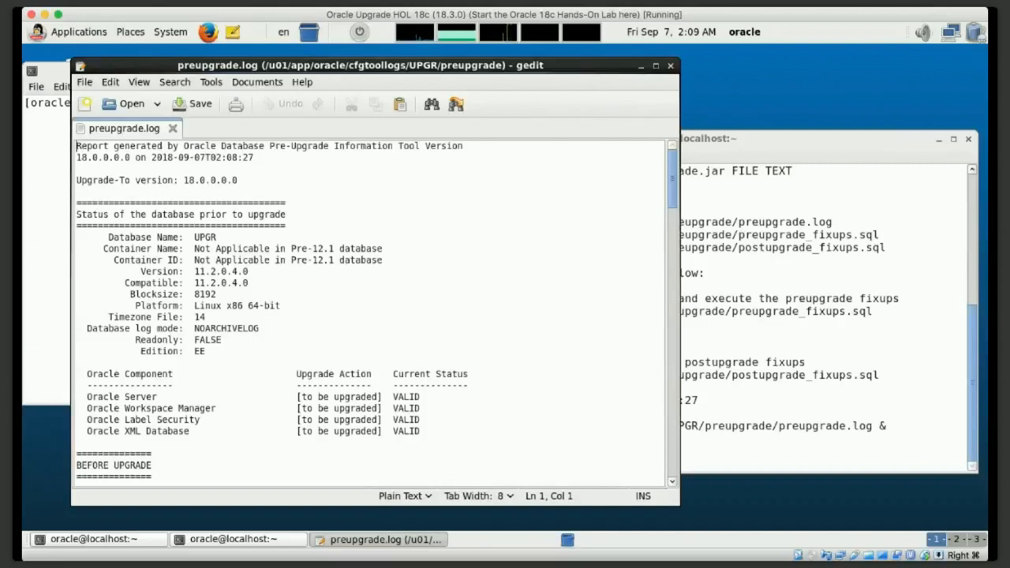
{"action": "left_click_drag", "start_coordinate": [86, 372], "coordinate": [426, 431]}
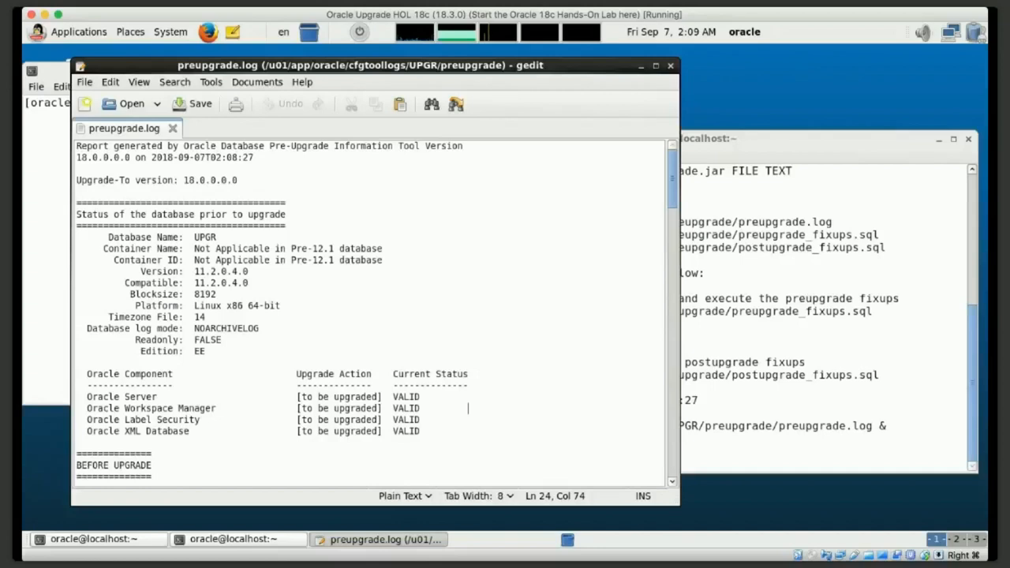
{"action": "scroll", "scroll_direction": "down", "scroll_amount": 3}
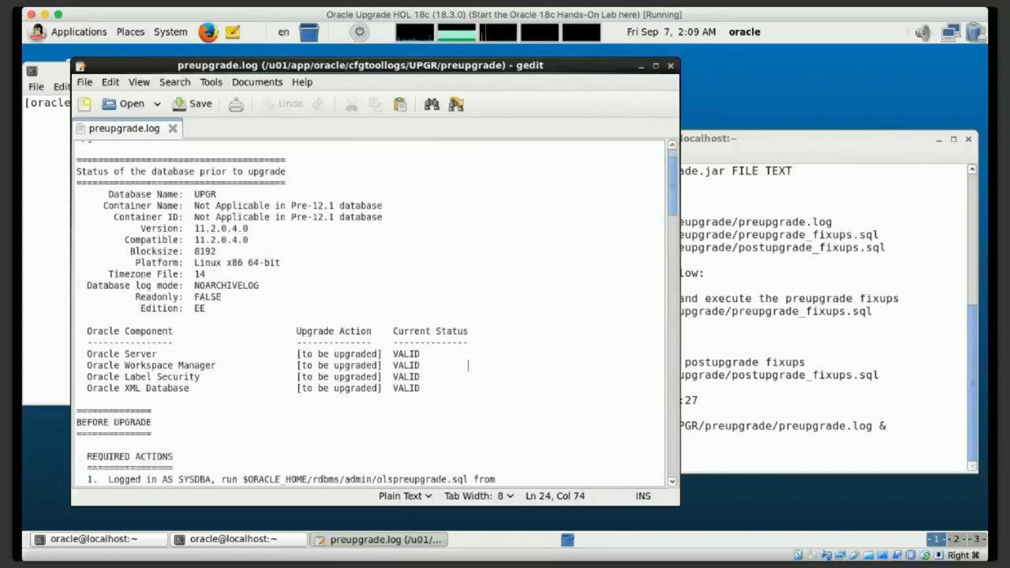
{"action": "scroll", "scroll_direction": "down", "scroll_amount": 3}
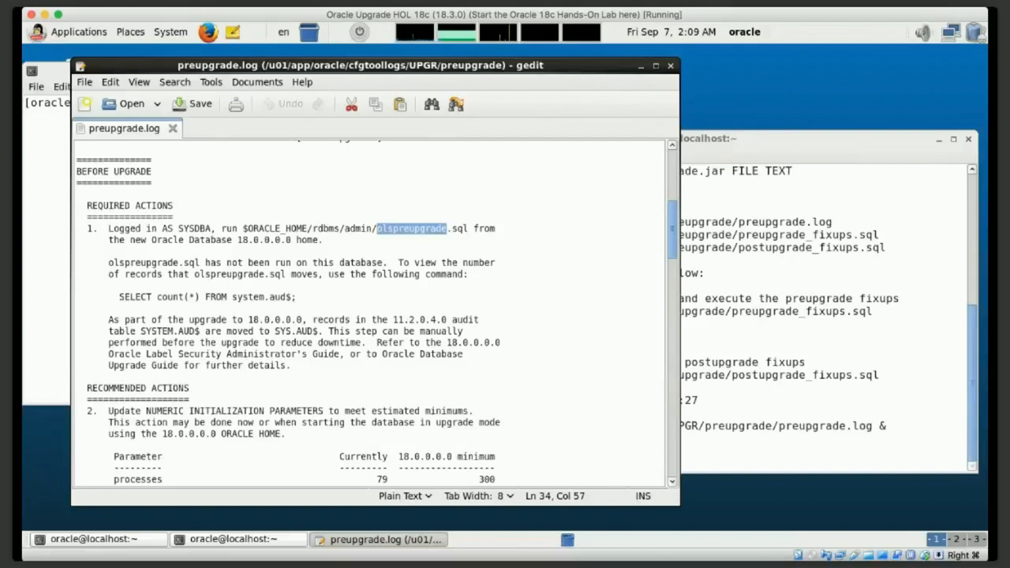
Switch to the other terminal and source the upgr environment again
{"action": "left_click", "coordinate": [296, 297]}
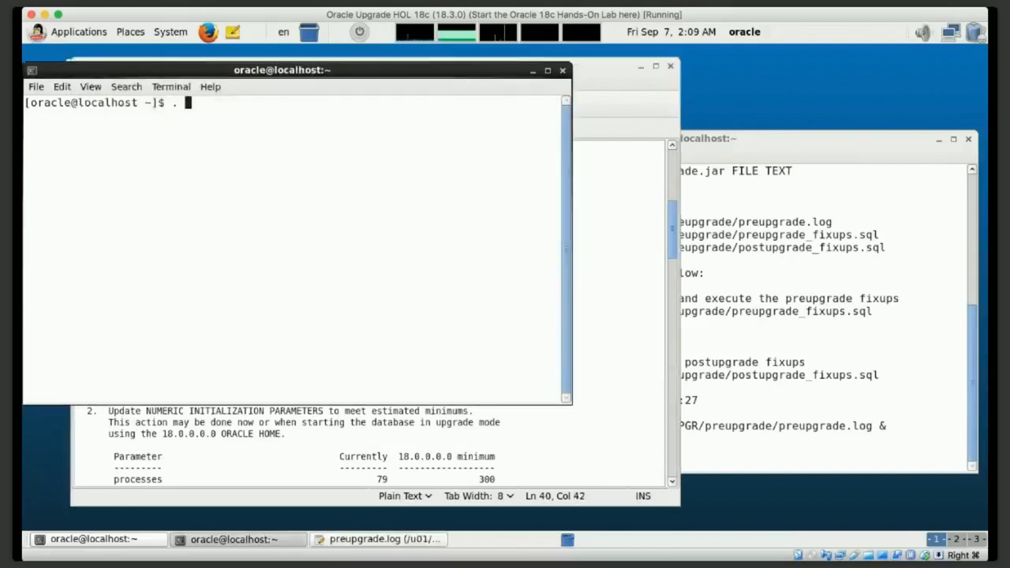
{"action": "type", "text": "upg"}
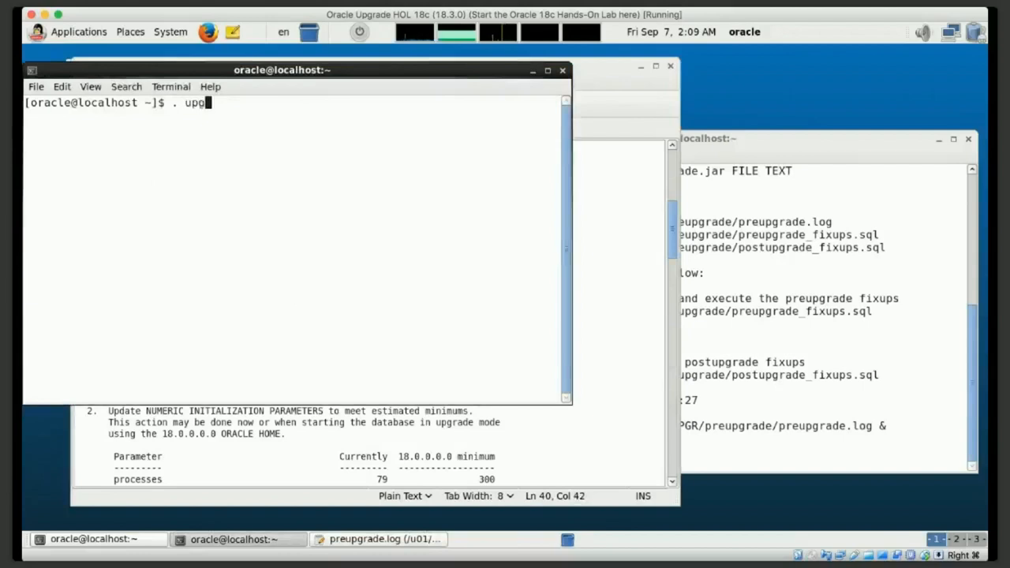
{"action": "key", "text": "Return"}
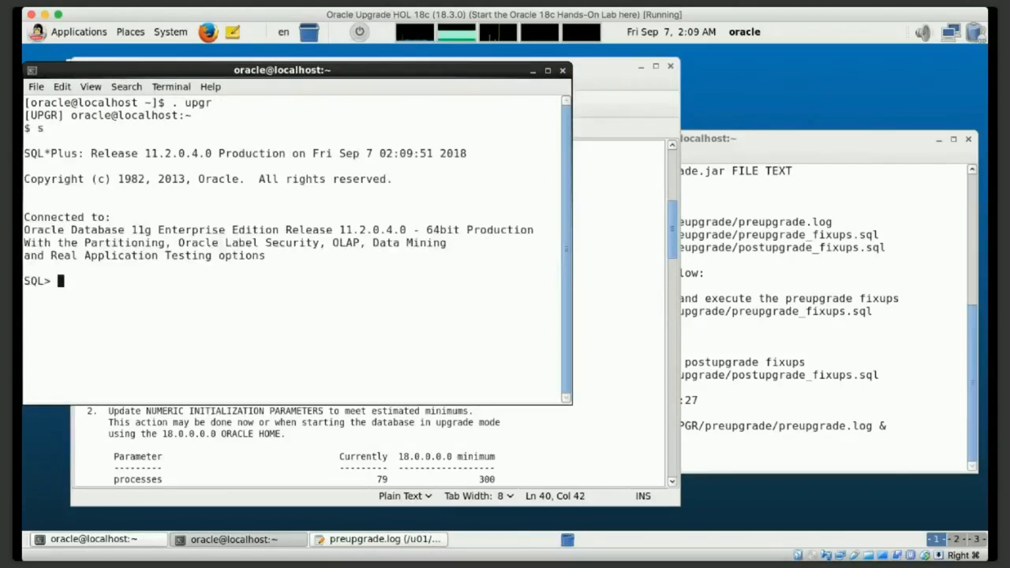
Run @$OH18/rdbms/admin/olspreupgrade.sql in SQL*Plus against UPGR
{"action": "type", "text": "@$"}
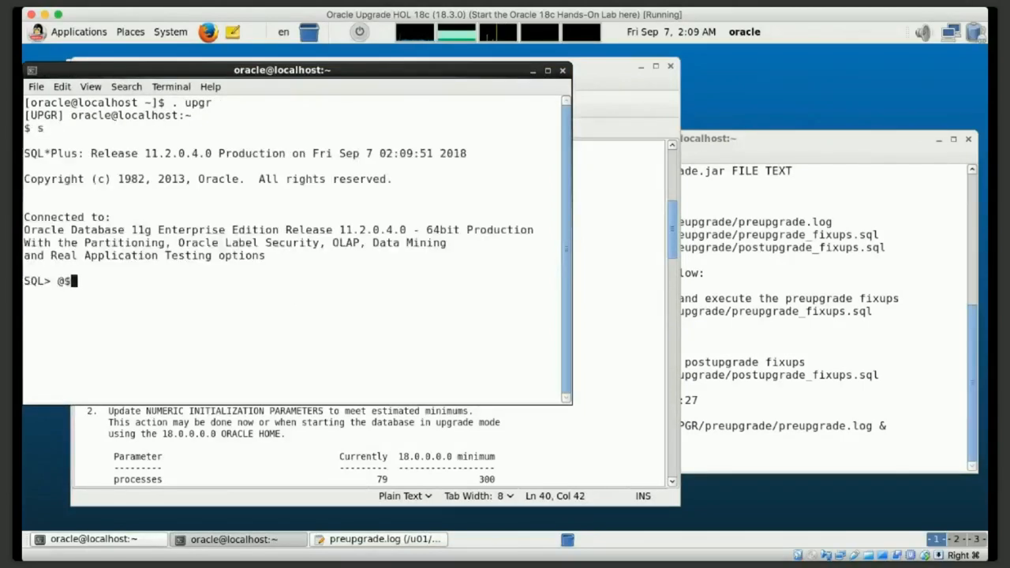
{"action": "type", "text": "OH18/rd"}
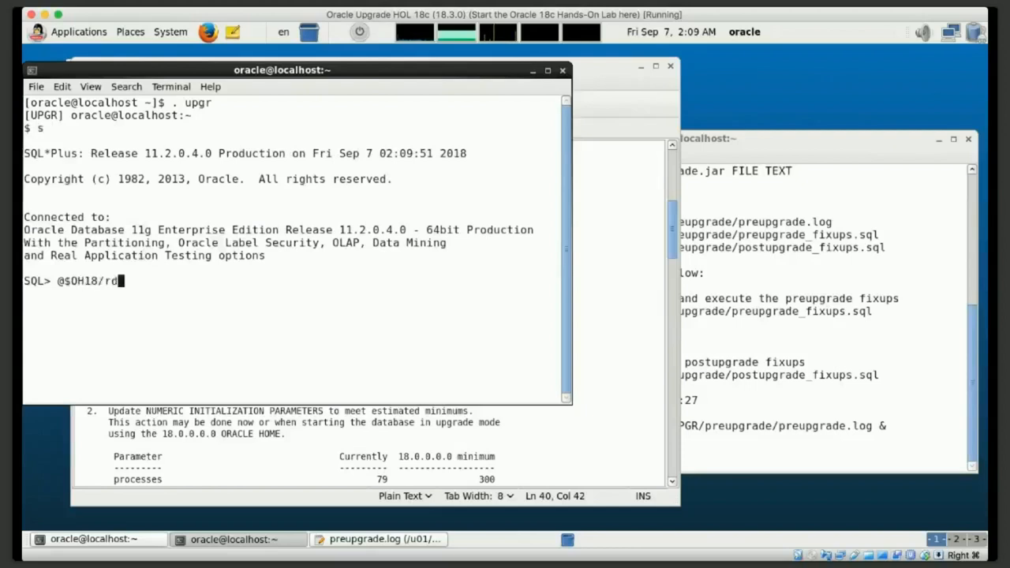
{"action": "type", "text": "bms/admin/"}
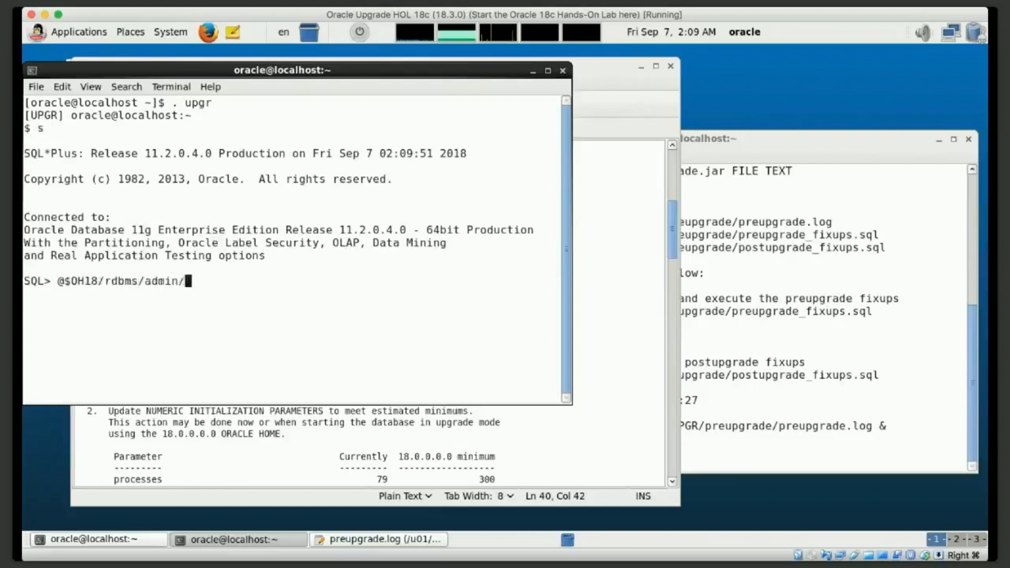
{"action": "type", "text": "olspre"}
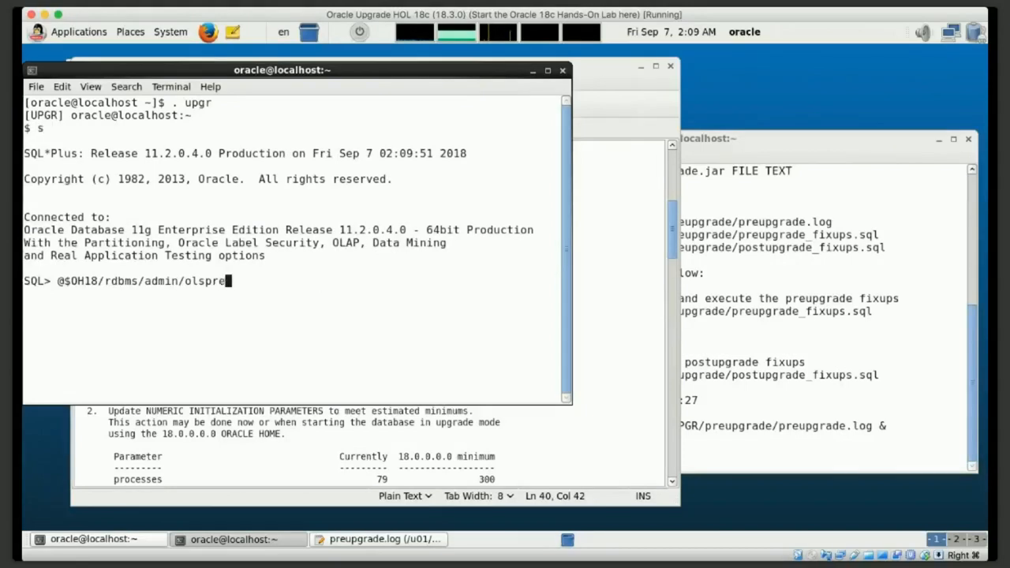
{"action": "key", "text": "Return"}
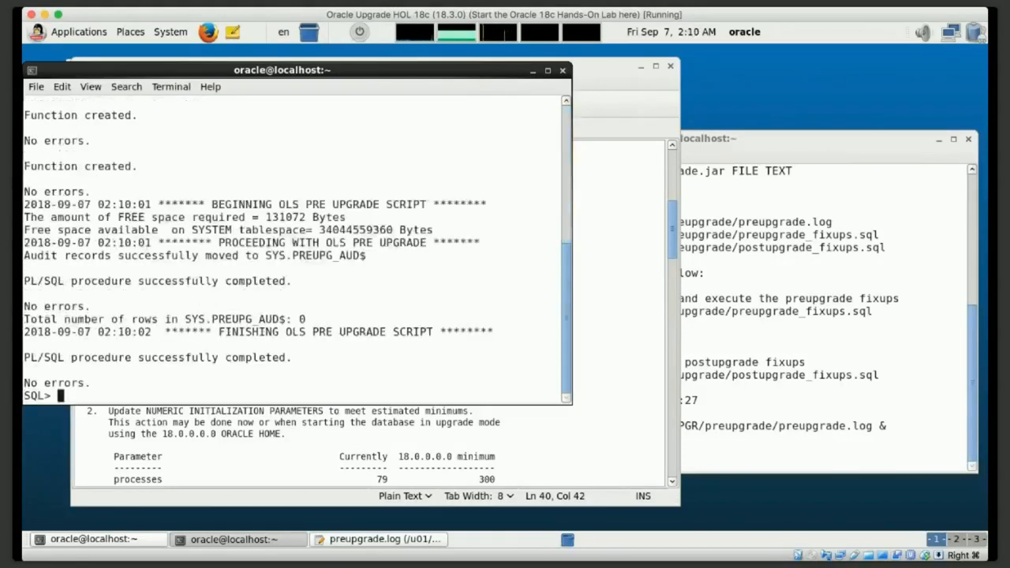
Read the Required OLS action and Recommended parameter and dictionary statistics actions in preupgrade.log
{"action": "left_click", "coordinate": [378, 539]}
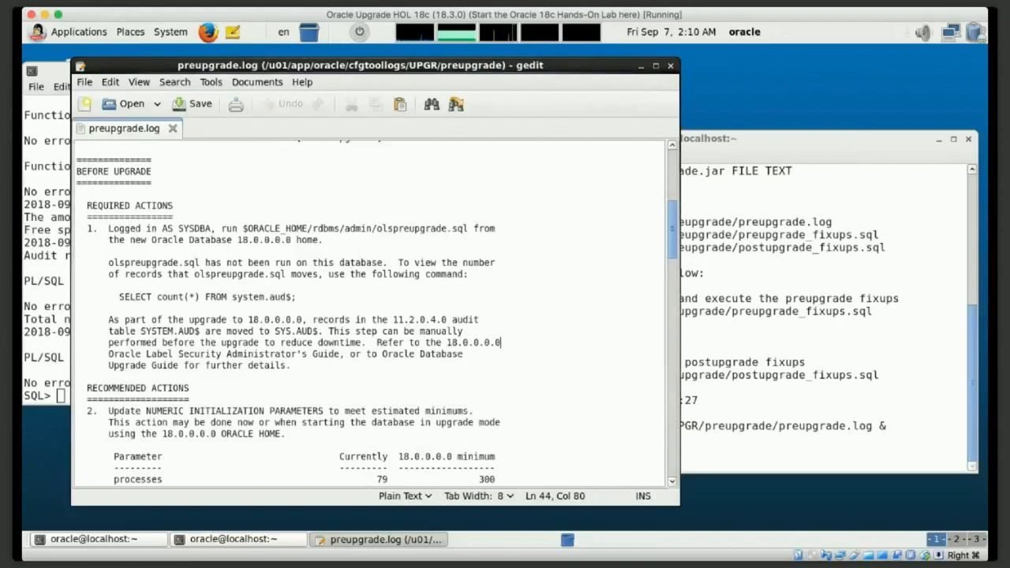
{"action": "double_click", "coordinate": [282, 331]}
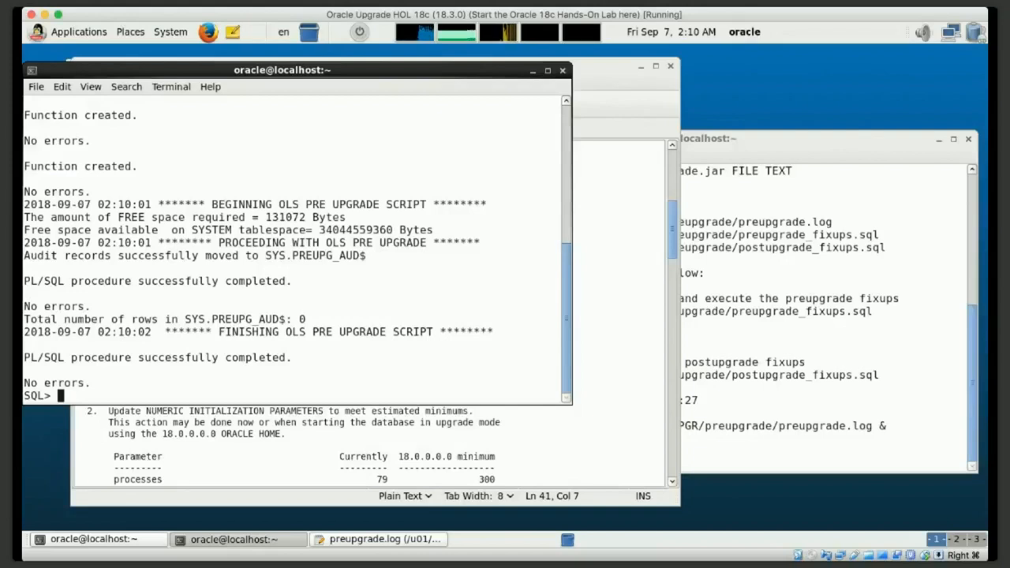
{"action": "left_click", "coordinate": [382, 539]}
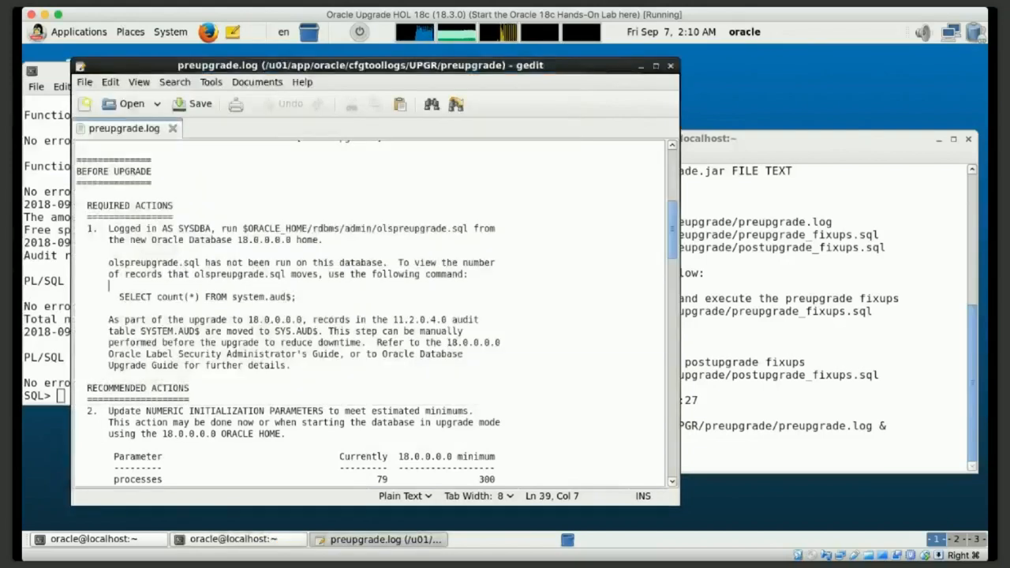
{"action": "scroll", "scroll_direction": "down", "scroll_amount": 3}
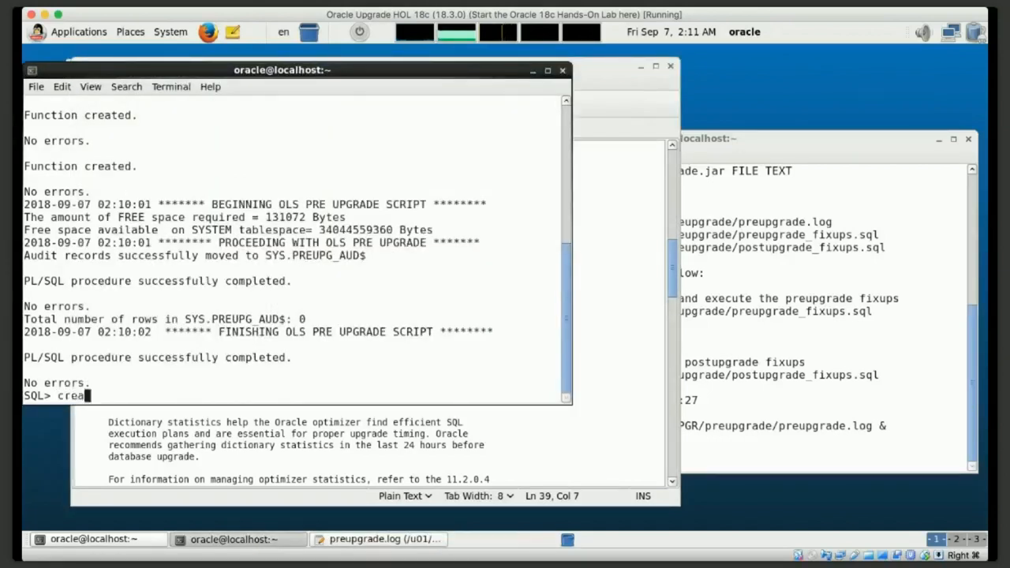
Run 'create pfile from spfile;' in SQL*Plus, then switch to the other terminal window
{"action": "type", "text": "te pfile fr"}
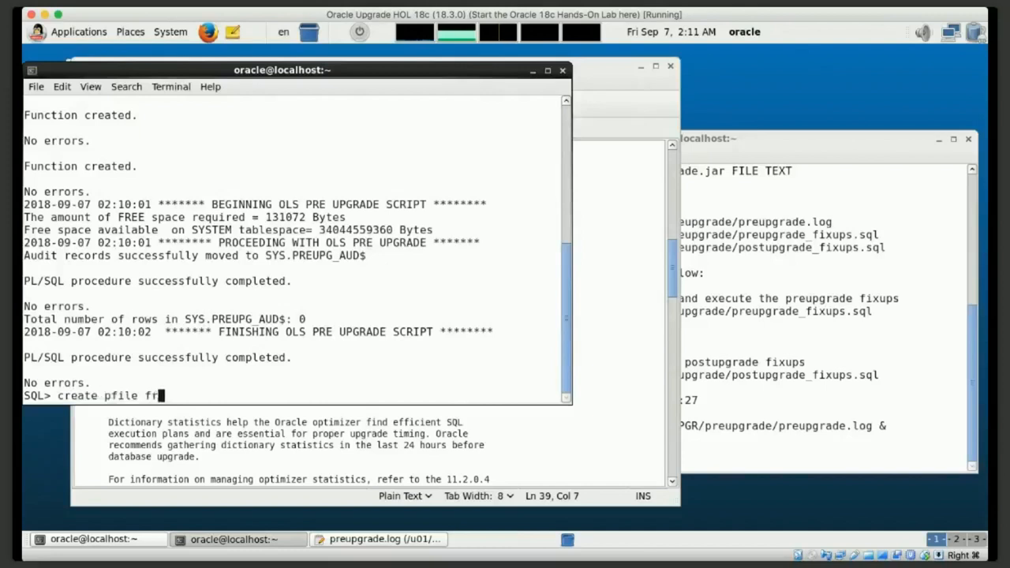
{"action": "type", "text": "om spfile"}
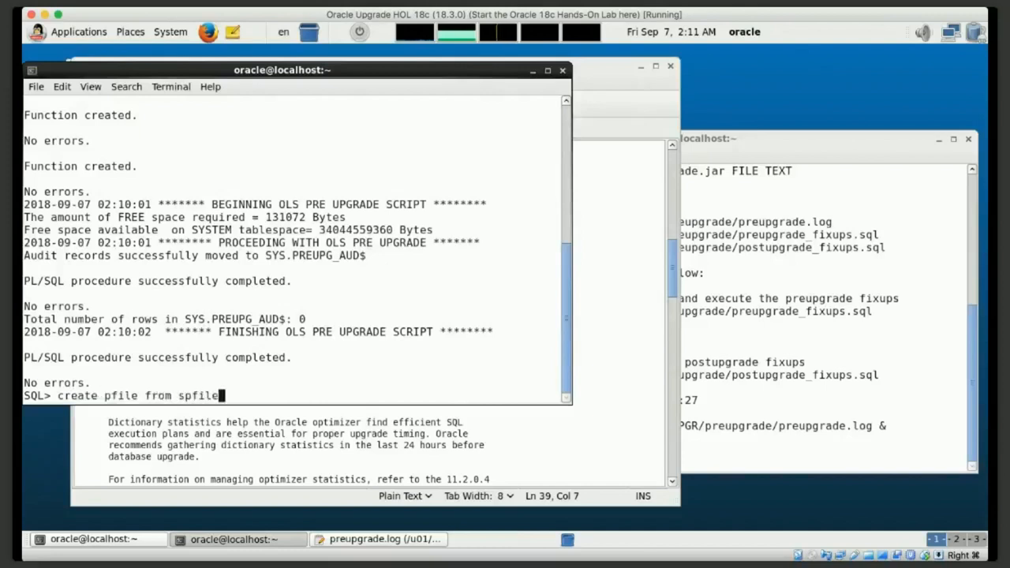
{"action": "key", "text": "Return"}
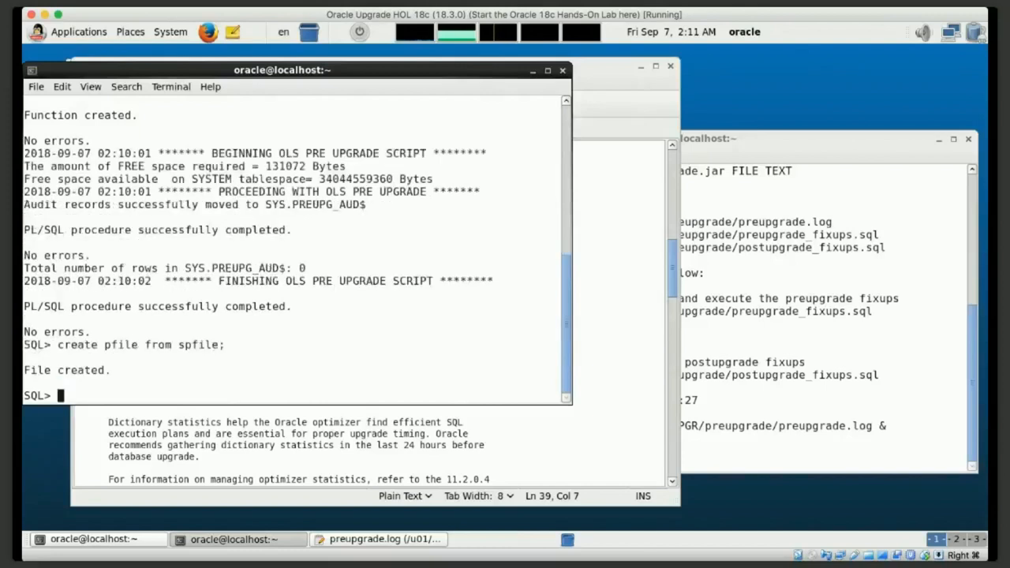
{"action": "left_click", "coordinate": [382, 540]}
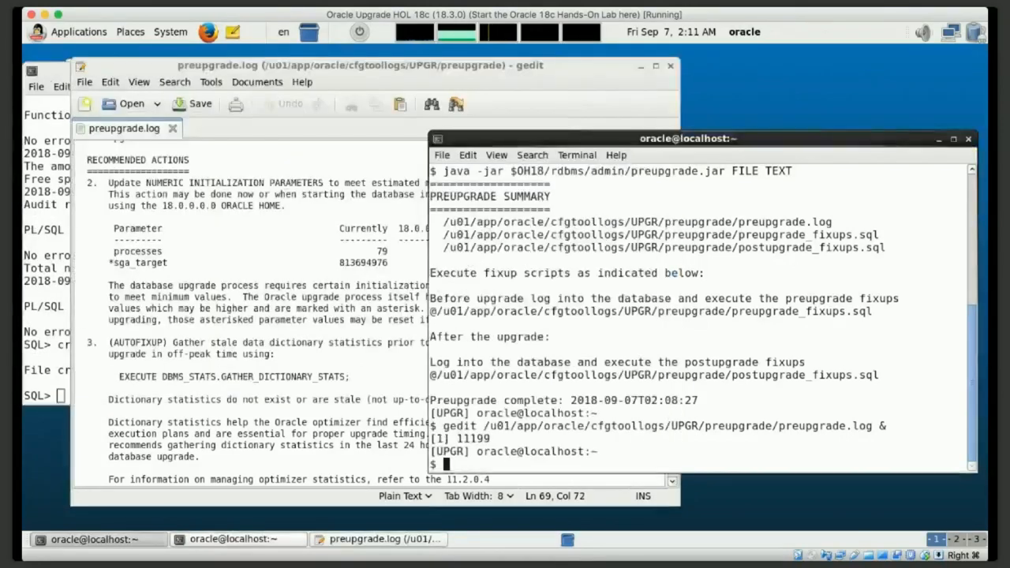
Launch gedit on $ORACLE_HOME/dbs/initUPGR.ora from the terminal
{"action": "type", "text": "gedit"}
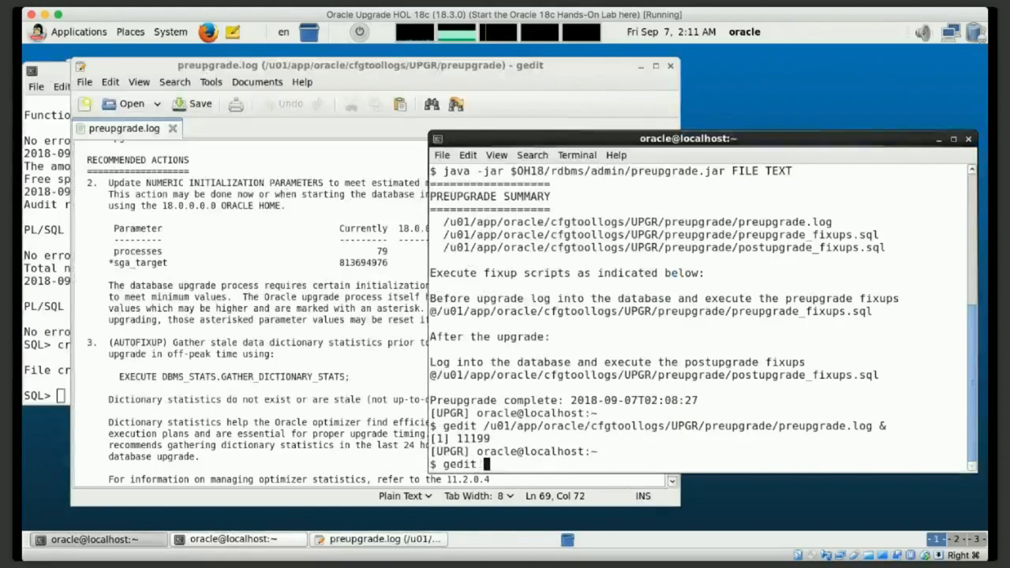
{"action": "type", "text": "$ORACLE"}
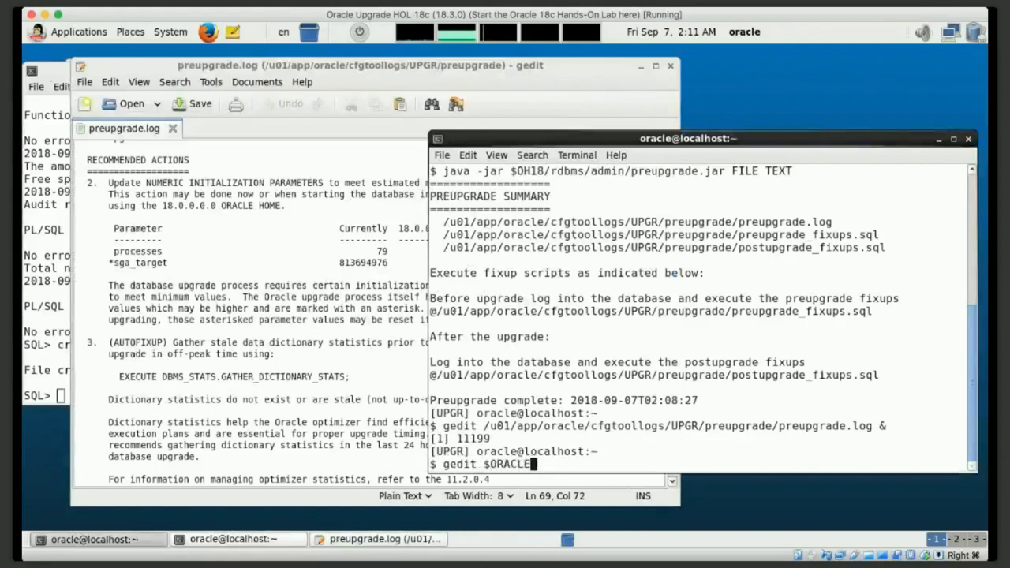
{"action": "type", "text": "_HOME/"}
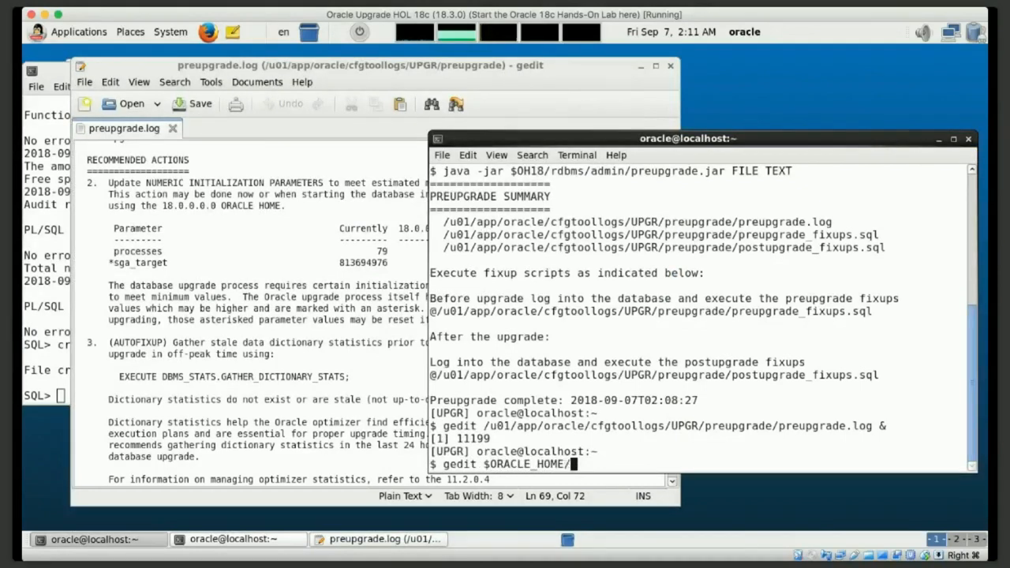
{"action": "type", "text": "dbs/initUPGR.ora"}
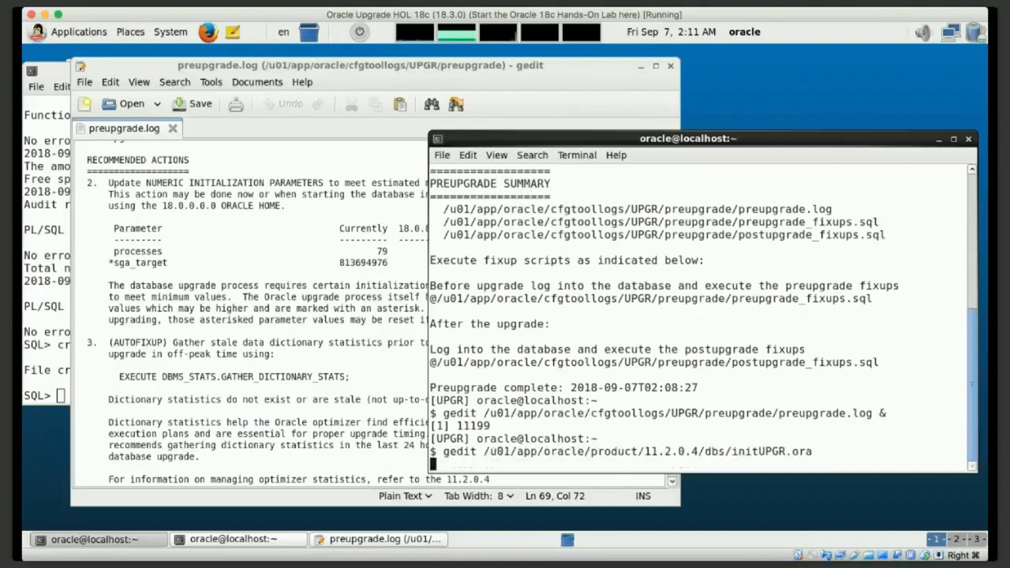
{"action": "key", "text": "Return"}
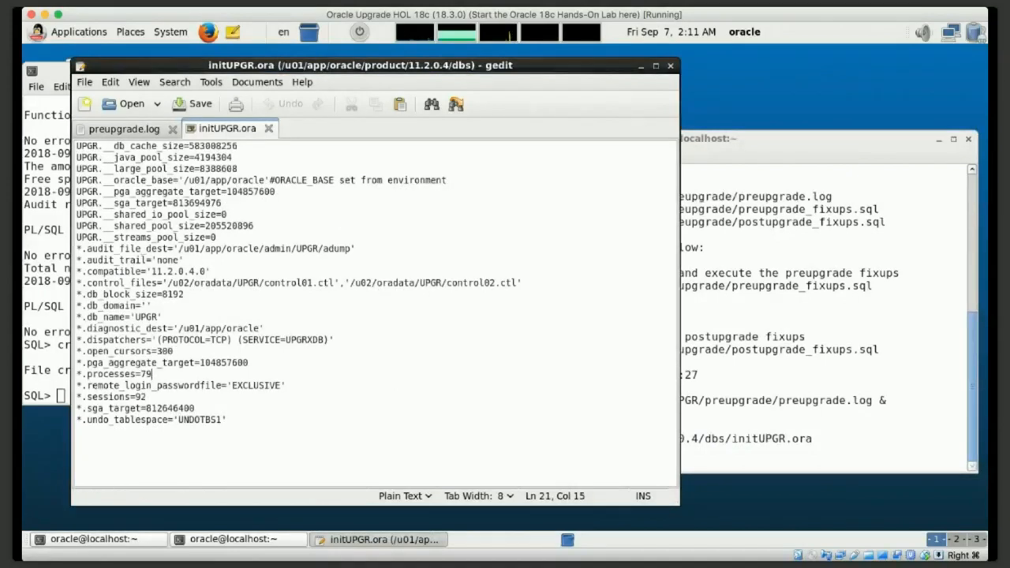
Change processes to 300 and sga_target to 1G in initUPGR.ora and save
{"action": "type", "text": "00"}
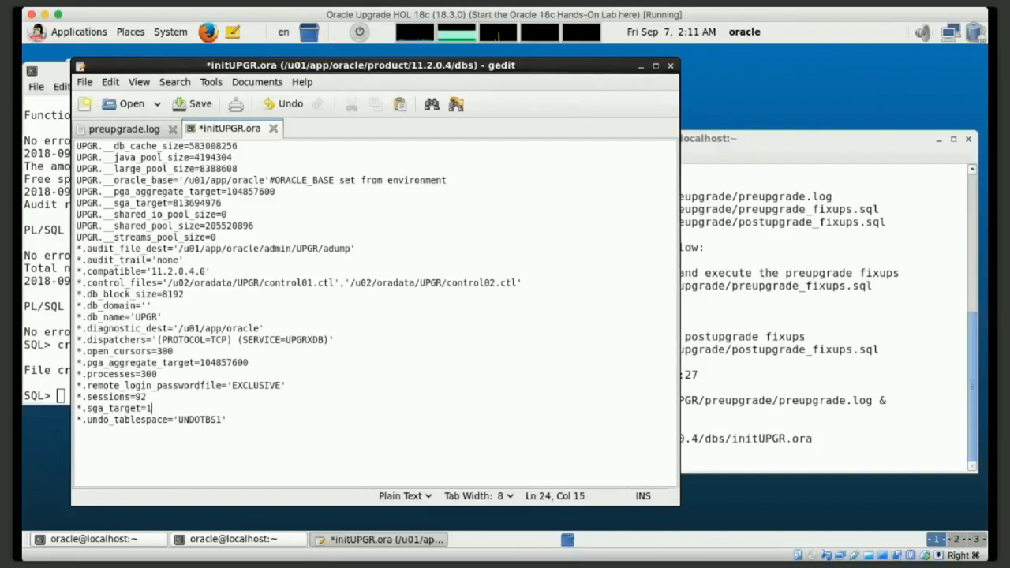
{"action": "type", "text": "G"}
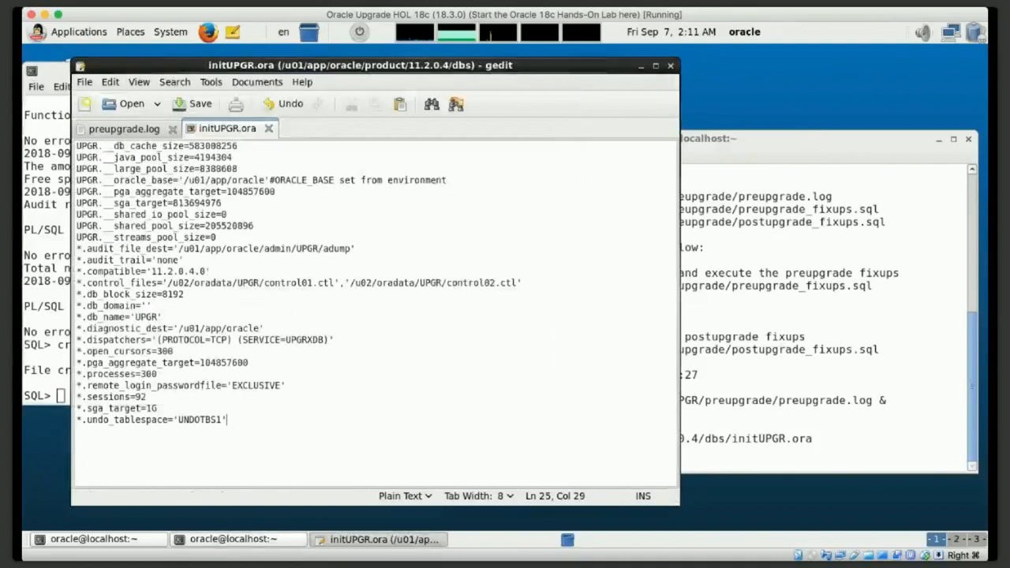
Read the AUTOFIXUP section of preupgrade.log and select the fixups script path for reuse
{"action": "left_click", "coordinate": [124, 128]}
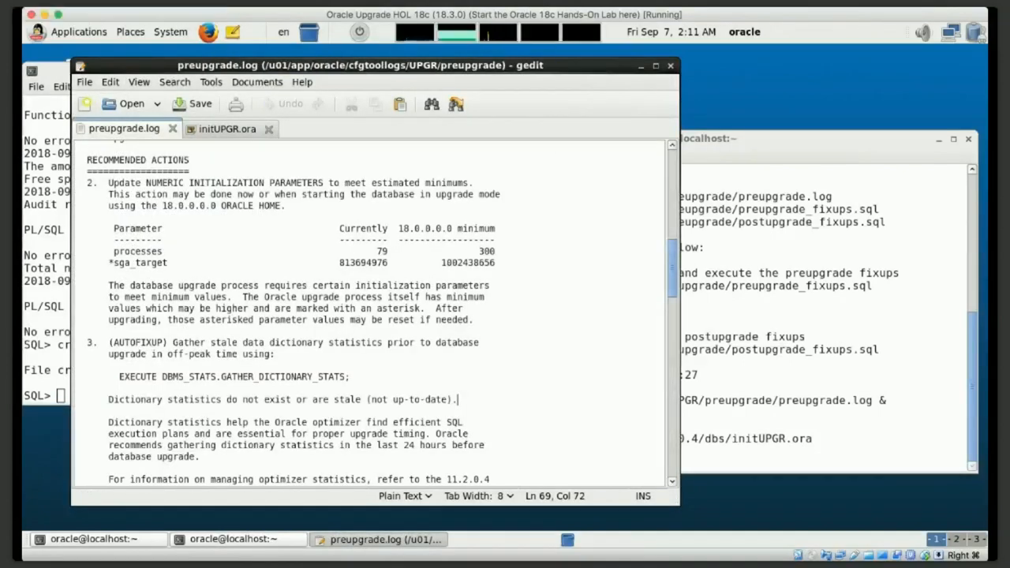
{"action": "scroll", "scroll_direction": "down", "scroll_amount": 3}
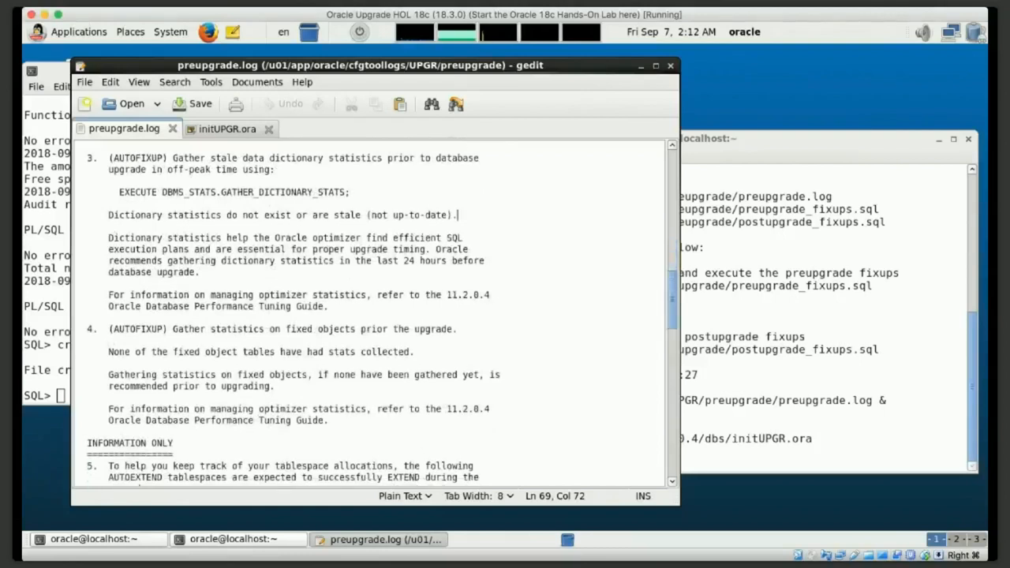
{"action": "double_click", "coordinate": [137, 158]}
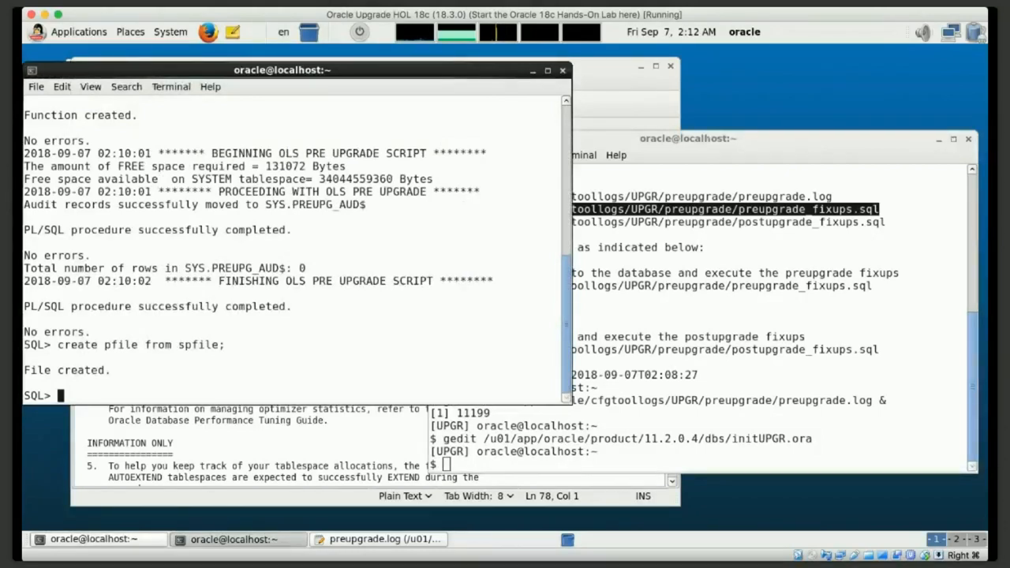
Submit the preupgrade_fixups.sql path at SQL>, get an unknown-command error, then rerun it prefixed with @
{"action": "type", "text": "/u01/app/oracle/cfgtoollogs/UPGR/preupgrade/preupgrade_fixups.sql"}
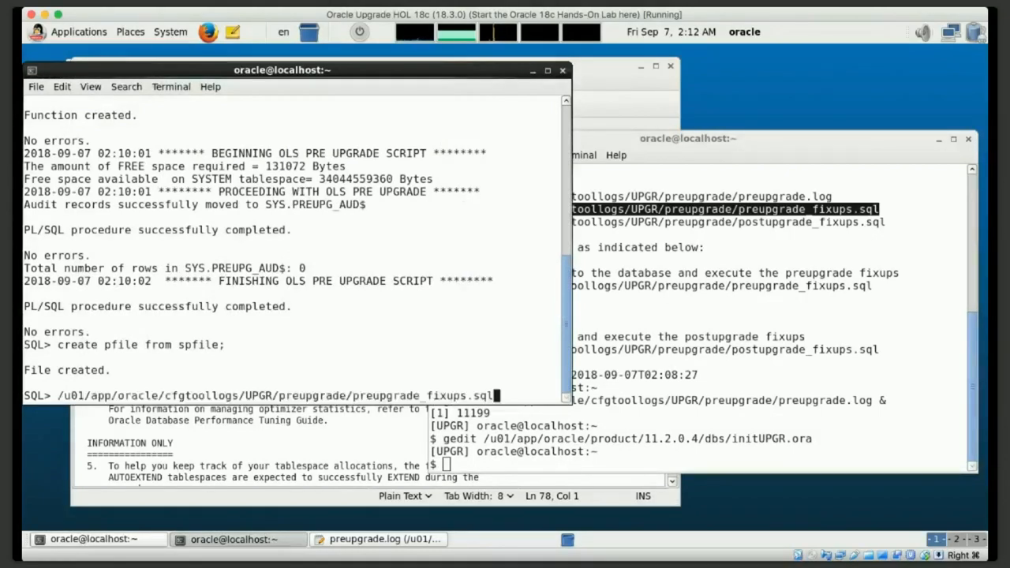
{"action": "key", "text": "Return"}
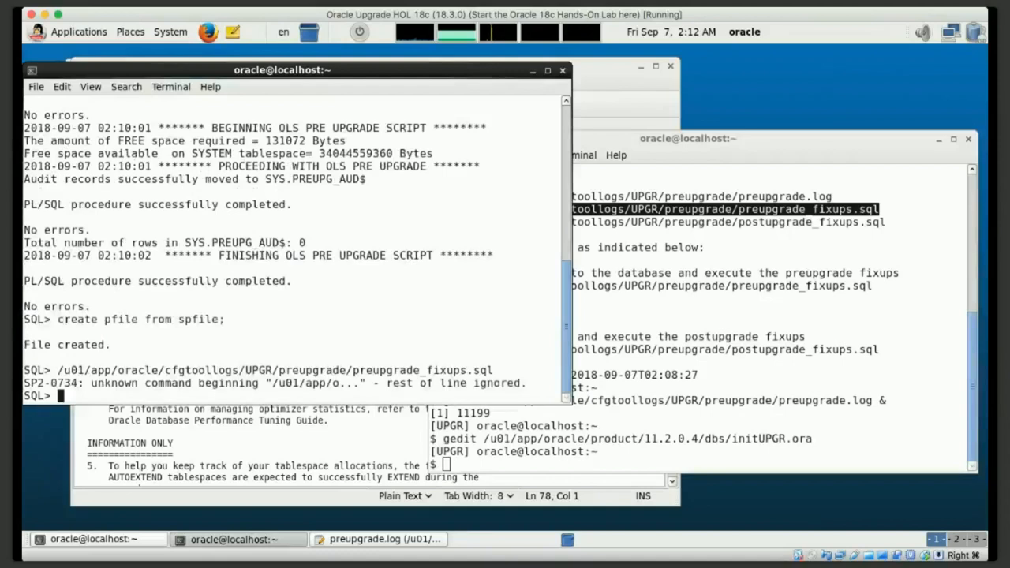
{"action": "type", "text": "@/u01/app/oracle/cfgtoollogs/UPGR/preupgrade/preupgrade_fixups.sql"}
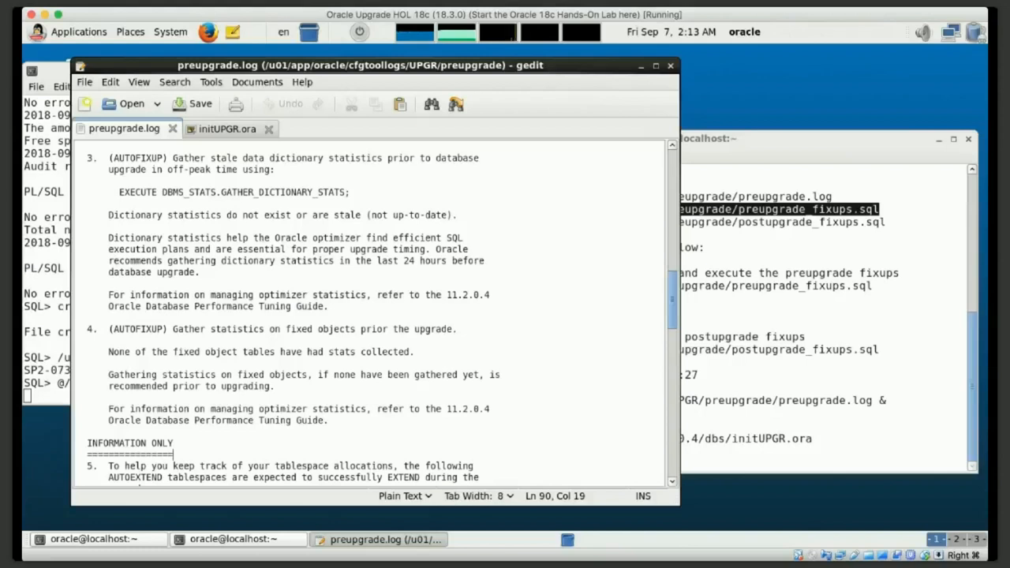
Review the preupgrade log's tablespace sizes and ORACLE GENERATED FIXUP SCRIPT sections, then return to SQL*Plus
{"action": "scroll", "scroll_direction": "down", "scroll_amount": 3}
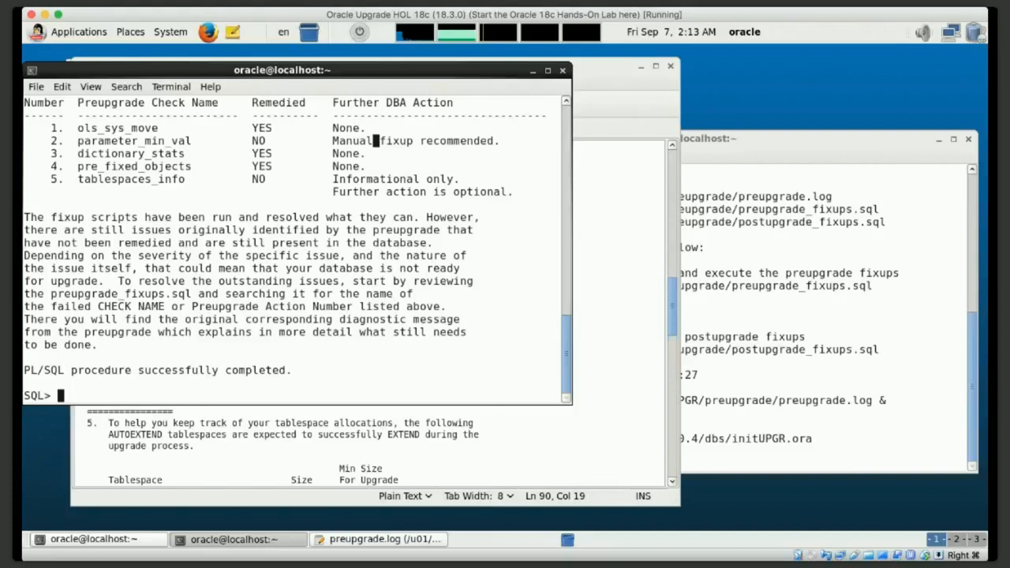
{"action": "left_click", "coordinate": [378, 540]}
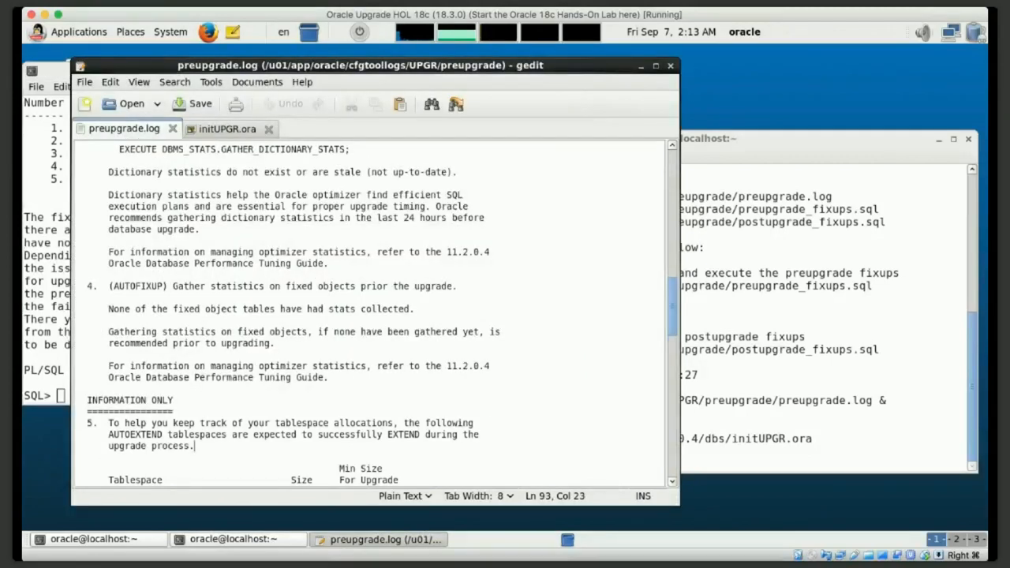
{"action": "scroll", "scroll_direction": "down", "scroll_amount": 3}
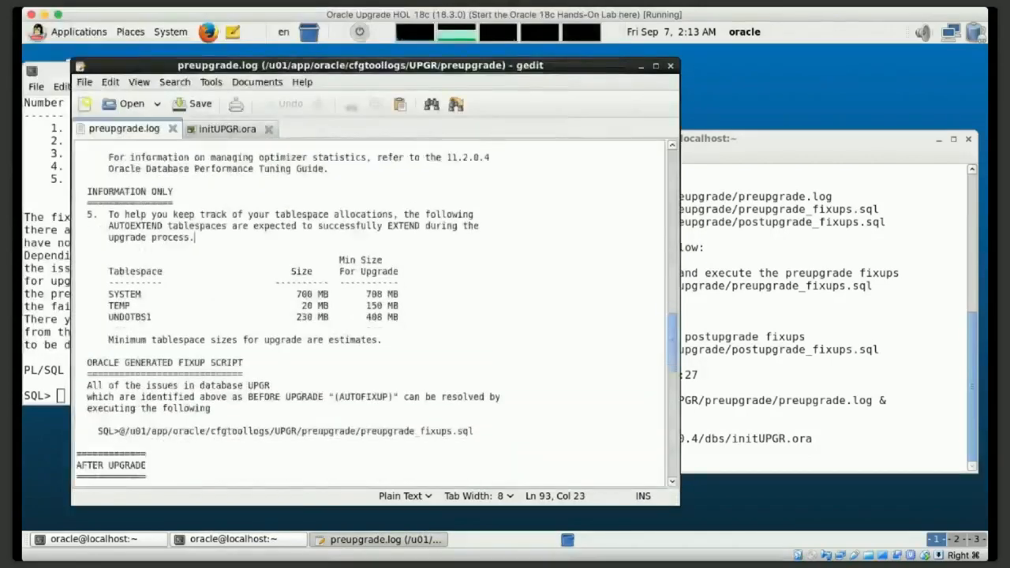
{"action": "scroll", "scroll_direction": "down", "scroll_amount": 3}
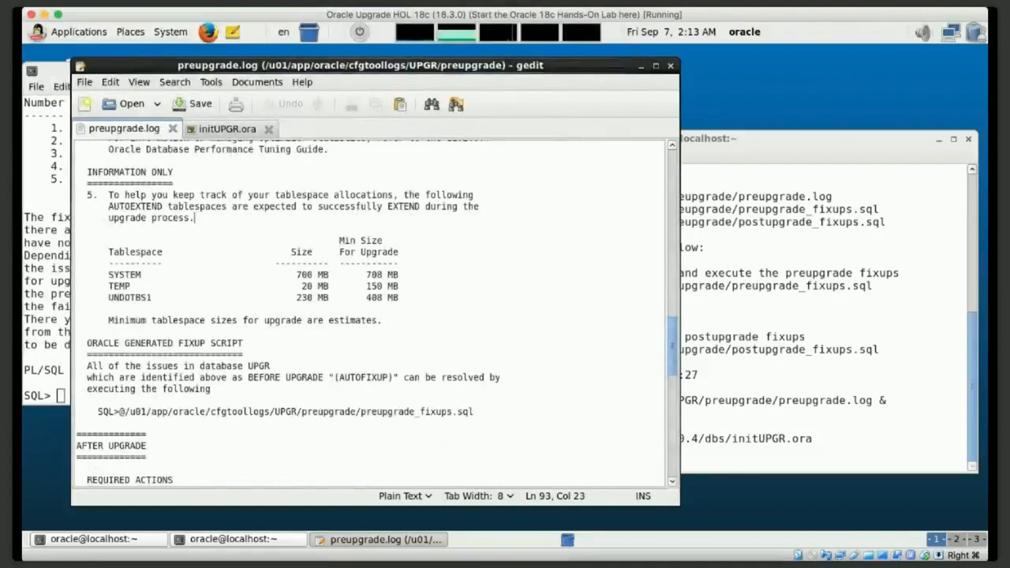
{"action": "double_click", "coordinate": [404, 205]}
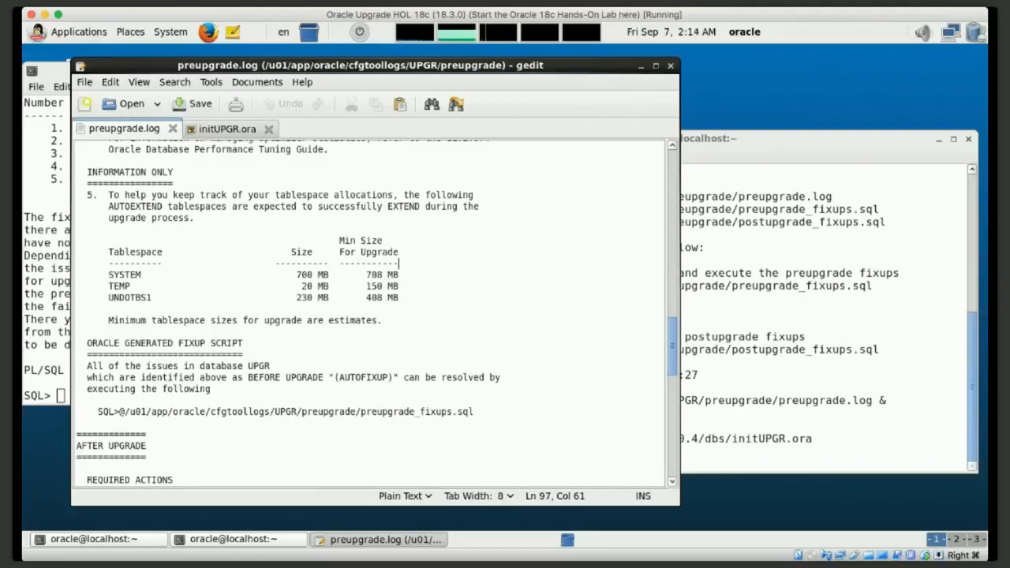
{"action": "triple_click", "coordinate": [284, 410]}
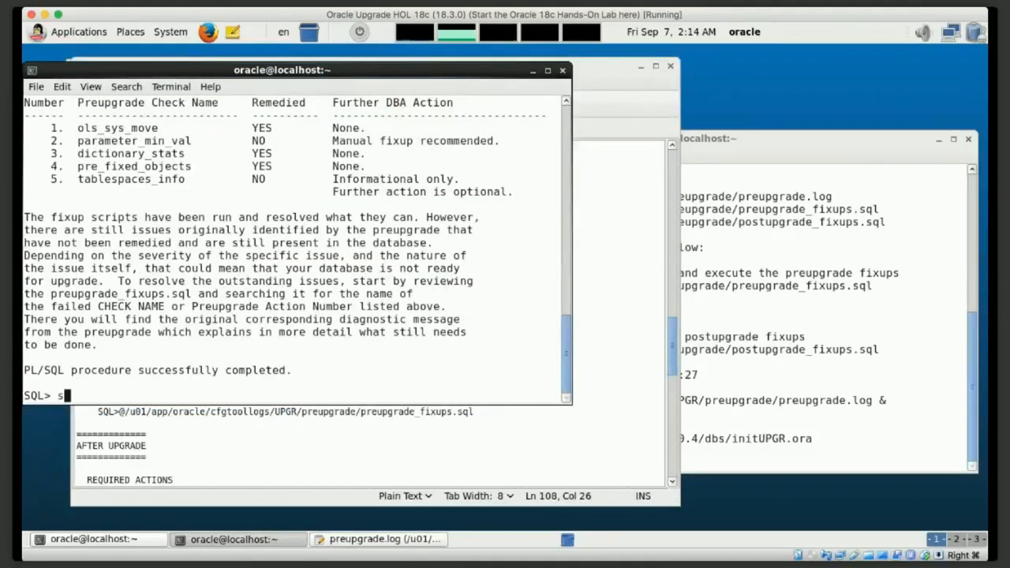
Shut down the UPGR instance with 'shutdown immediate;'
{"action": "type", "text": "shutdown imm"}
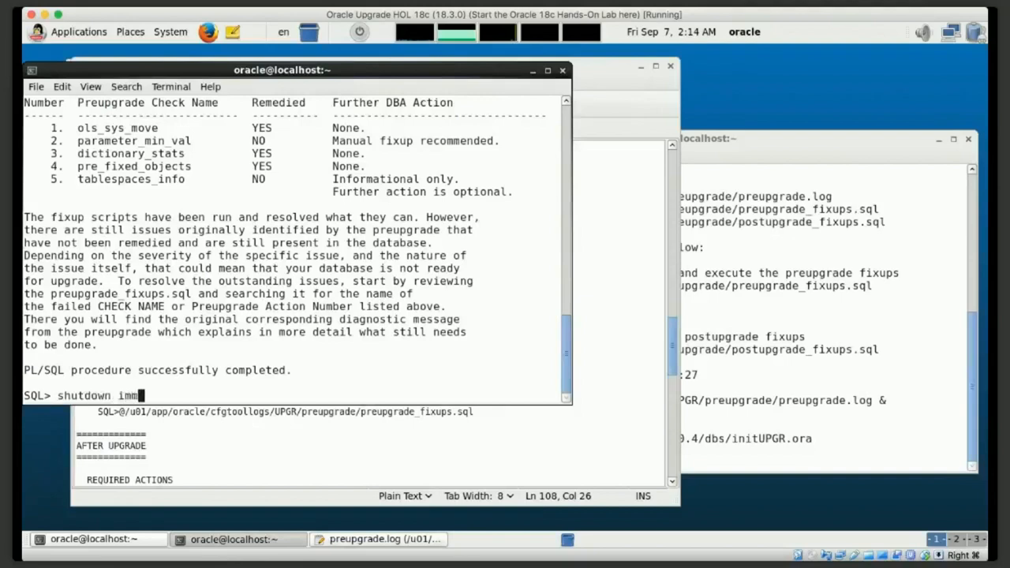
{"action": "type", "text": "ediate;"}
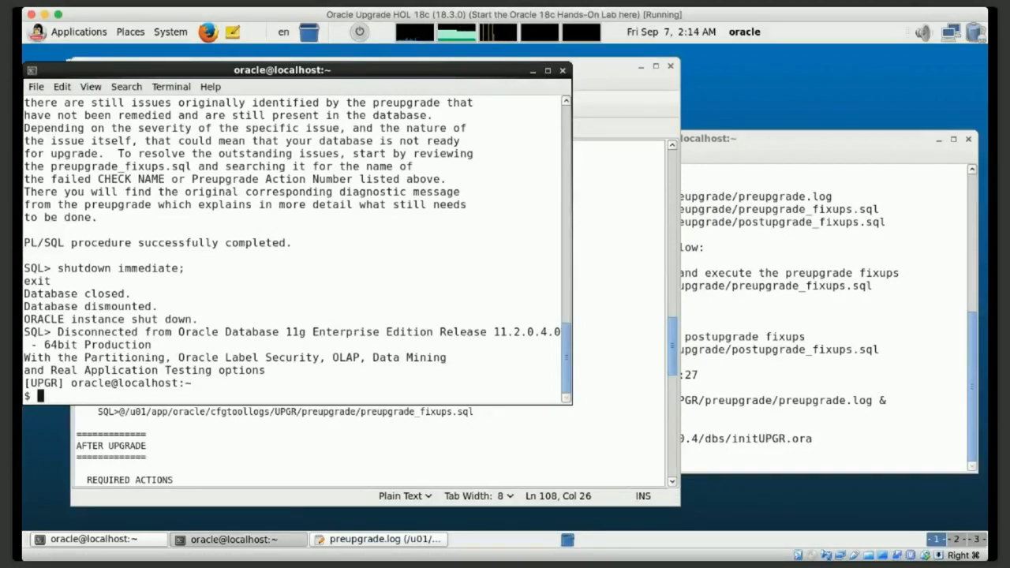
Copy initUPGR.ora from $ORACLE_HOME/dbs into the 18c home's dbs directory
{"action": "type", "text": "cp"}
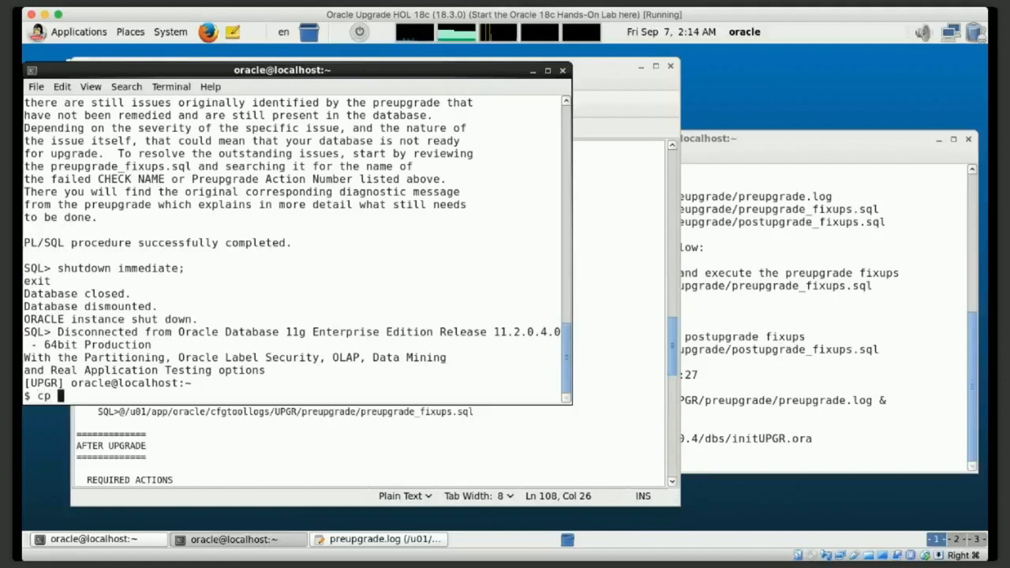
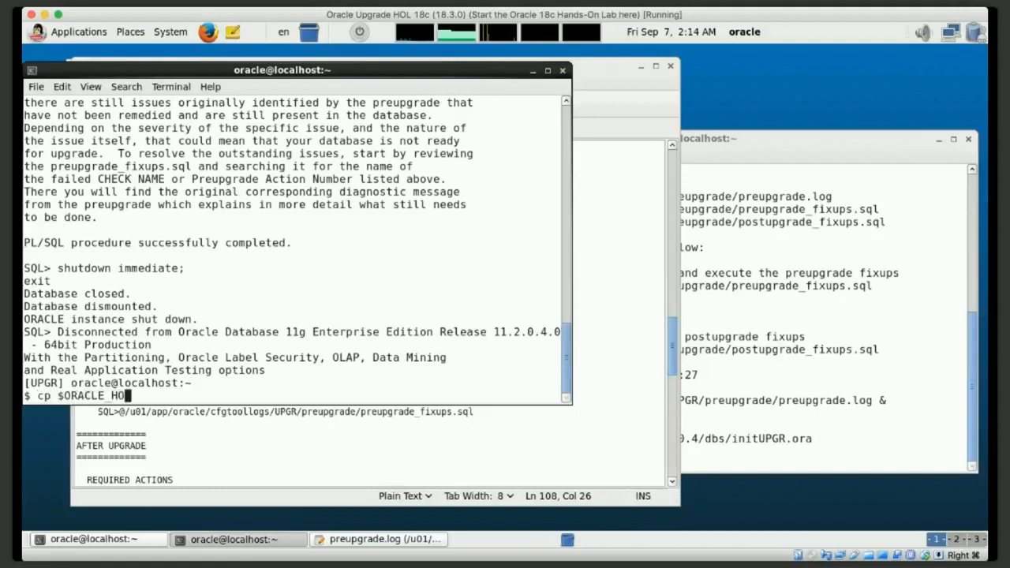
{"action": "type", "text": "ME/dbs/i"}
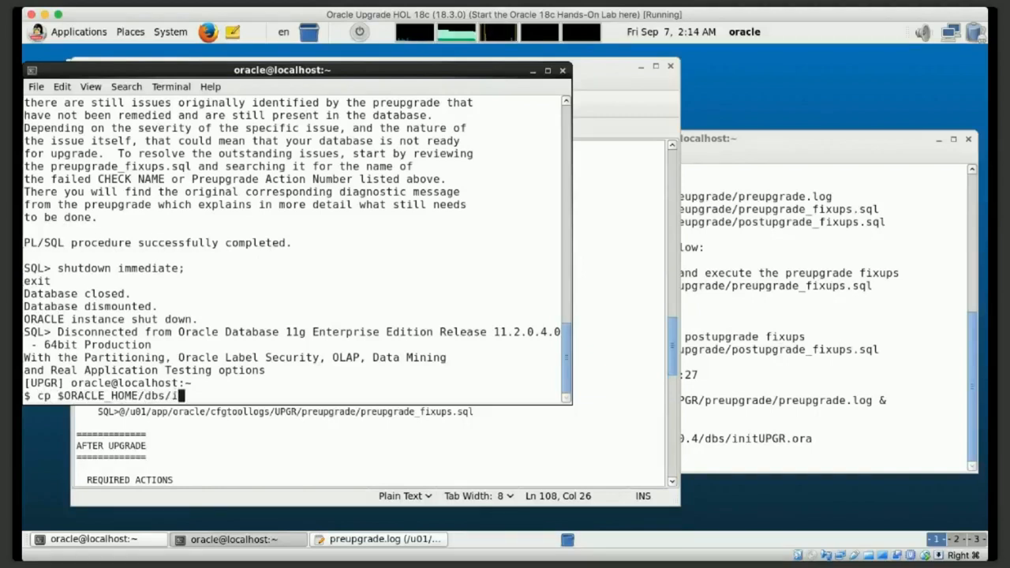
{"action": "type", "text": "niU"}
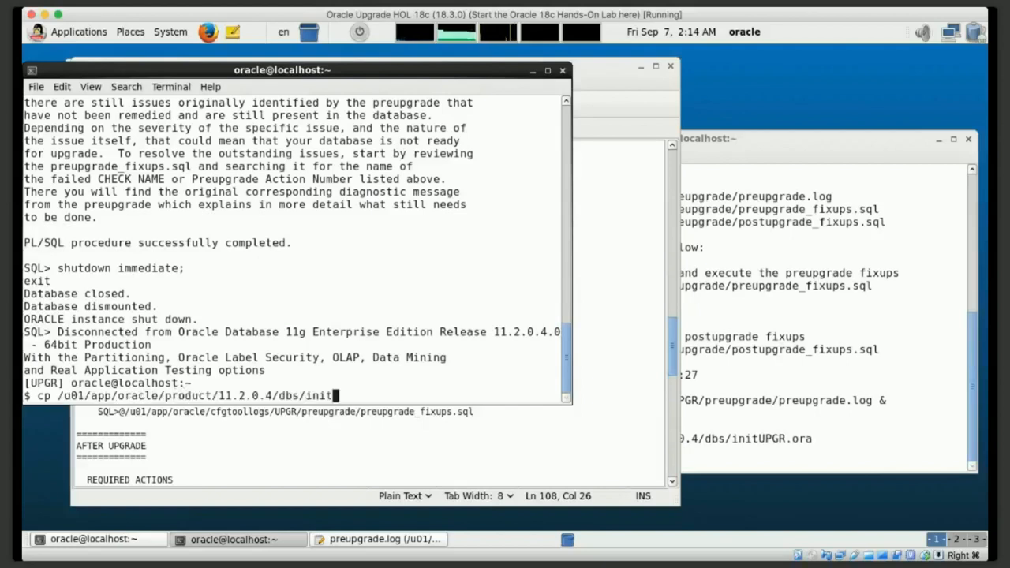
{"action": "type", "text": "UPGR.ora"}
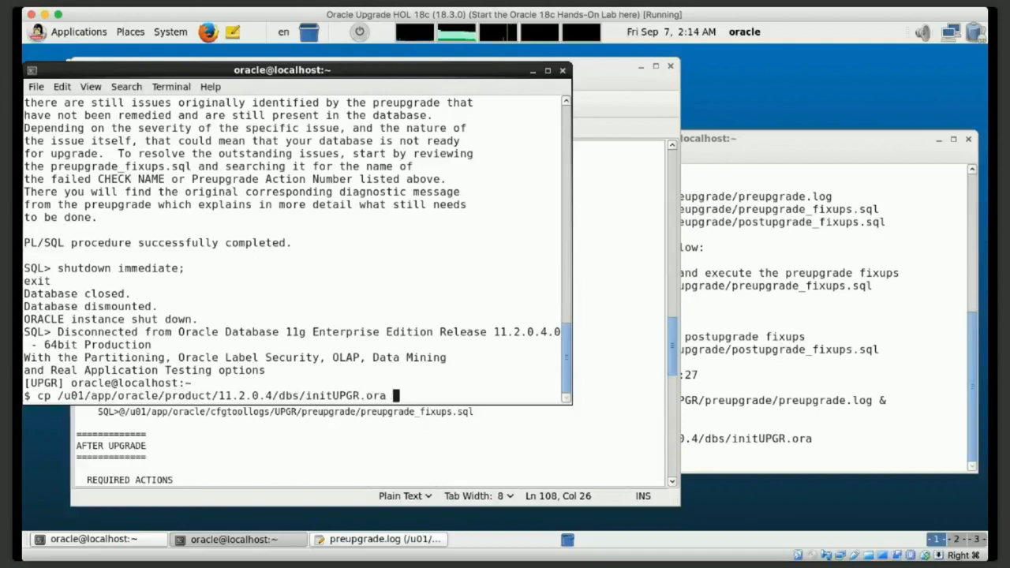
{"action": "type", "text": "$OH"}
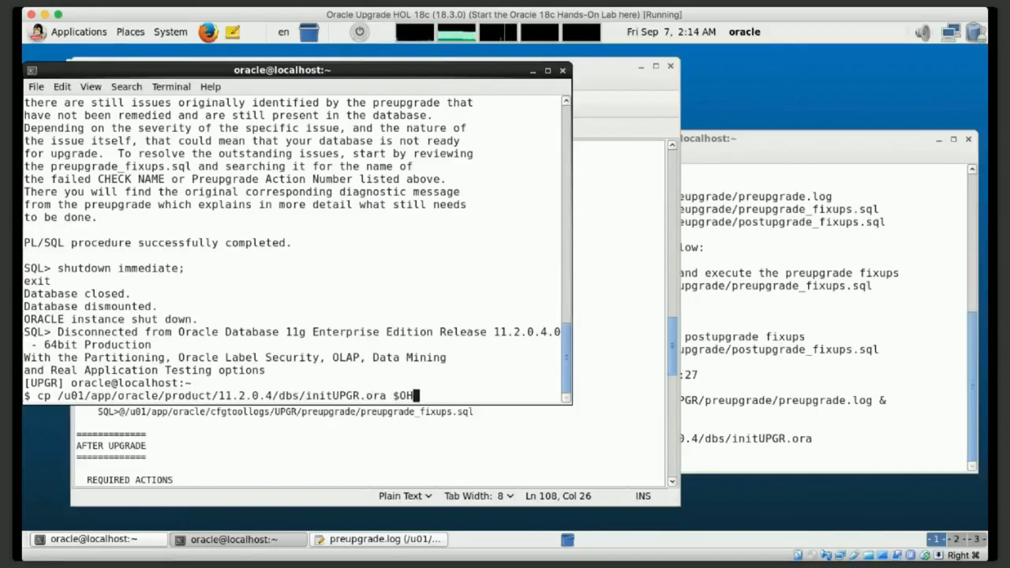
{"action": "type", "text": "18/"}
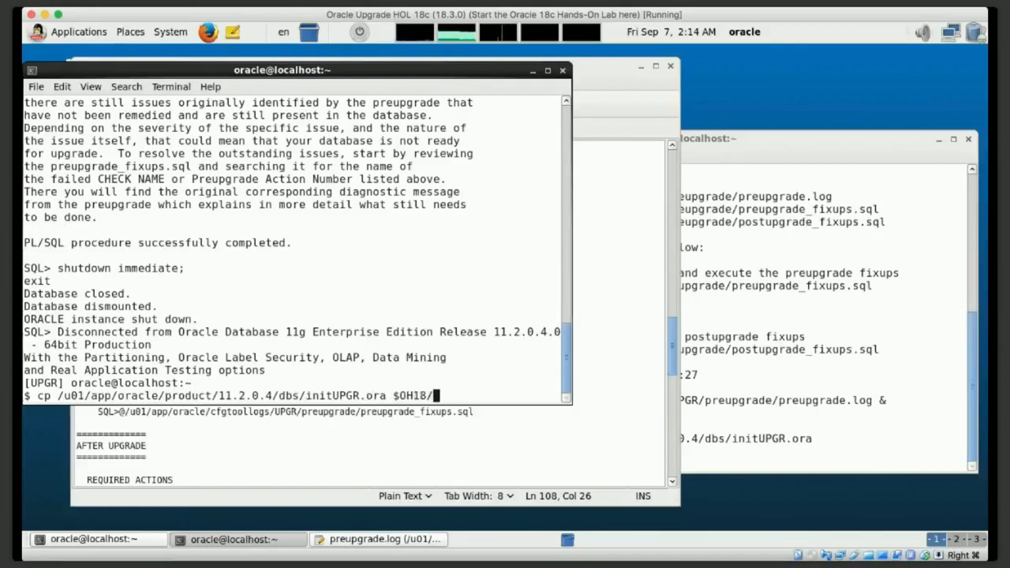
{"action": "key", "text": "Return"}
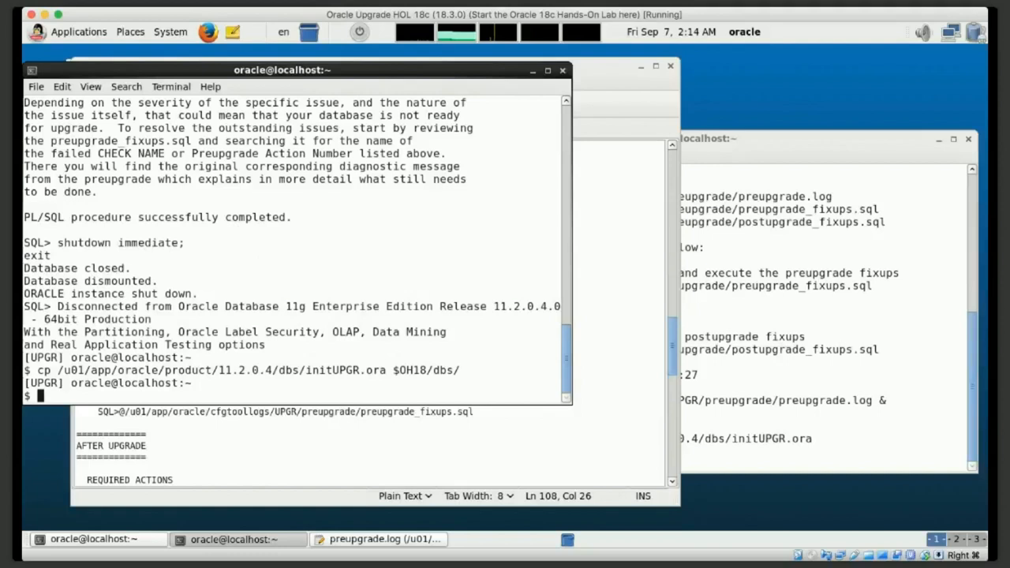
{"action": "type", "text": ". upgr1"}
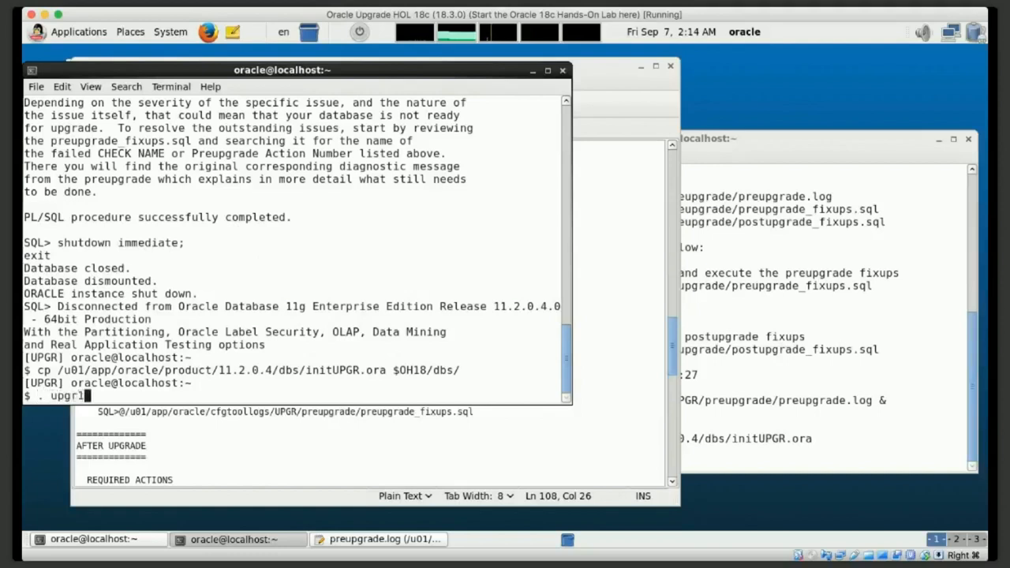
{"action": "key", "text": "Return"}
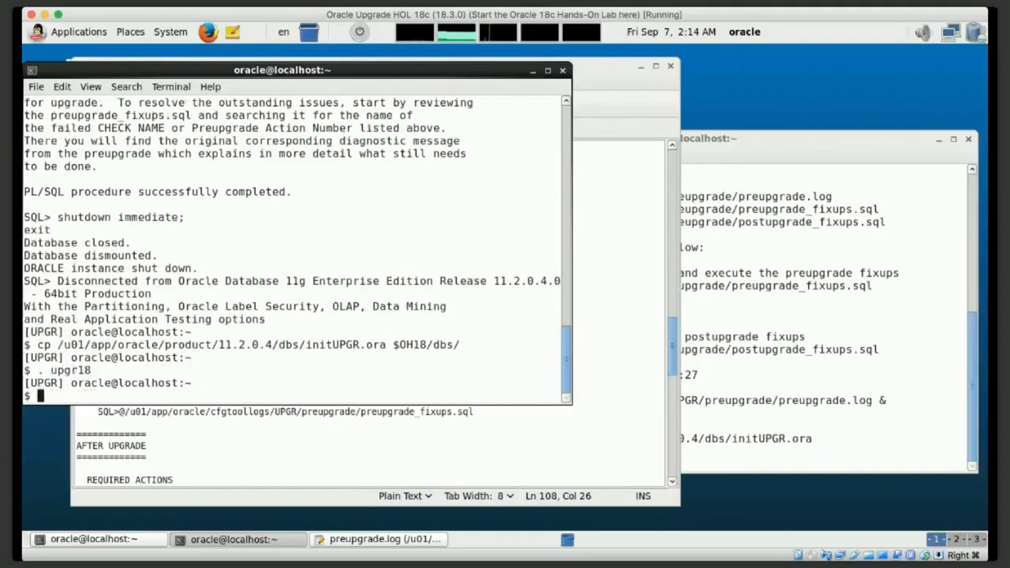
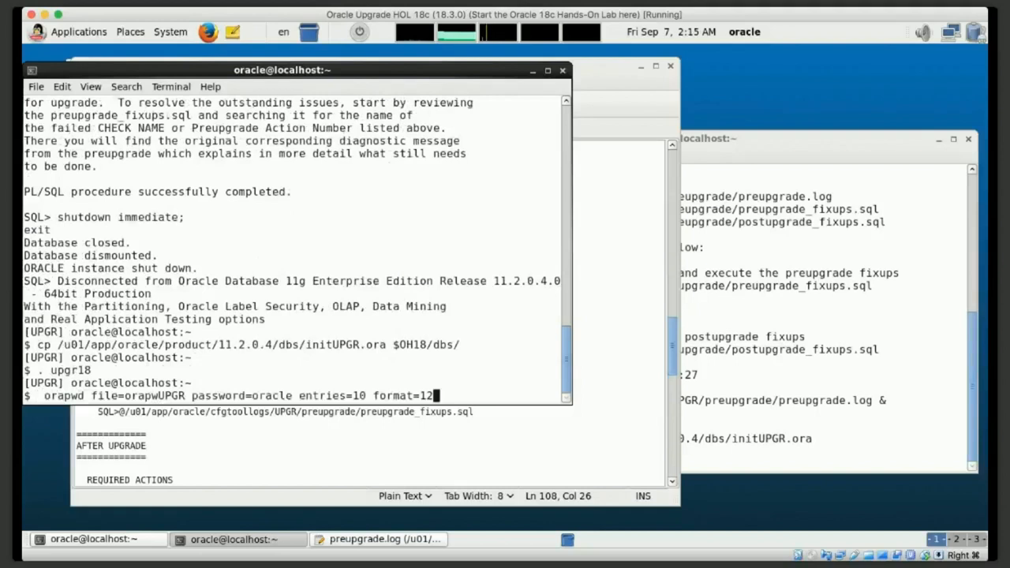
{"action": "key", "text": "Return"}
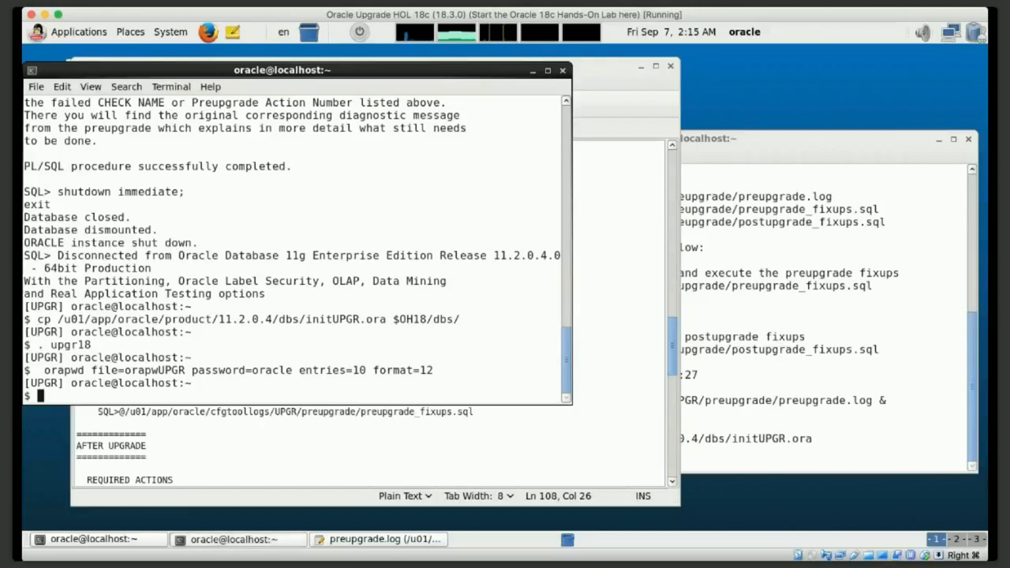
{"action": "mouse_move", "coordinate": [236, 539]}
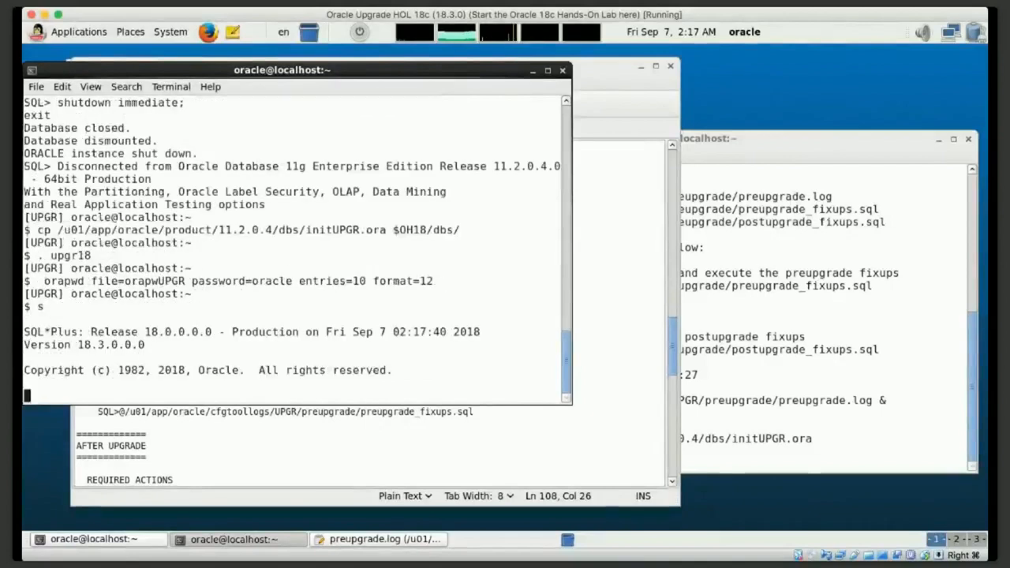
Connect to the idle 18c instance, create the spfile from pfile and start UPGR in upgrade mode
{"action": "key", "text": "Return"}
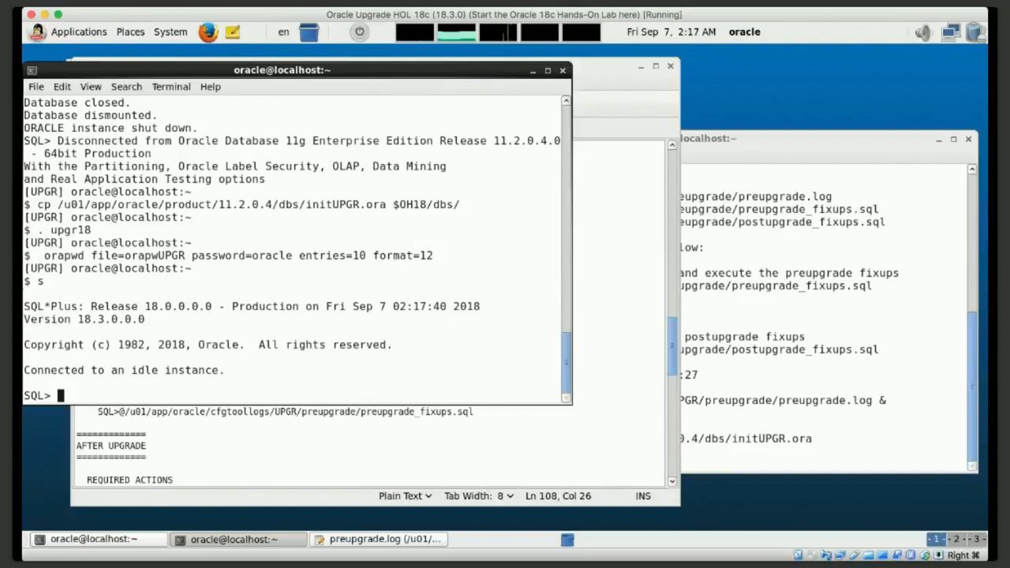
{"action": "type", "text": "c"}
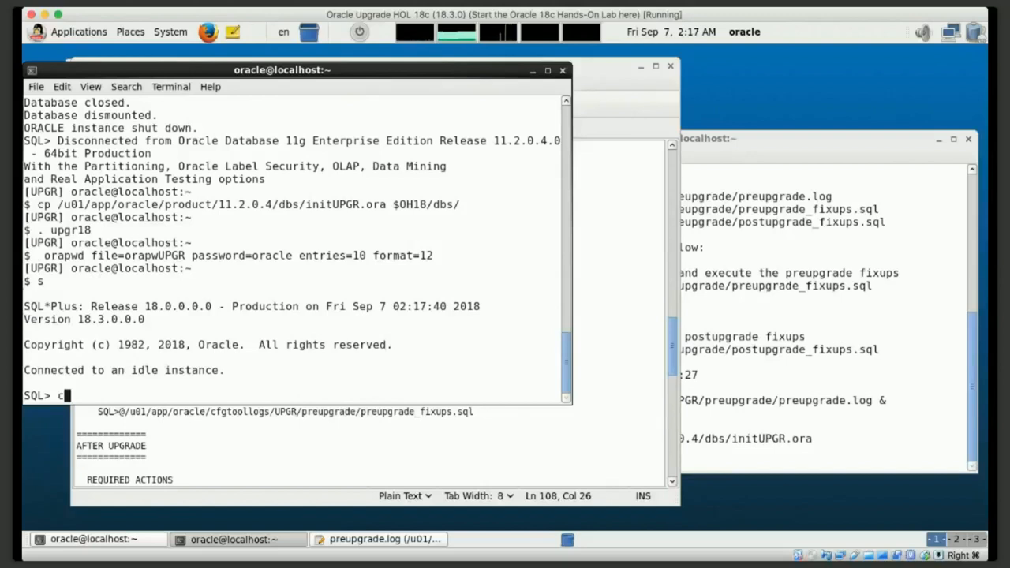
{"action": "type", "text": "reate spfile"}
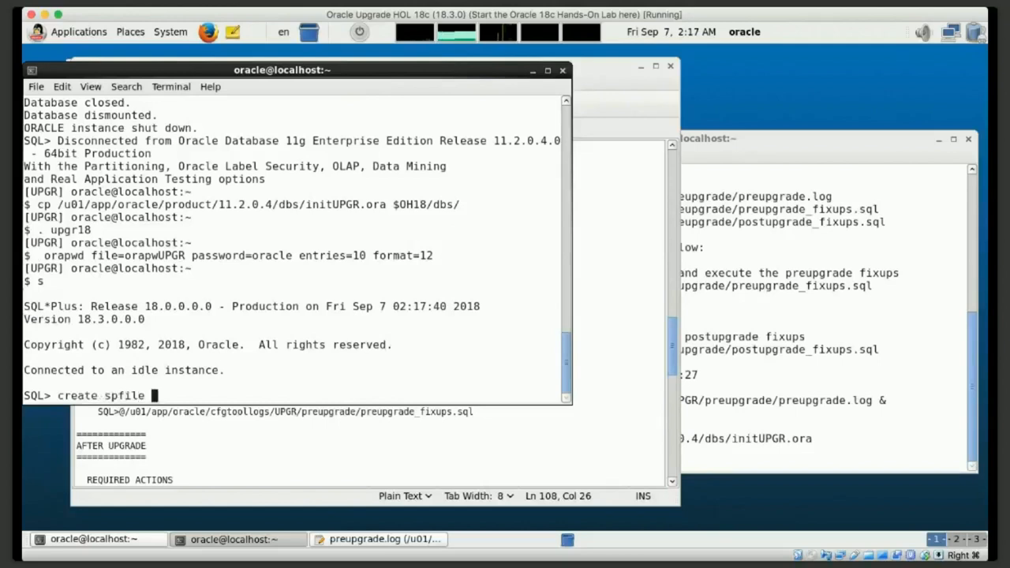
{"action": "type", "text": "from pfile;"}
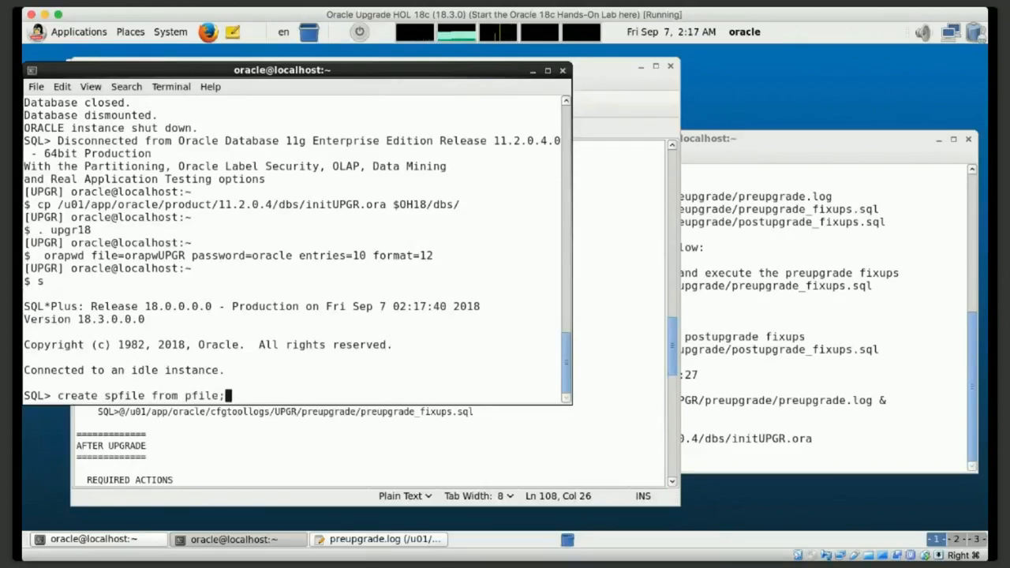
{"action": "key", "text": "Return"}
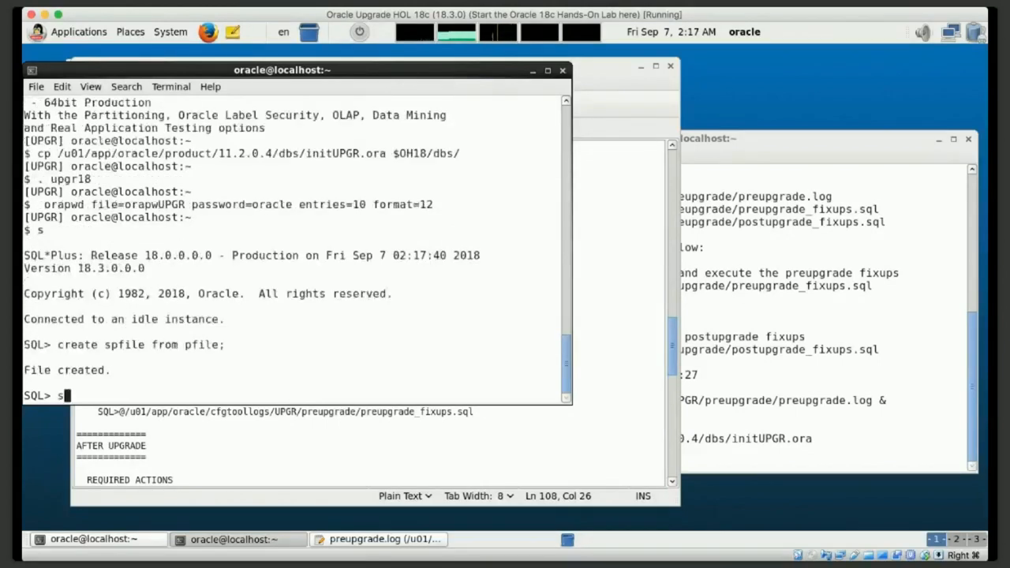
{"action": "type", "text": "tartup upgrade"}
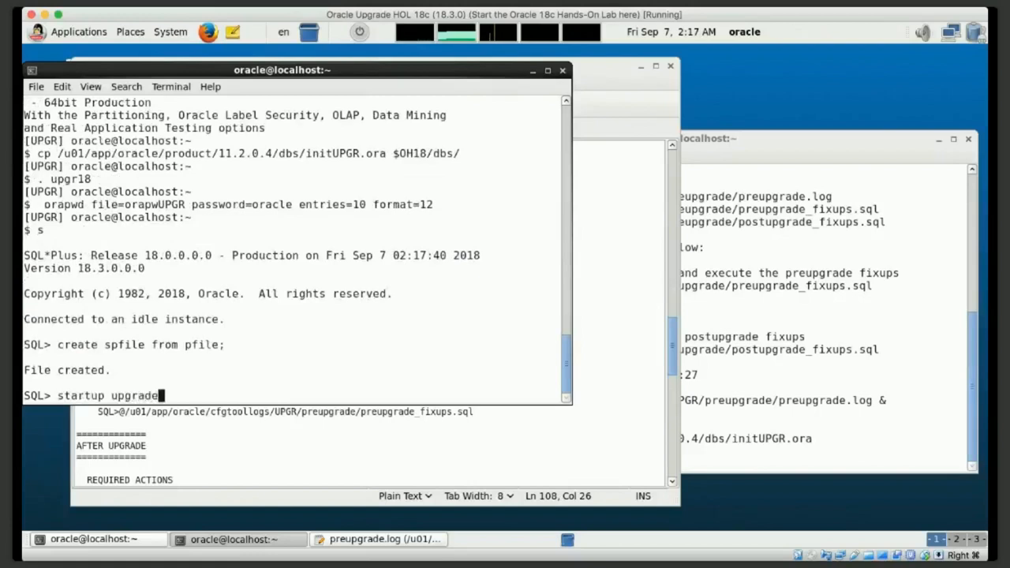
{"action": "key", "text": "Return"}
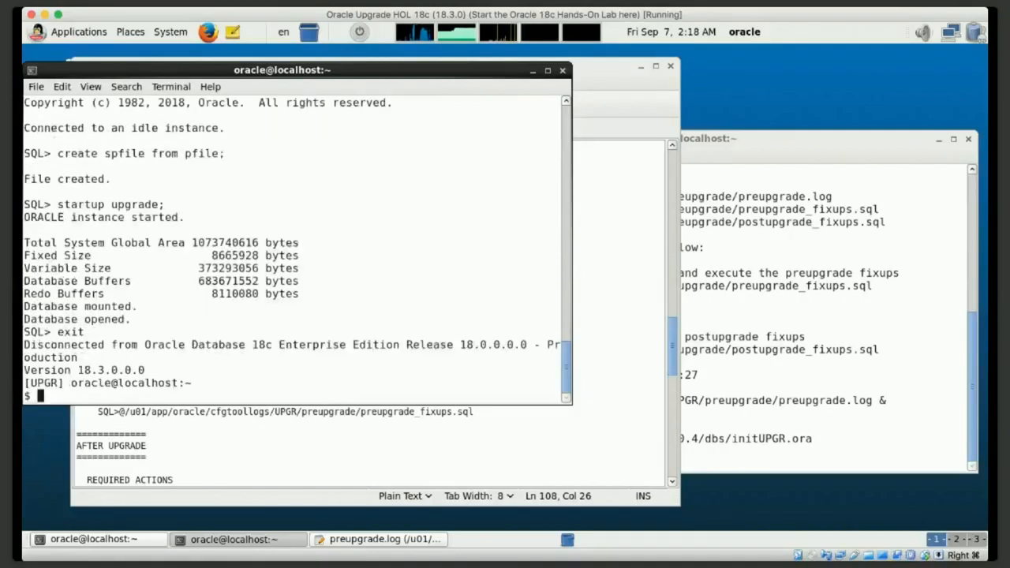
Change into the $OH18/rdbms/admin directory after a first relative cd attempt
{"action": "type", "text": "cd"}
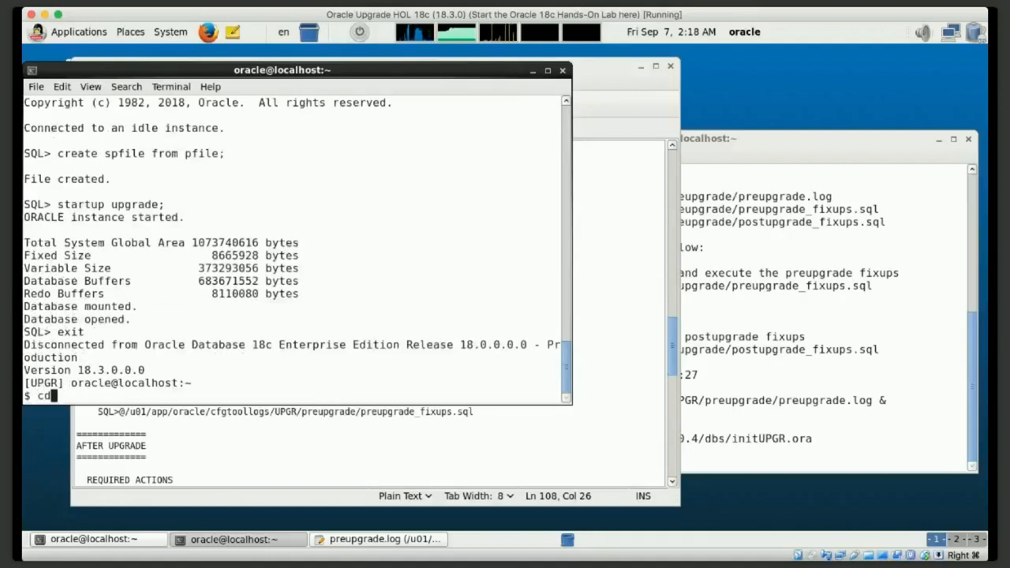
{"action": "type", "text": "../rdbms/admin"}
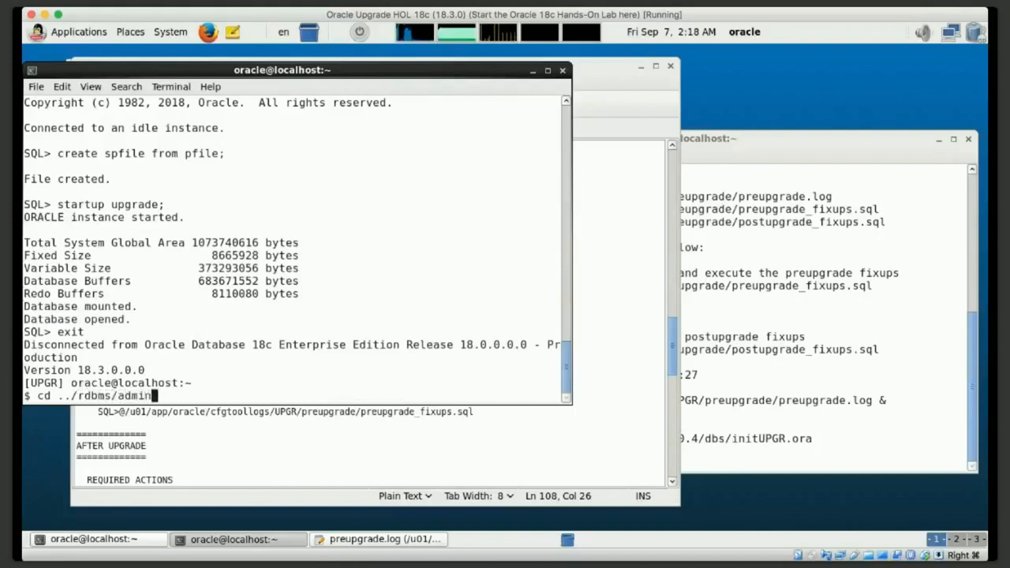
{"action": "key", "text": "Return"}
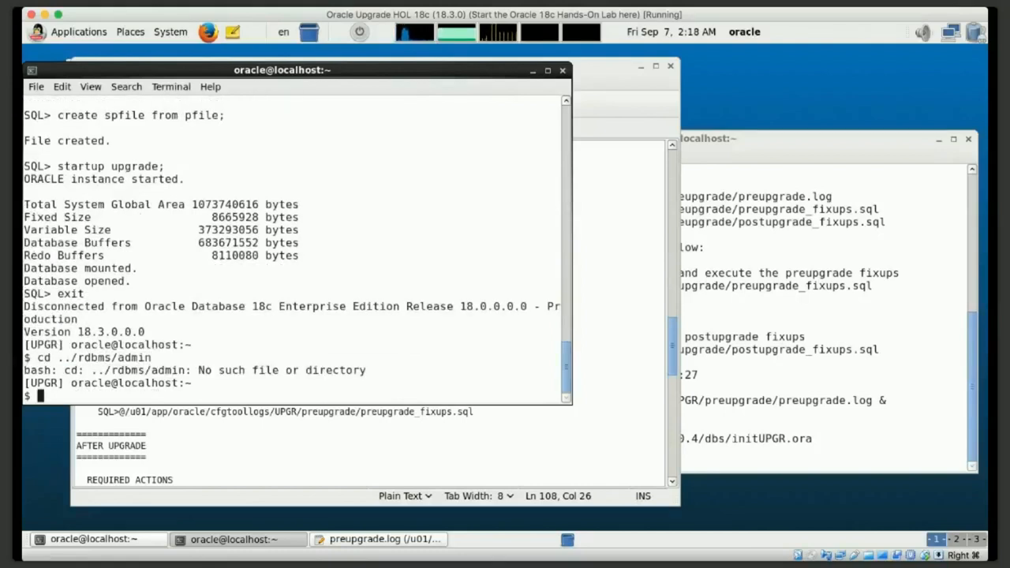
{"action": "type", "text": "cd $OH18"}
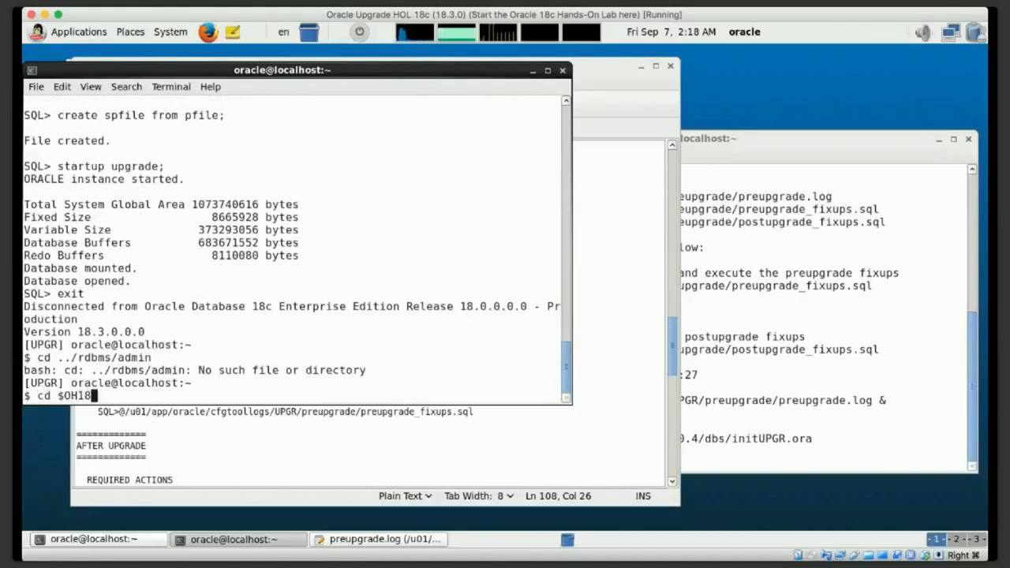
{"action": "type", "text": "/rdbms/admin"}
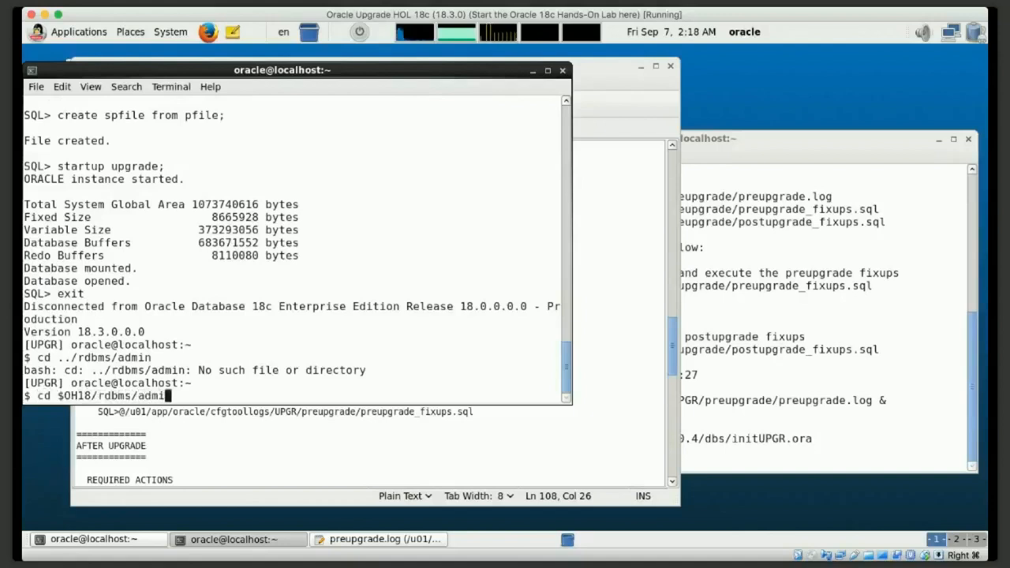
{"action": "key", "text": "Return"}
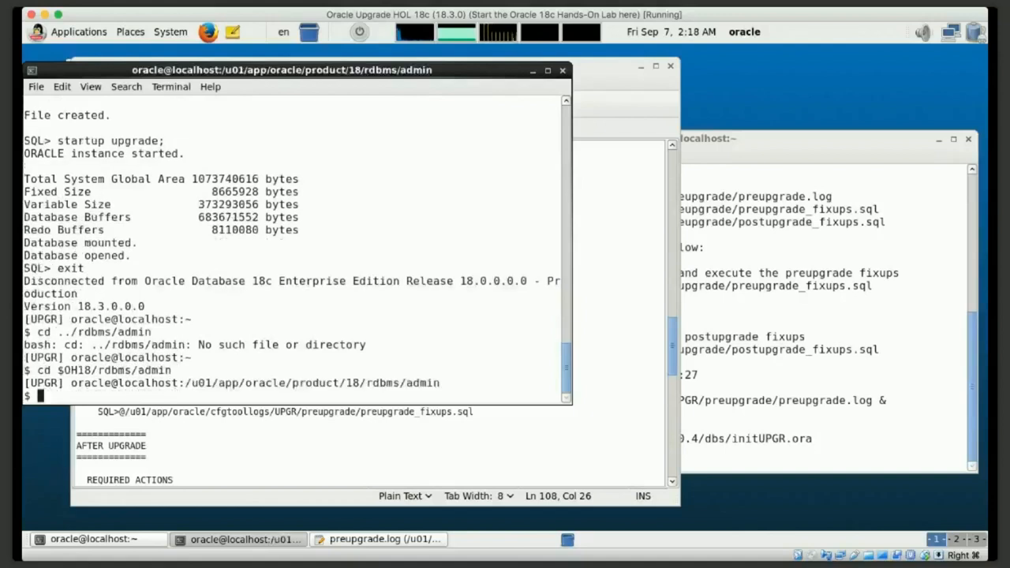
Enter the dbupgrade command with log directory -l /home/oracle, not yet run
{"action": "type", "text": "dbu"}
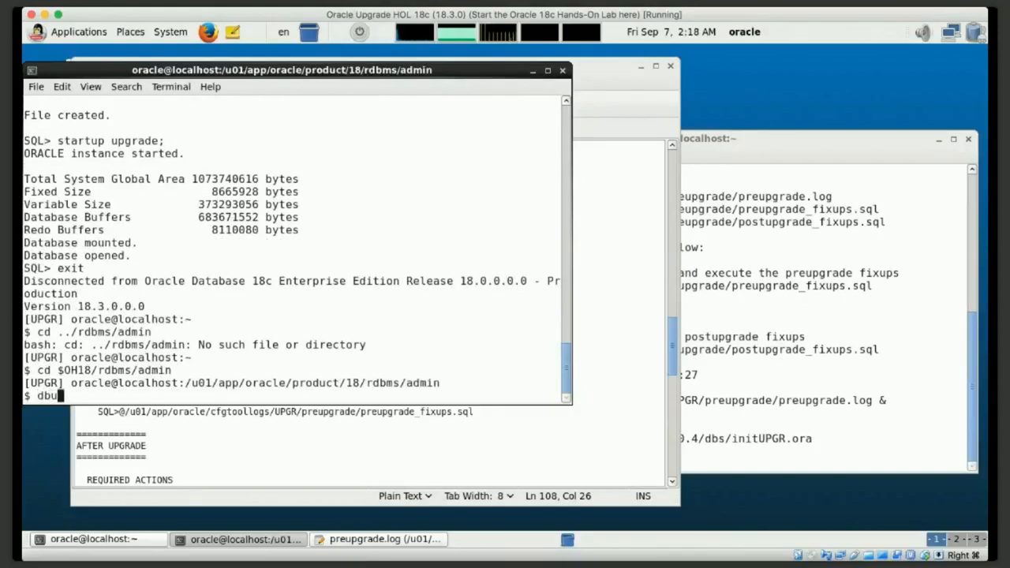
{"action": "type", "text": "pgrade"}
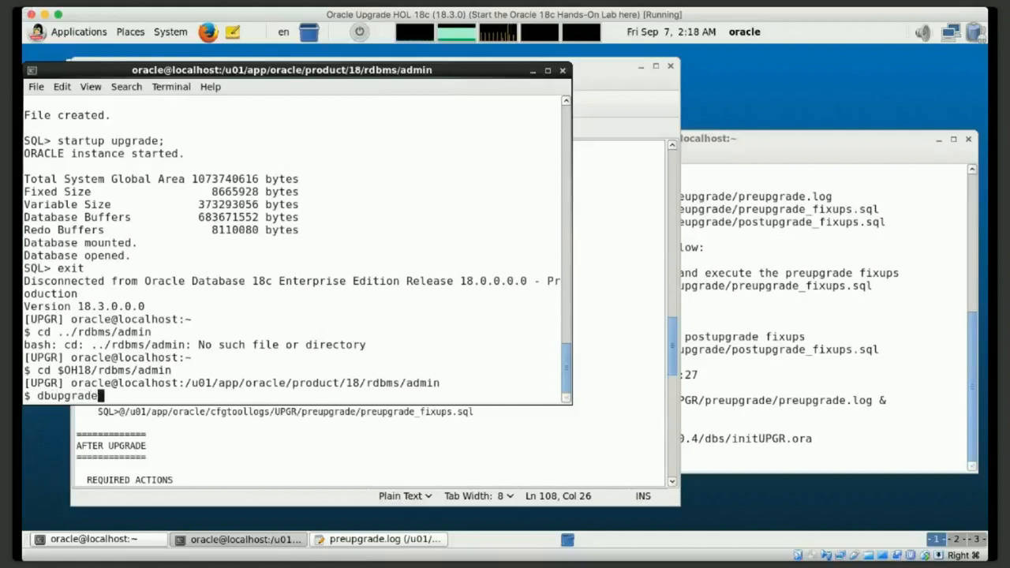
{"action": "type", "text": "-l"}
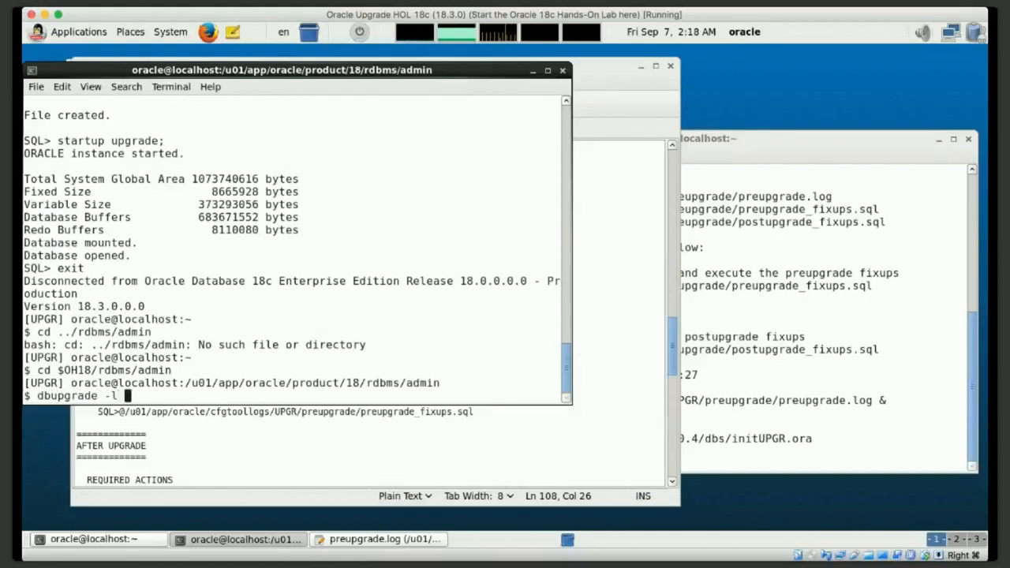
{"action": "type", "text": "/home"}
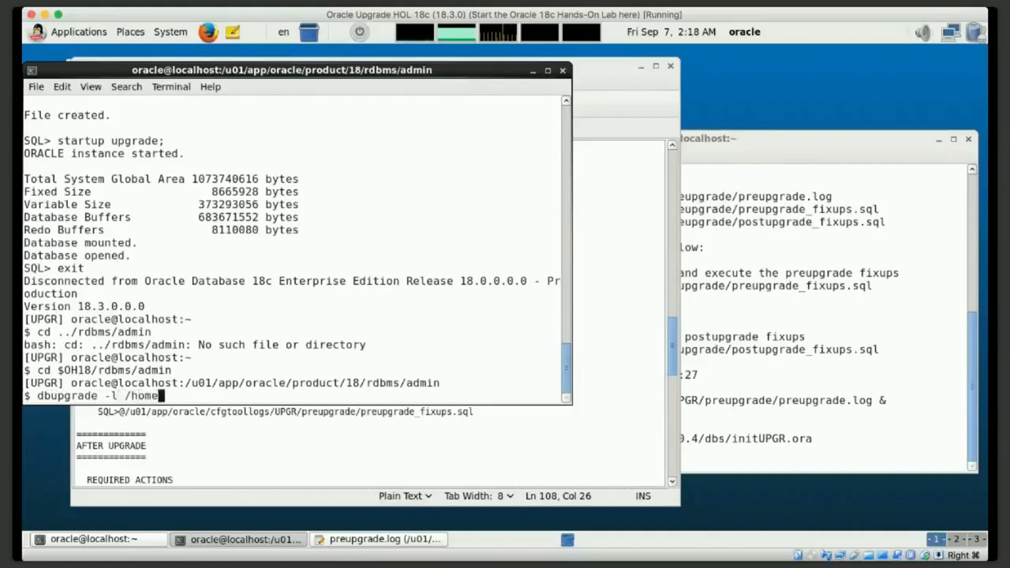
{"action": "type", "text": "oracle"}
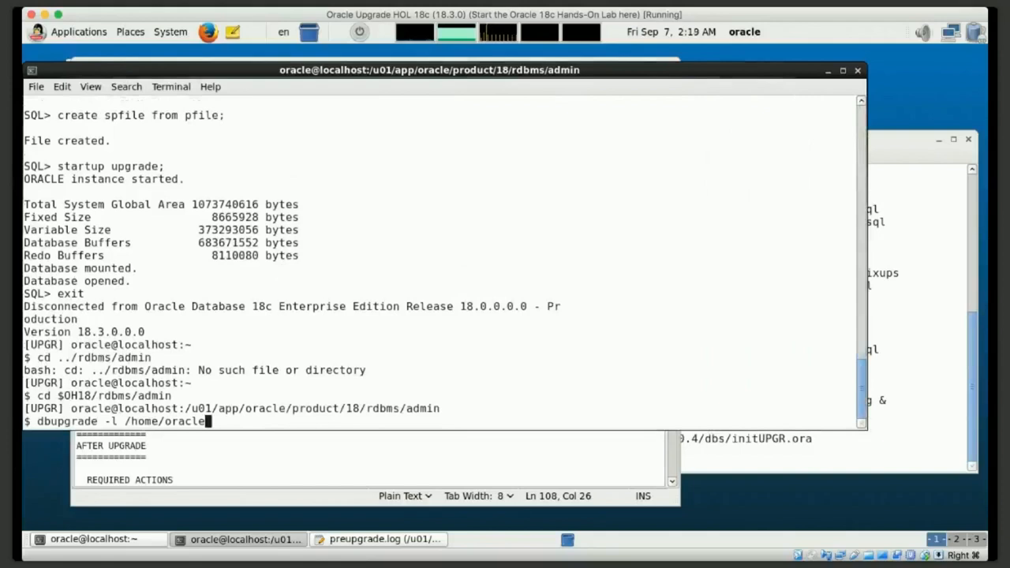
Launch dbupgrade logging to /home/oracle and follow catctl.pl starting on catupgrd.sql
{"action": "key", "text": "Return"}
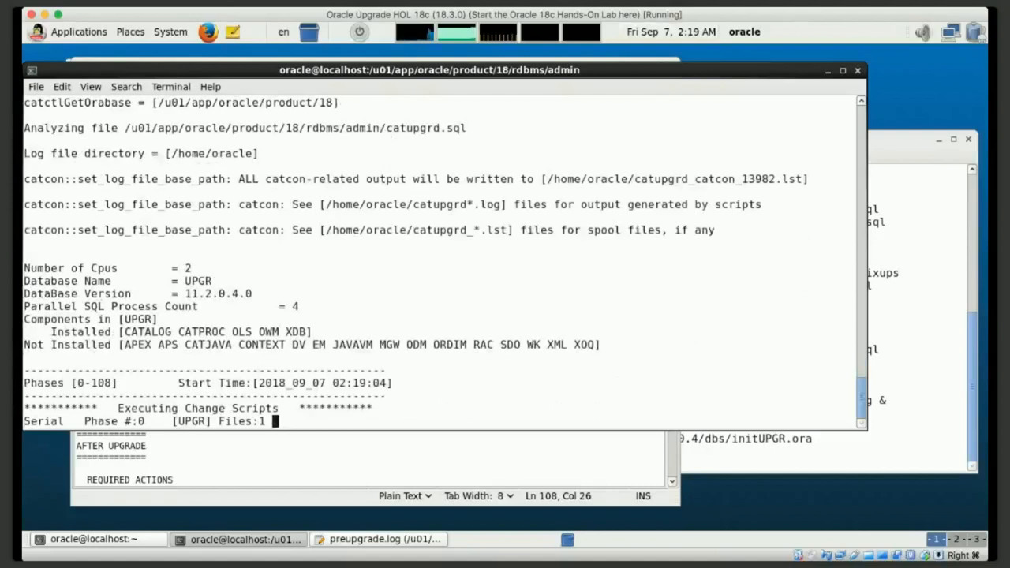
{"action": "scroll", "scroll_direction": "down", "scroll_amount": 3}
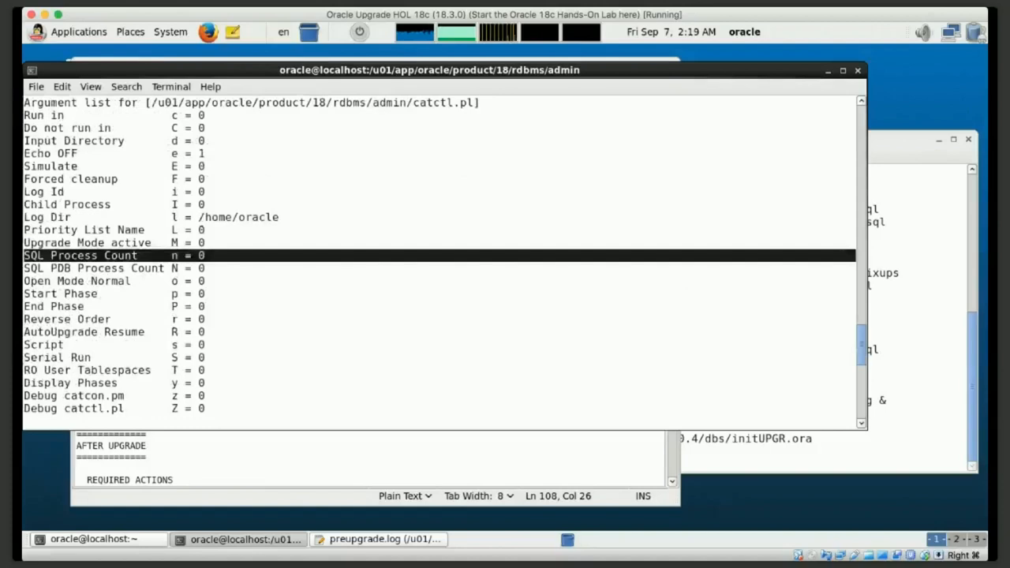
{"action": "scroll", "scroll_direction": "down", "scroll_amount": 3}
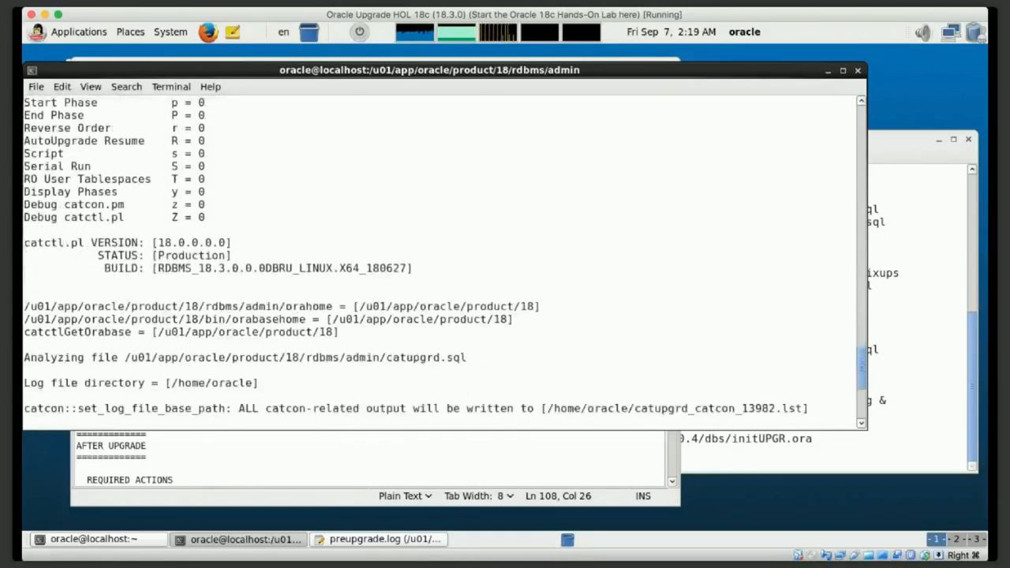
{"action": "scroll", "scroll_direction": "down", "scroll_amount": 3}
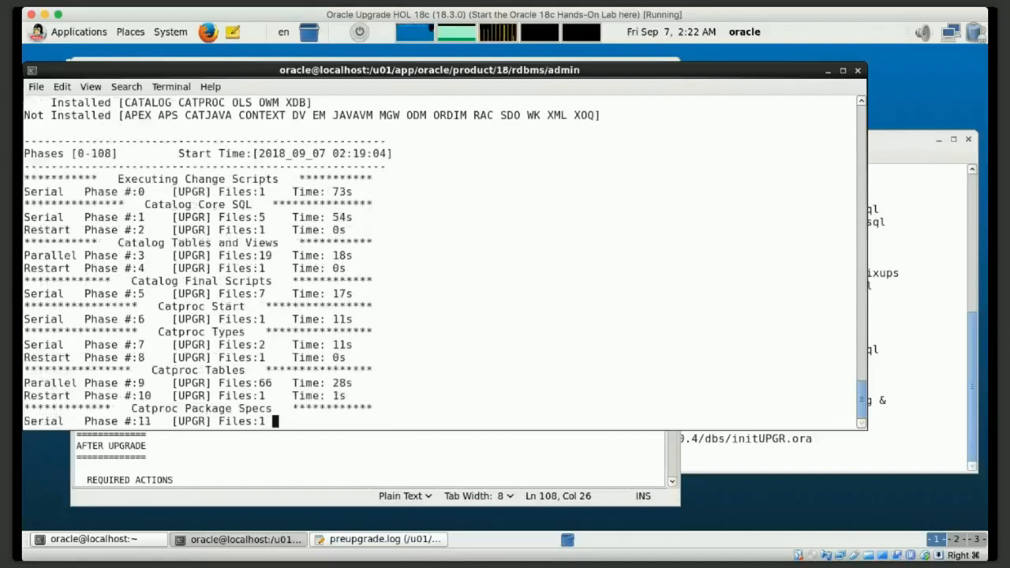
{"action": "mouse_move", "coordinate": [382, 539]}
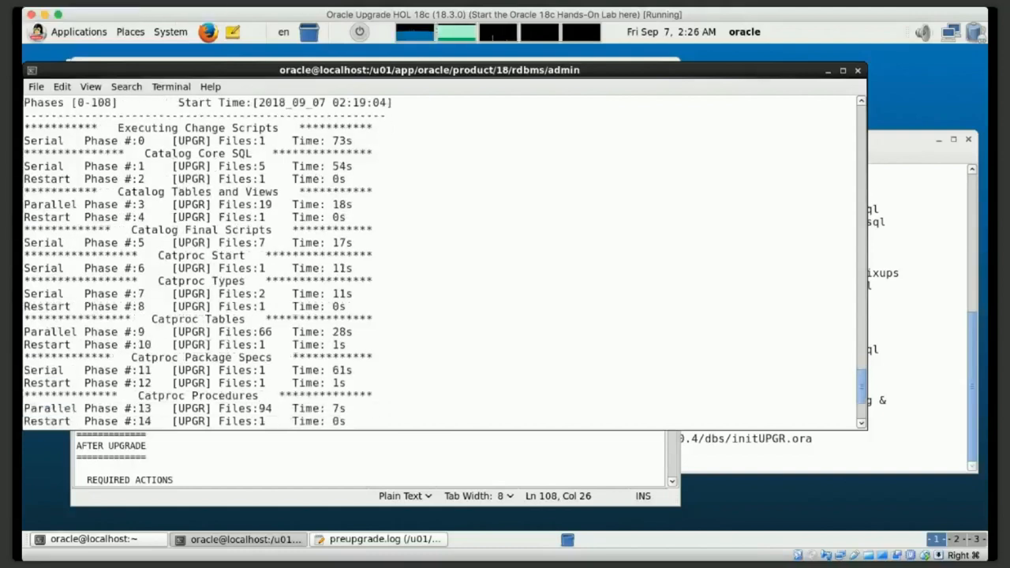
{"action": "scroll", "scroll_direction": "down", "scroll_amount": 3}
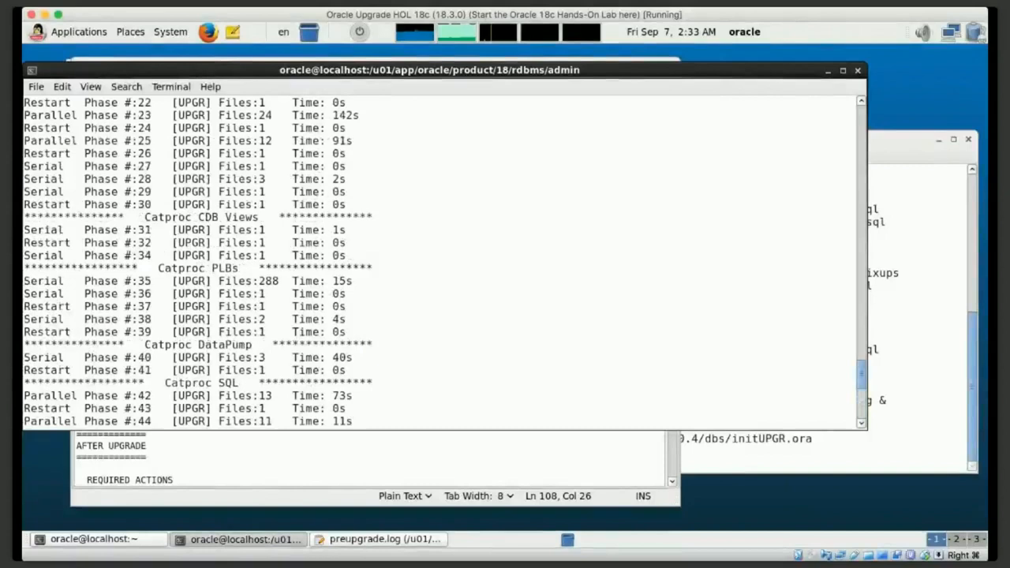
Follow the catupgrd output through the XDB, ORDIM and SDO component phases, highlighting their headings
{"action": "scroll", "scroll_direction": "down", "scroll_amount": 3}
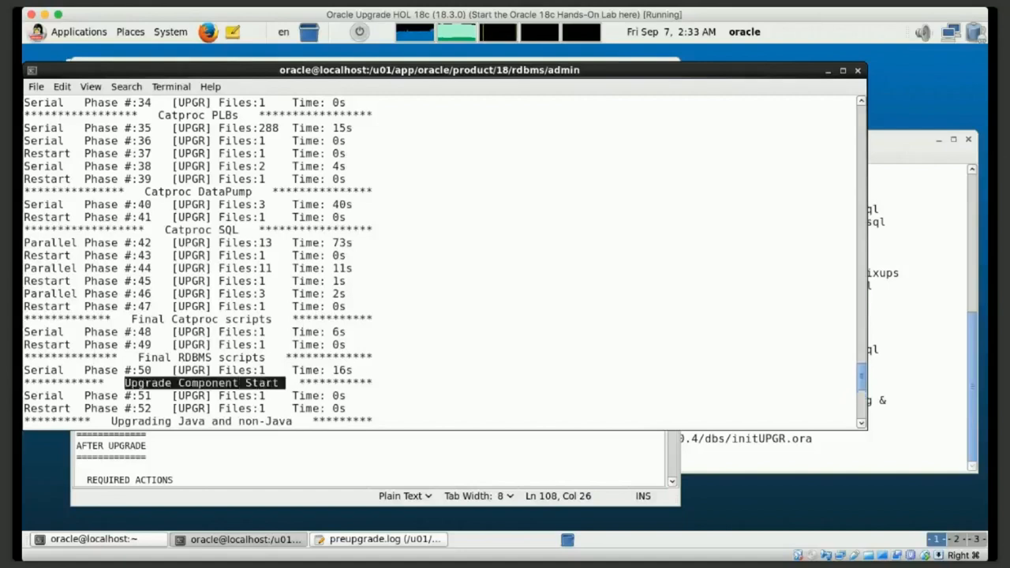
{"action": "scroll", "scroll_direction": "down", "scroll_amount": 3}
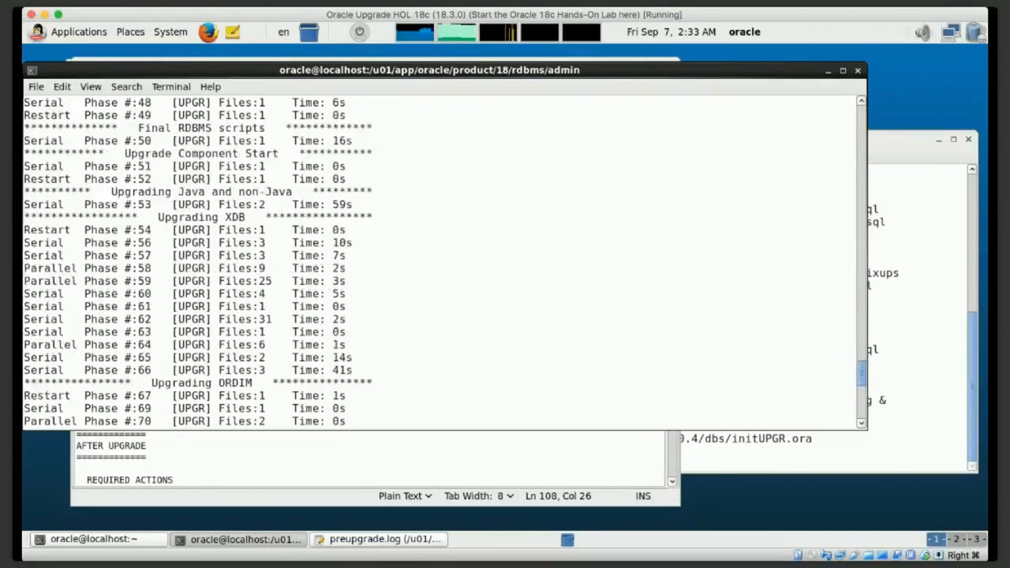
{"action": "double_click", "coordinate": [233, 218]}
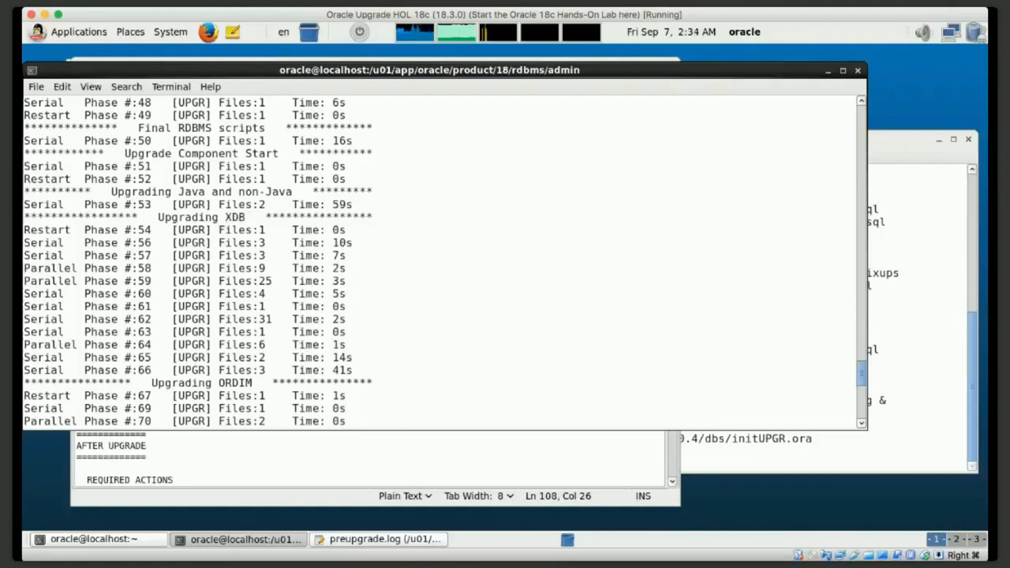
{"action": "double_click", "coordinate": [233, 384]}
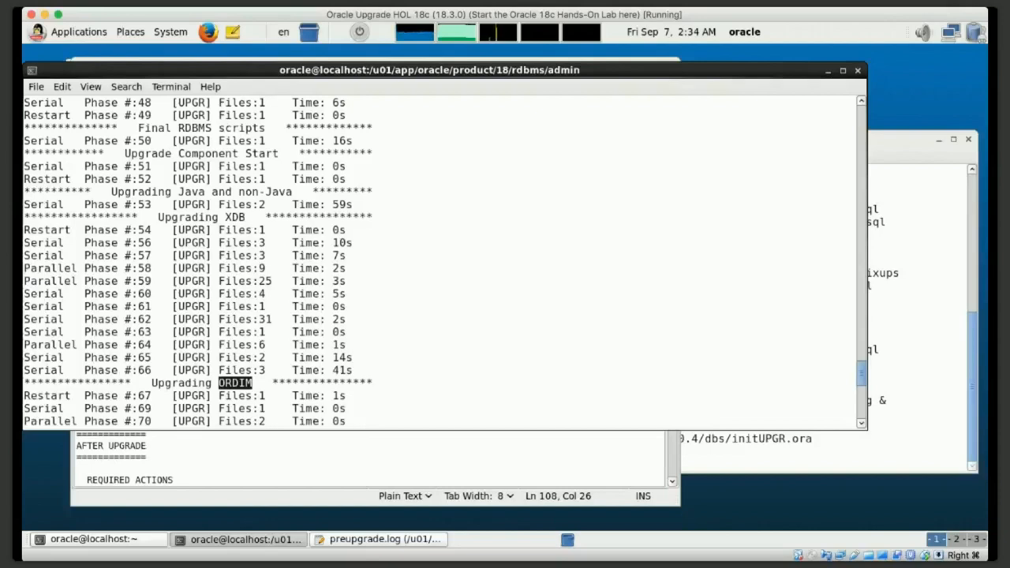
{"action": "scroll", "scroll_direction": "down", "scroll_amount": 3}
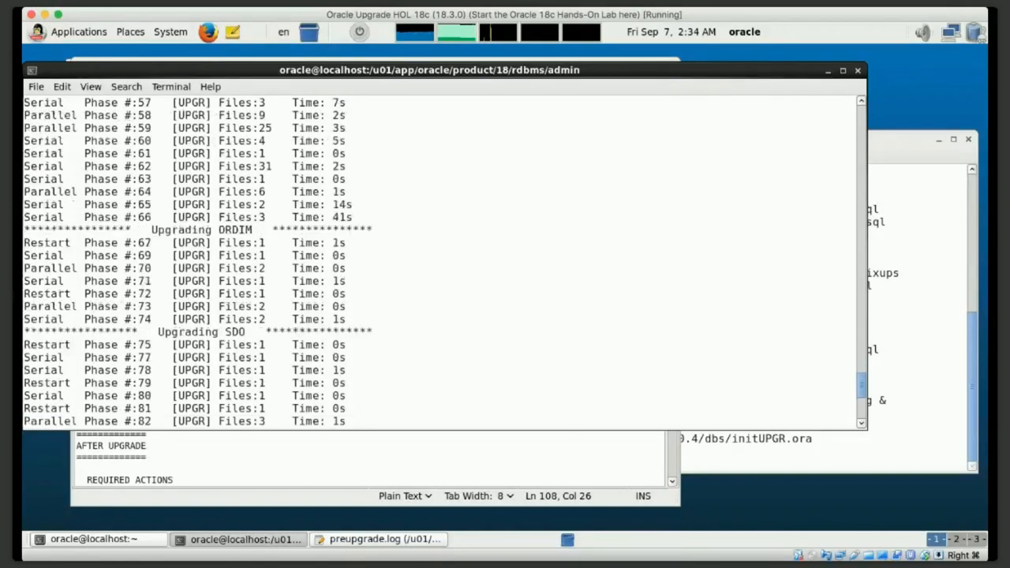
{"action": "double_click", "coordinate": [233, 331]}
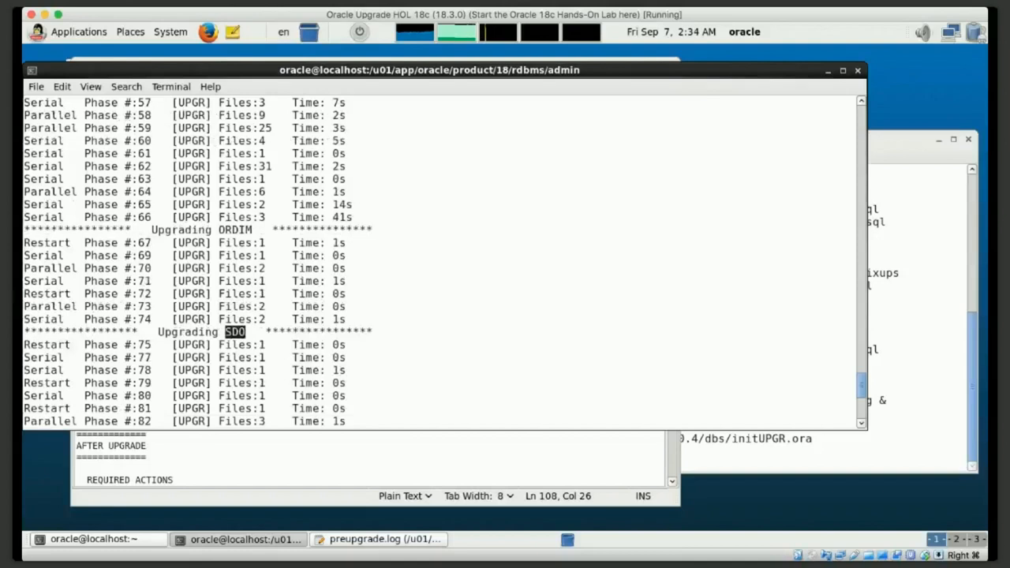
{"action": "scroll", "scroll_direction": "down", "scroll_amount": 3}
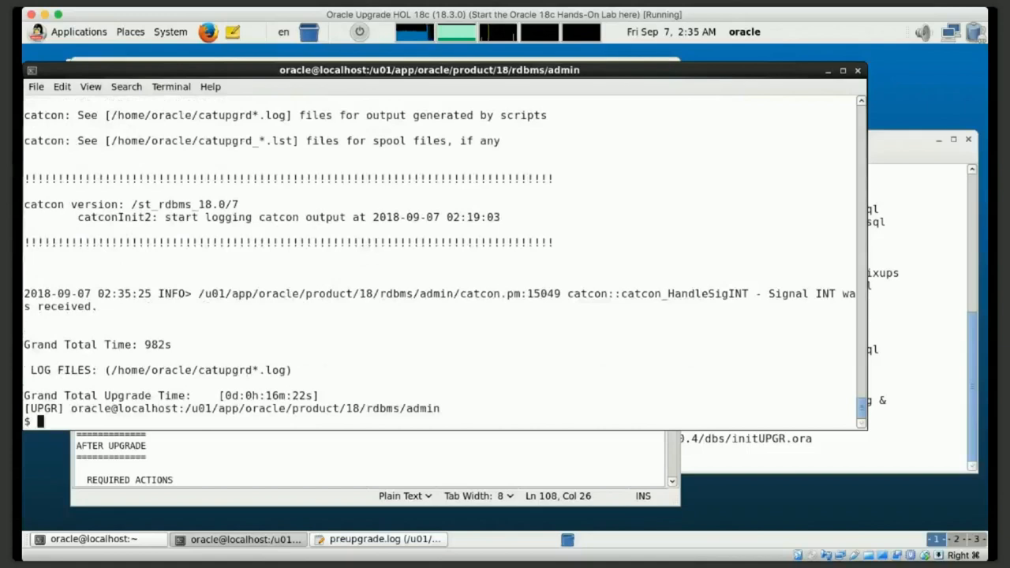
Relaunch the interrupted upgrade in resume mode with 'dbupgrade -l /home/oracle -R'
{"action": "type", "text": "dbupgrade -l /home/oracle"}
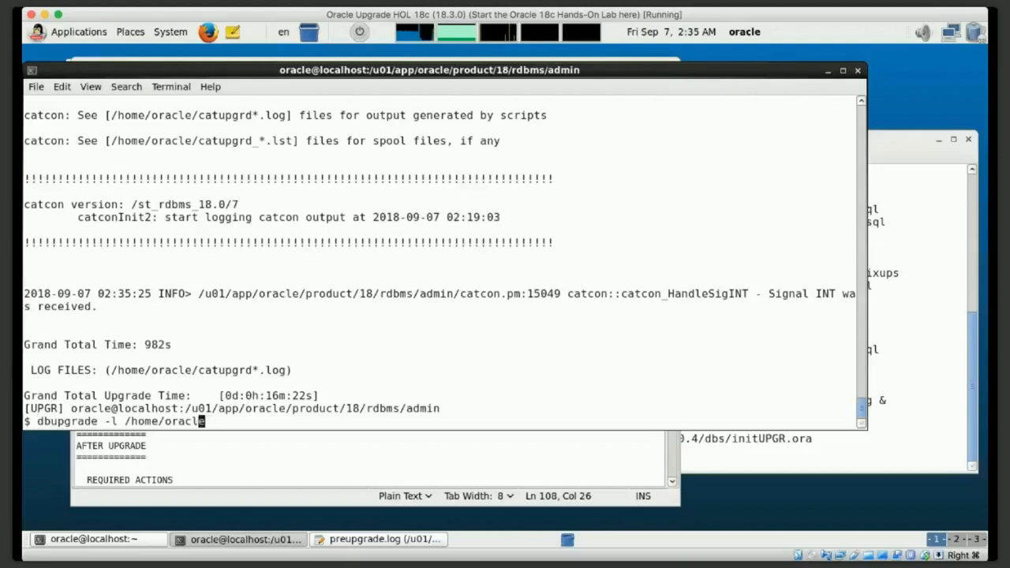
{"action": "type", "text": "e"}
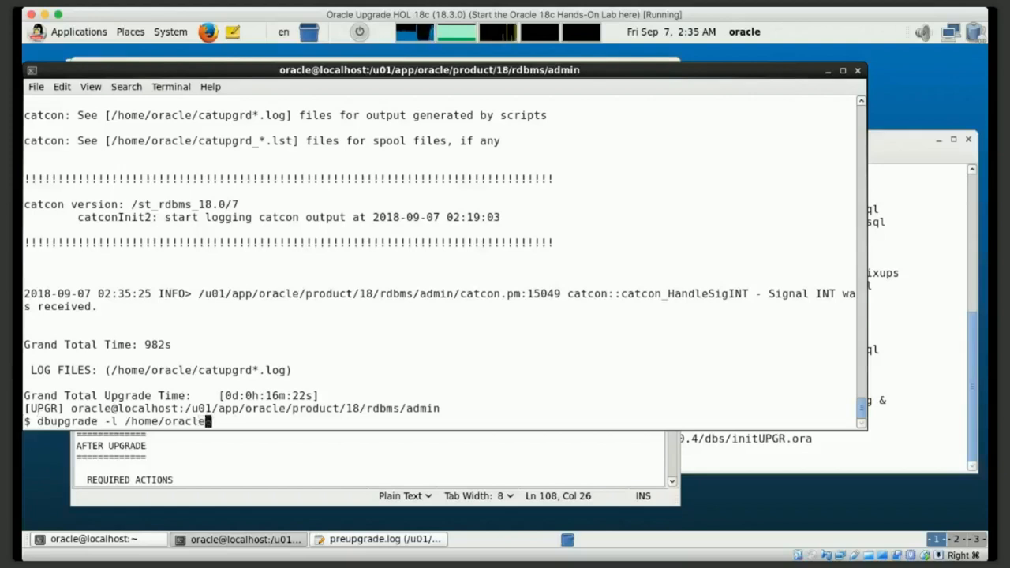
{"action": "type", "text": "-R"}
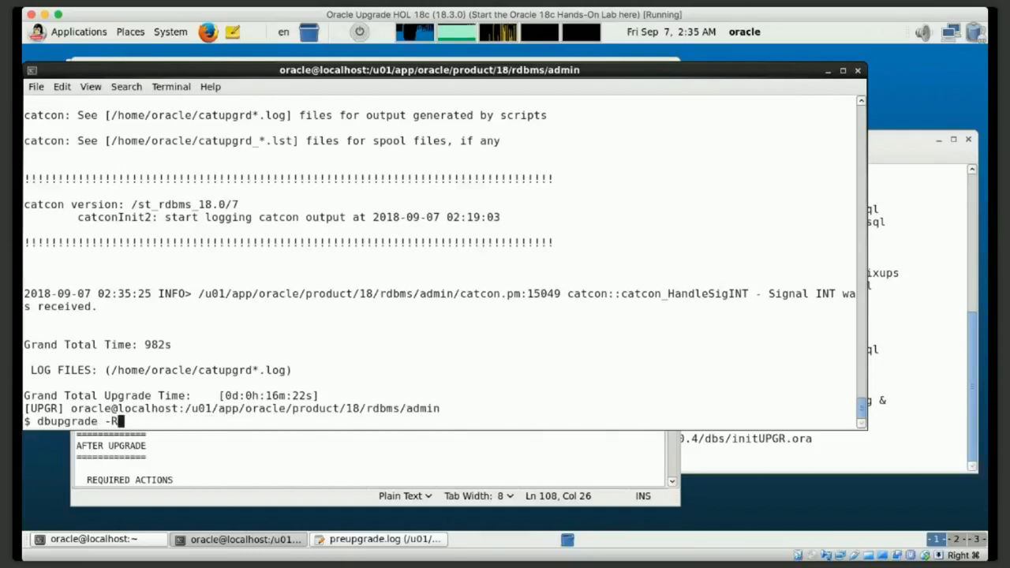
{"action": "key", "text": "Return"}
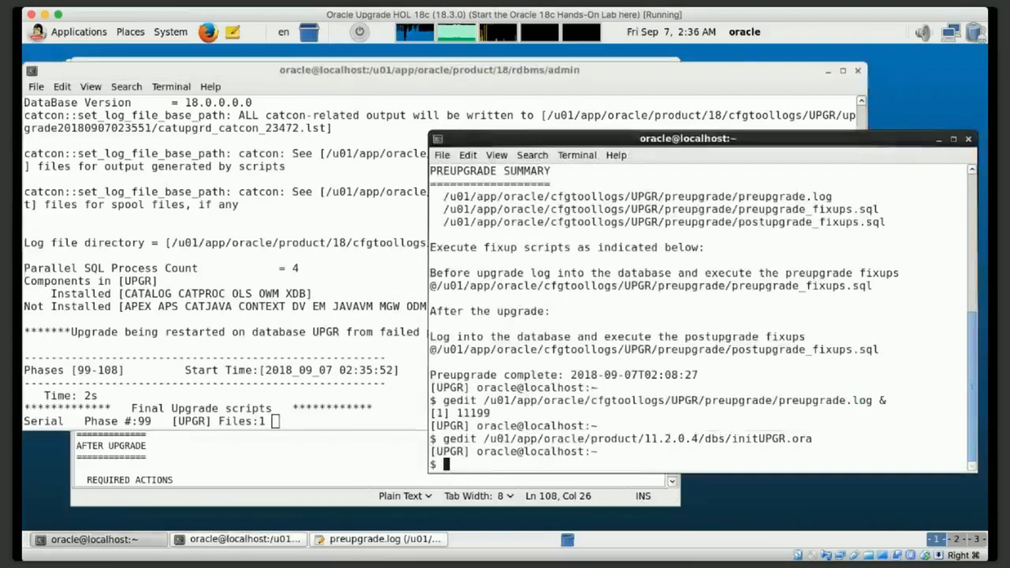
In a second terminal, list /home/oracle and then the catupgrd*.log files with sizes and timestamps
{"action": "type", "text": "cd /home/oracle"}
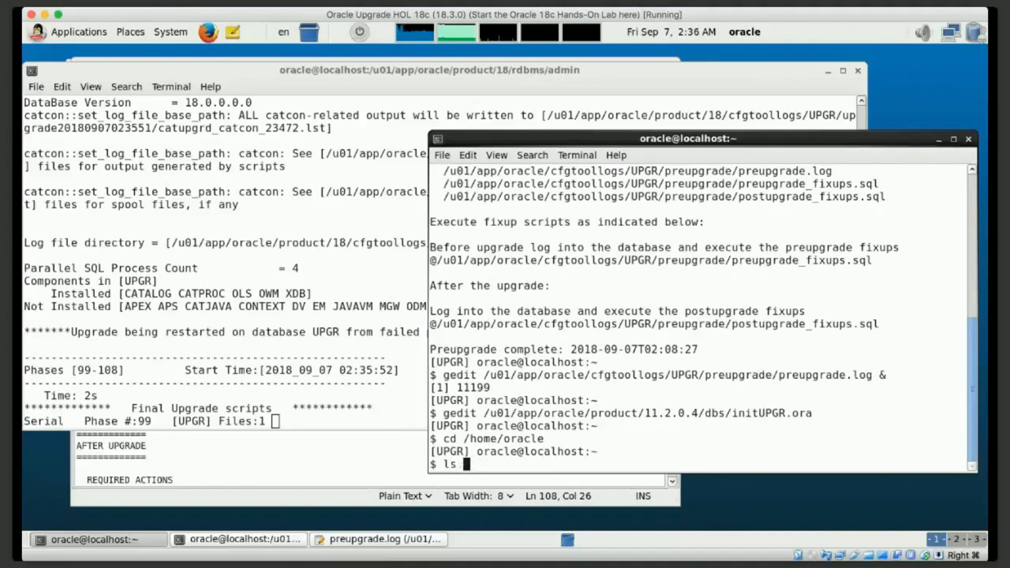
{"action": "key", "text": "Return"}
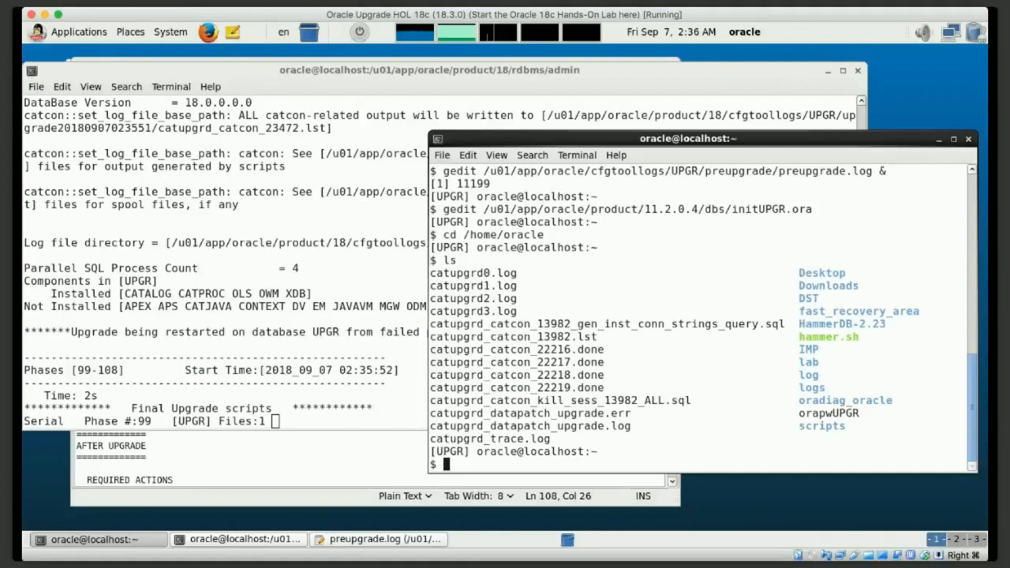
{"action": "type", "text": "ls"}
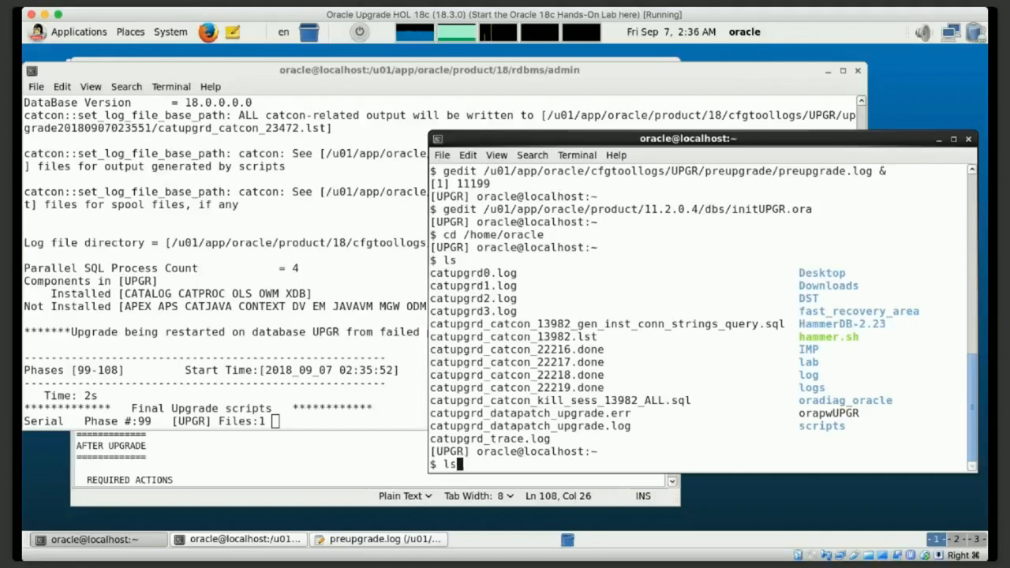
{"action": "type", "text": "-l catupgrd"}
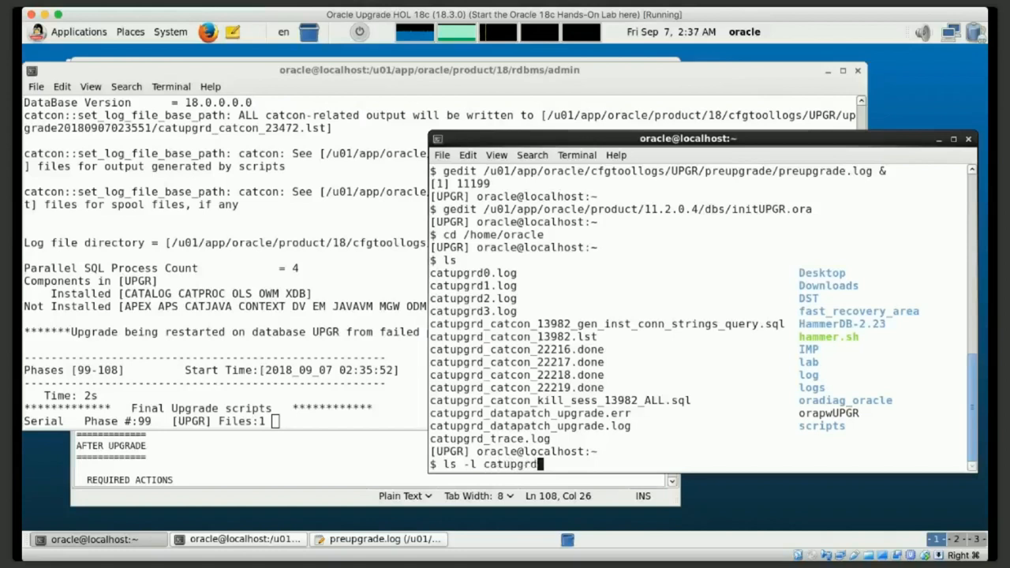
{"action": "type", "text": "*."}
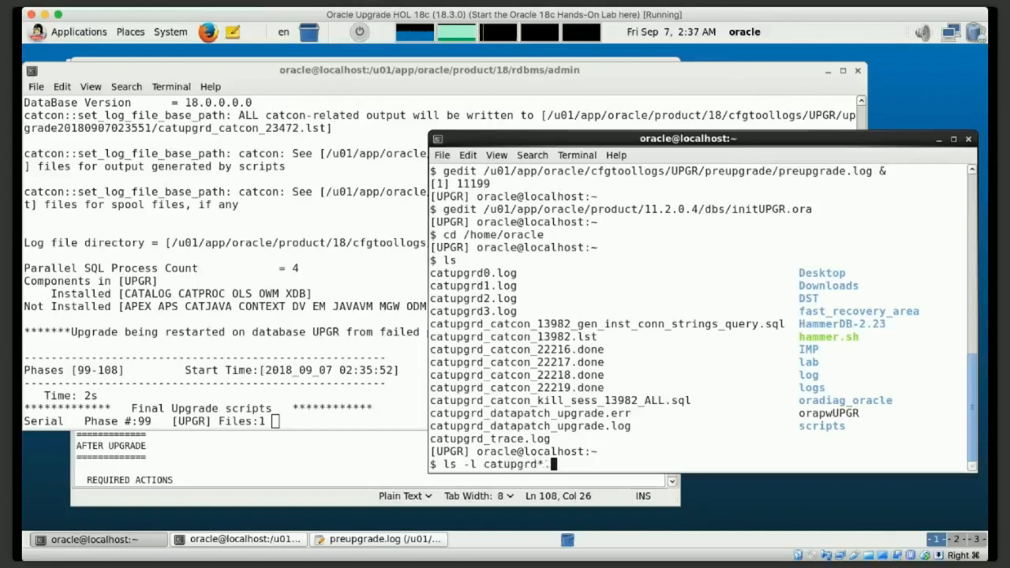
{"action": "key", "text": "Return"}
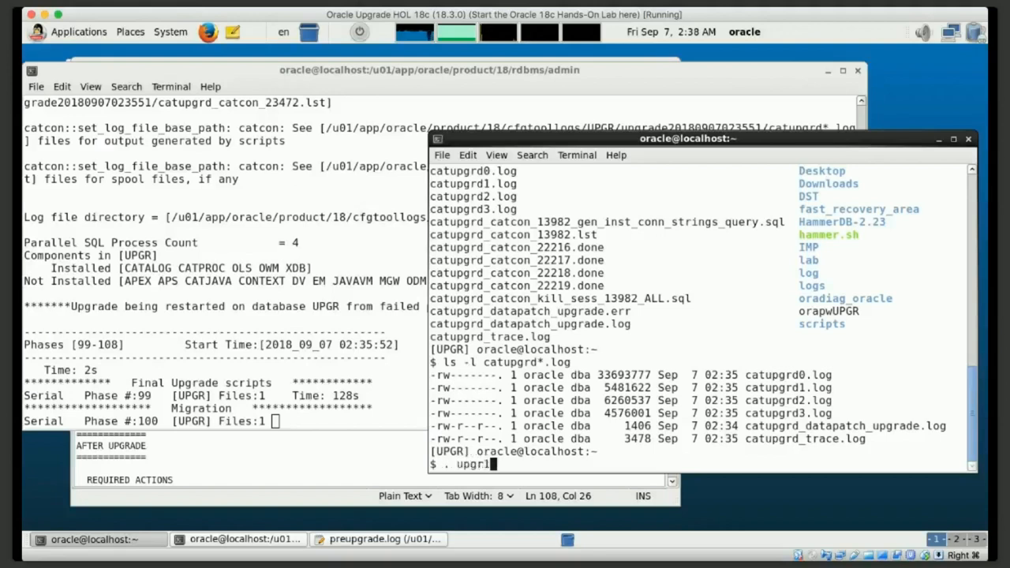
Load the upgr18 environment and connect to Oracle Database 18c via the s SQL*Plus alias
{"action": "key", "text": "Return"}
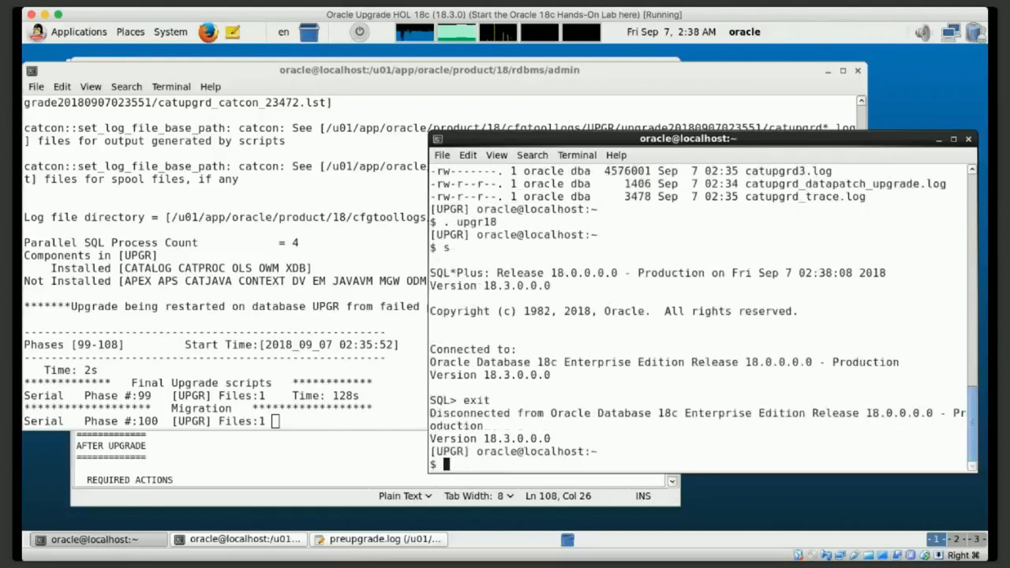
{"action": "type", "text": "s"}
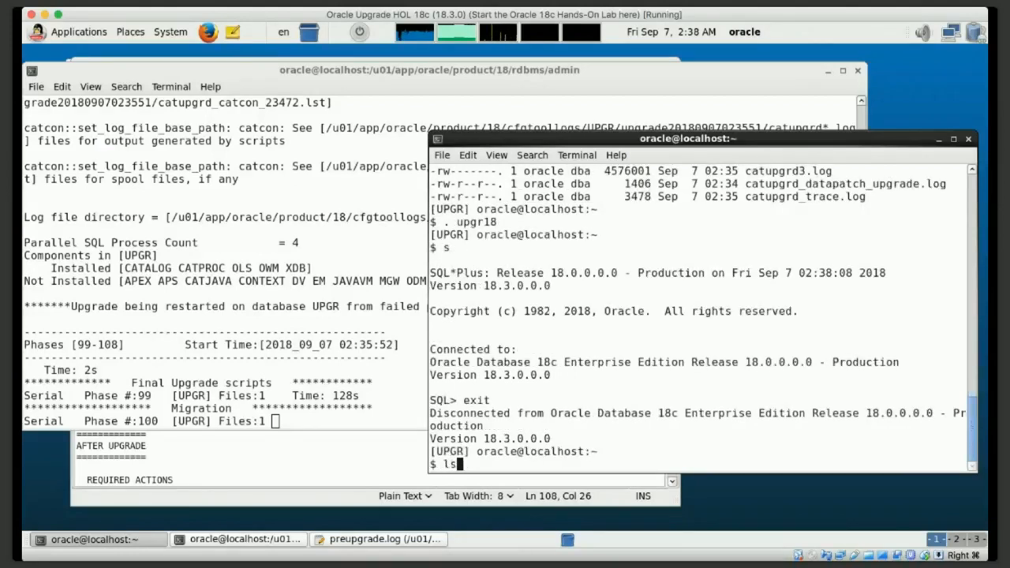
{"action": "key", "text": "Return"}
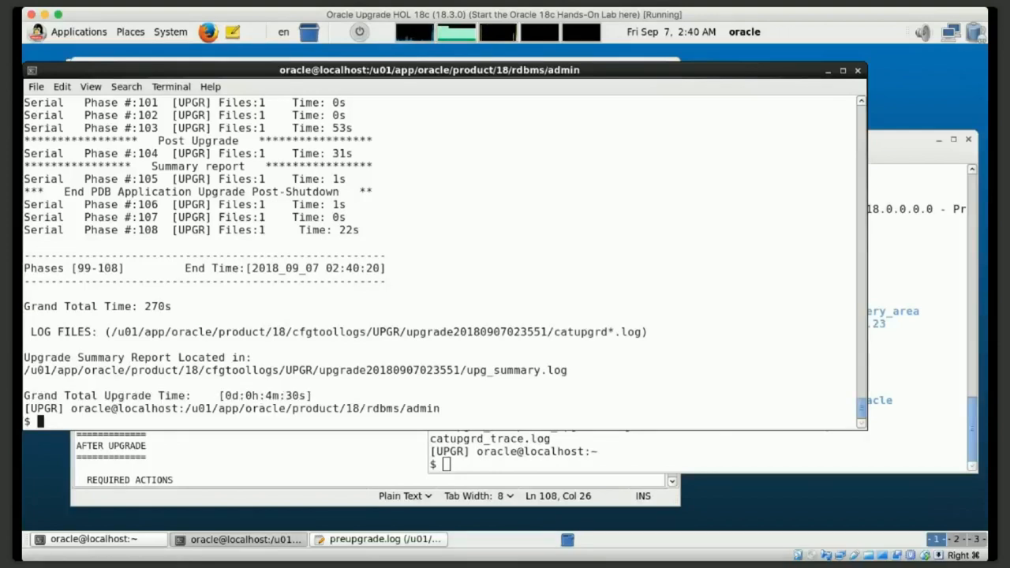
Change to /home/oracle and list the home folder contents
{"action": "type", "text": "cd /"}
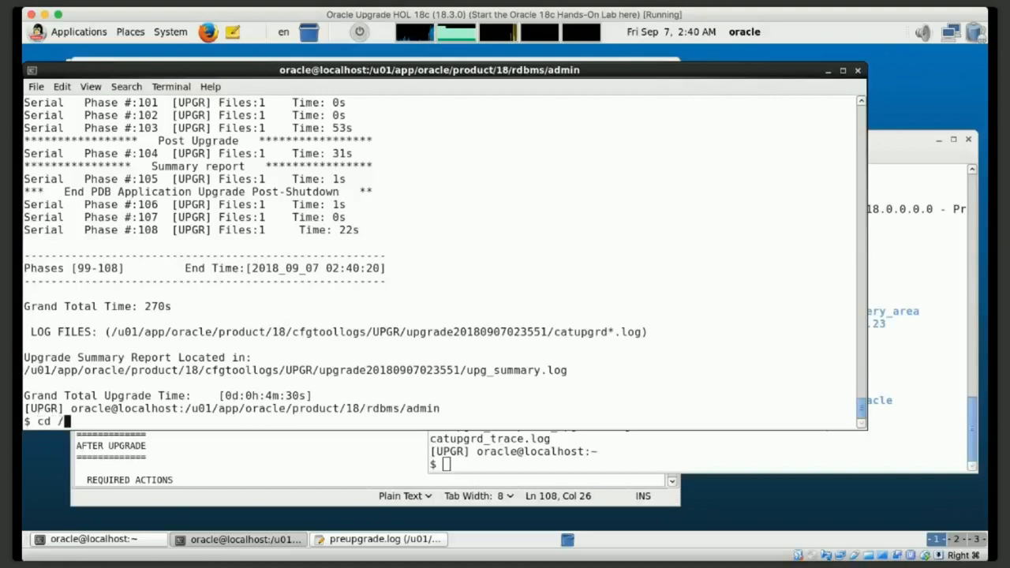
{"action": "type", "text": "home/orac"}
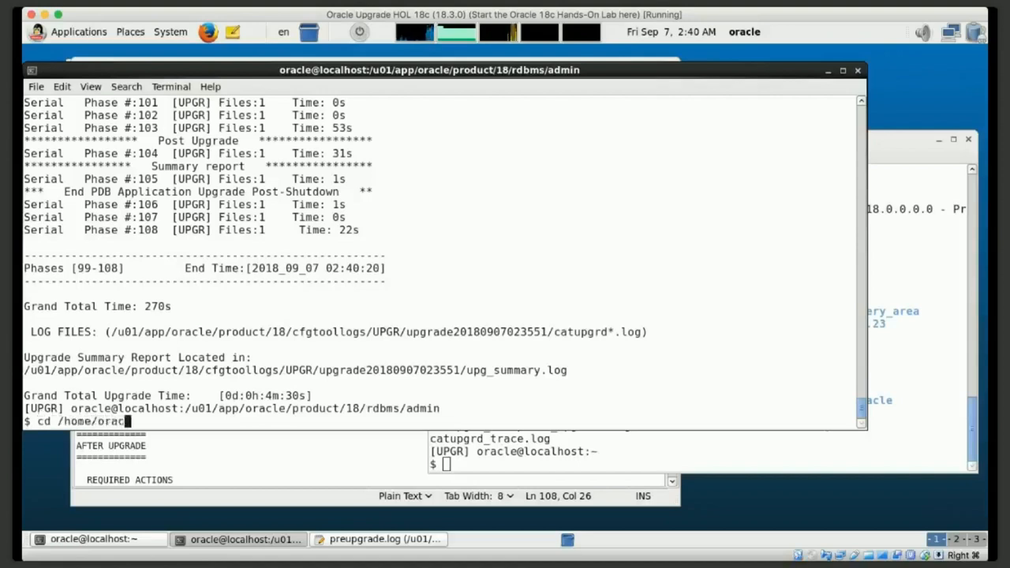
{"action": "key", "text": "Return"}
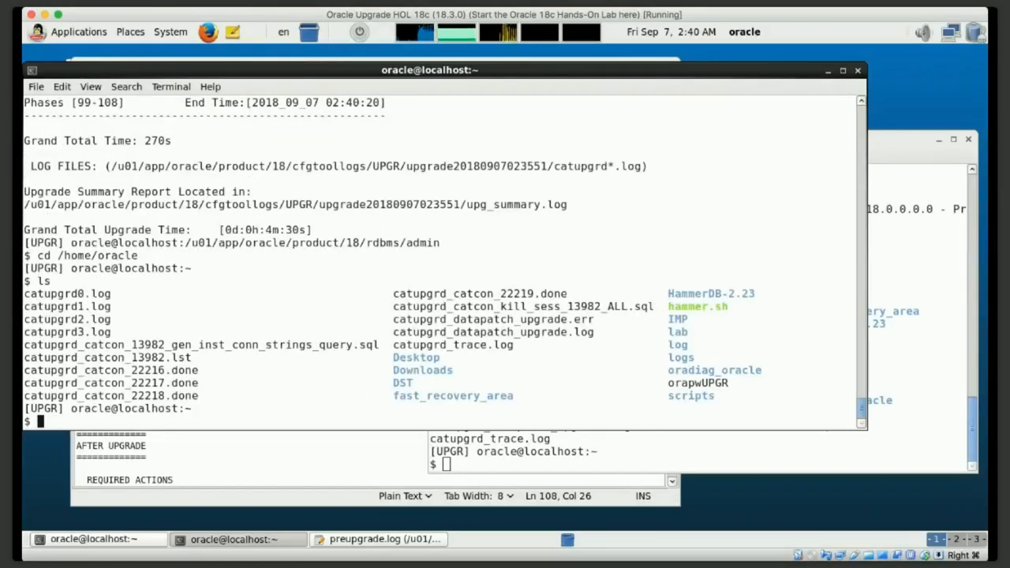
Return to $ORACLE_HOME/rdbms/admin and check for log files, scrolling back through output
{"action": "type", "text": "cd"}
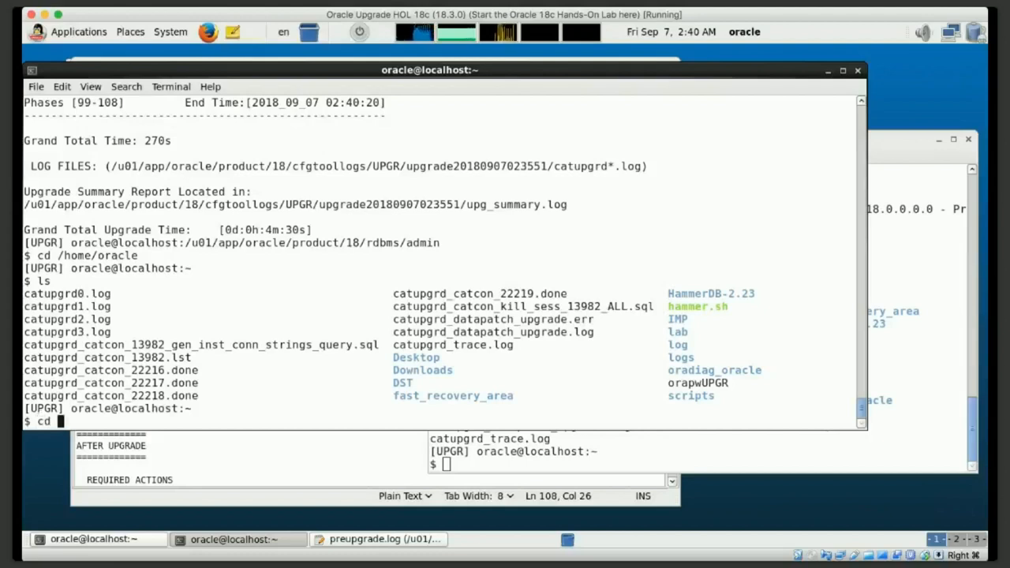
{"action": "type", "text": "$ORACLE_HOME/rdbms/admin"}
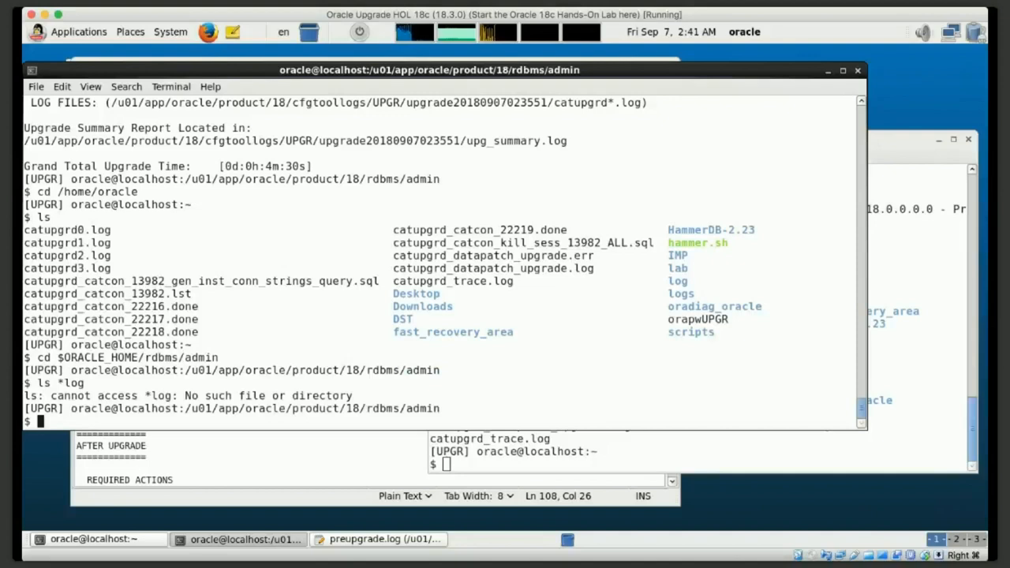
{"action": "scroll", "scroll_direction": "up", "scroll_amount": 3}
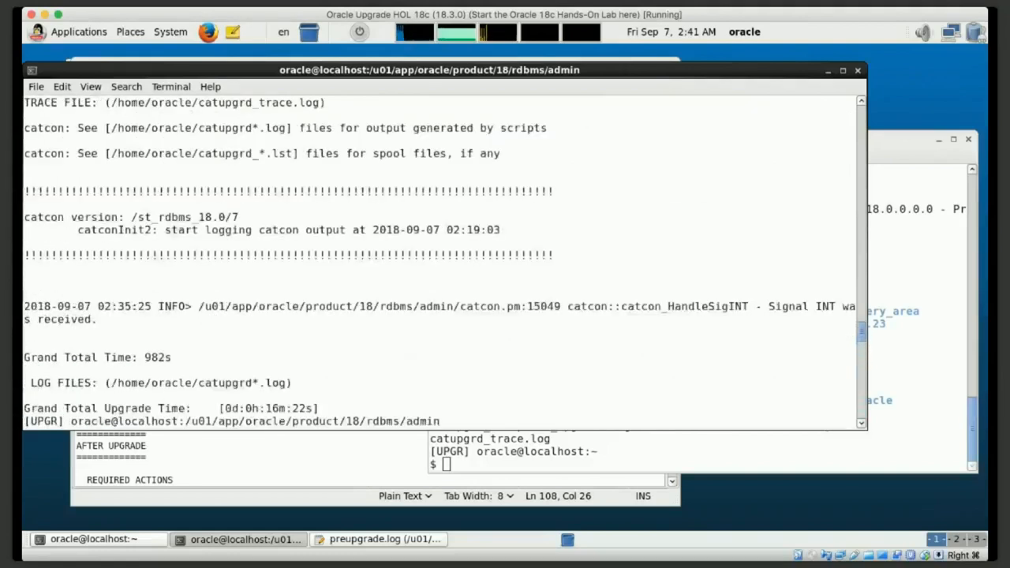
{"action": "scroll", "scroll_direction": "up", "scroll_amount": 3}
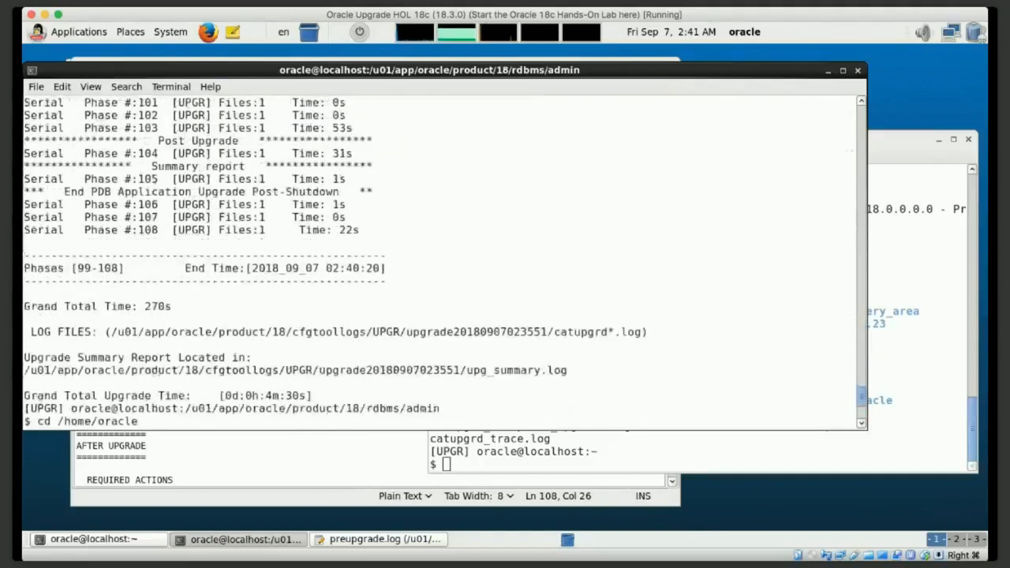
{"action": "scroll", "scroll_direction": "up", "scroll_amount": 3}
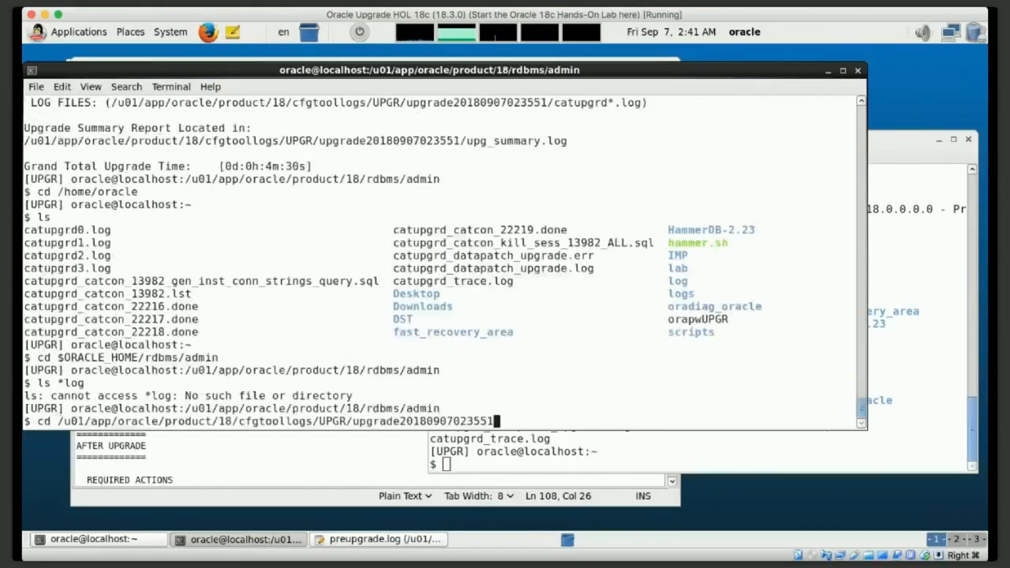
Enter the UPGR cfgtoollogs upgrade folder and list its files with ls -l
{"action": "key", "text": "Return"}
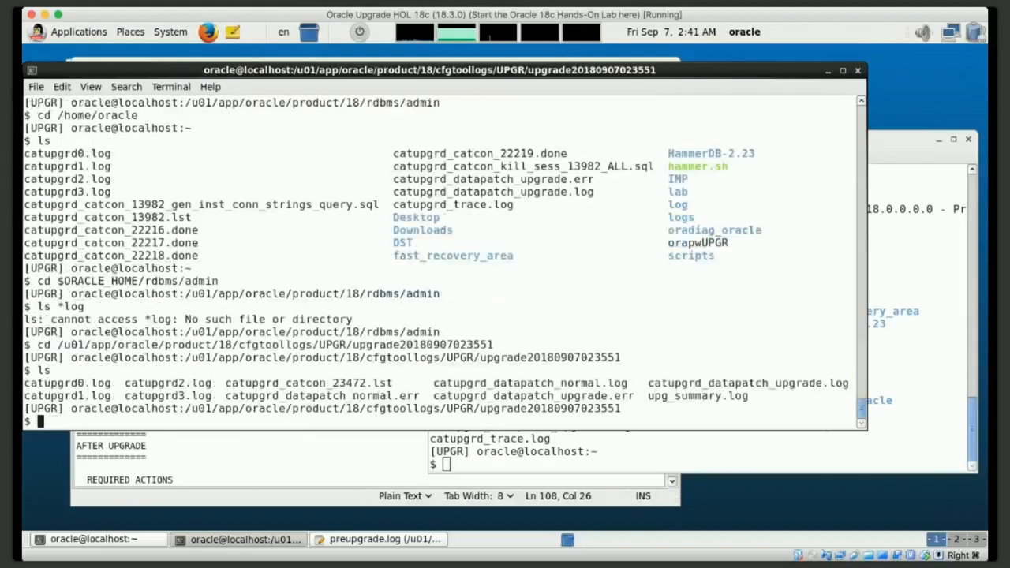
{"action": "type", "text": "ls -l"}
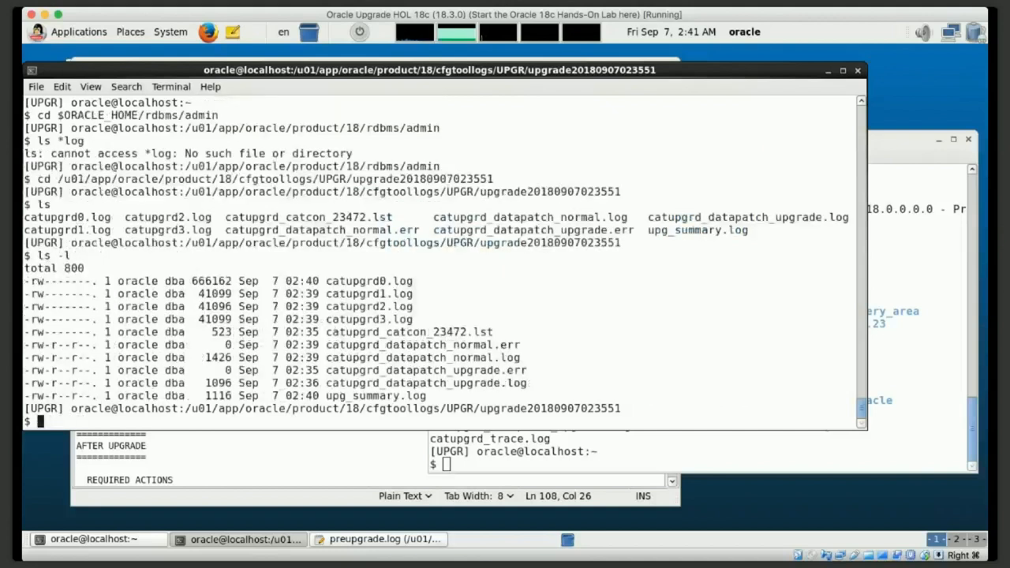
{"action": "left_click_drag", "start_coordinate": [324, 281], "coordinate": [410, 319]}
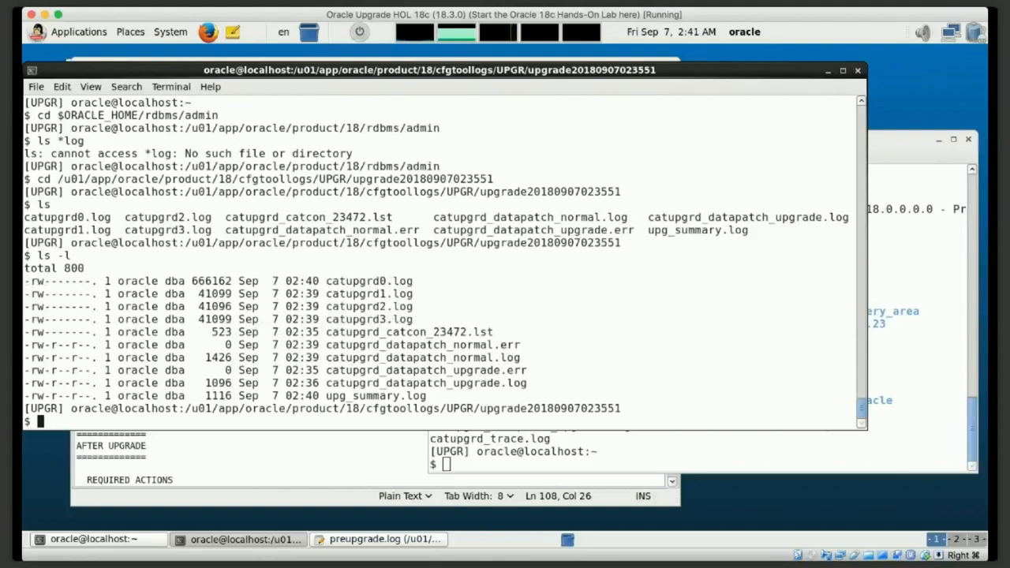
Display upg_summary.log with more, showing components UPGRADED to 18.3.0
{"action": "type", "text": "more upg_sum"}
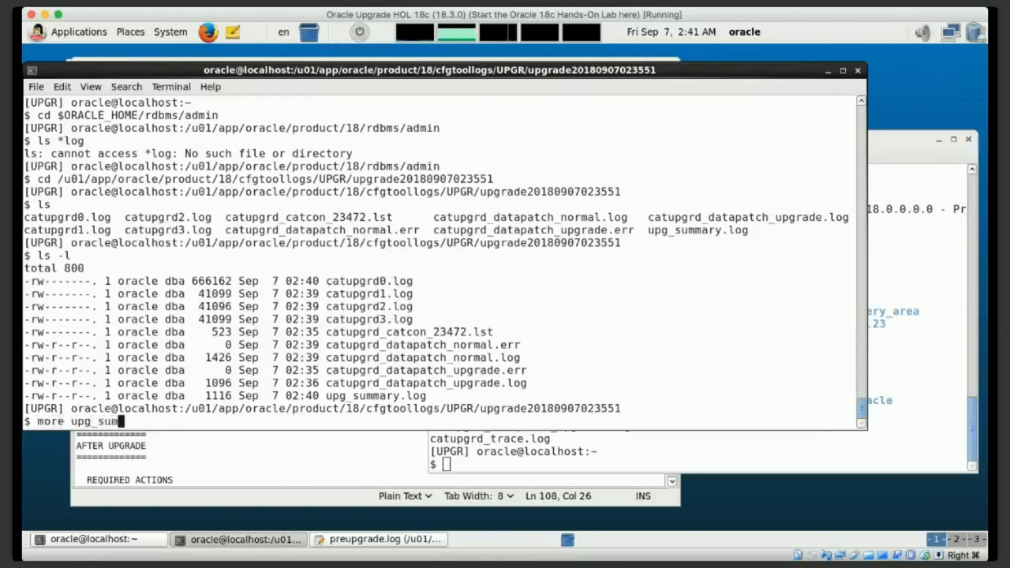
{"action": "type", "text": "mary.log"}
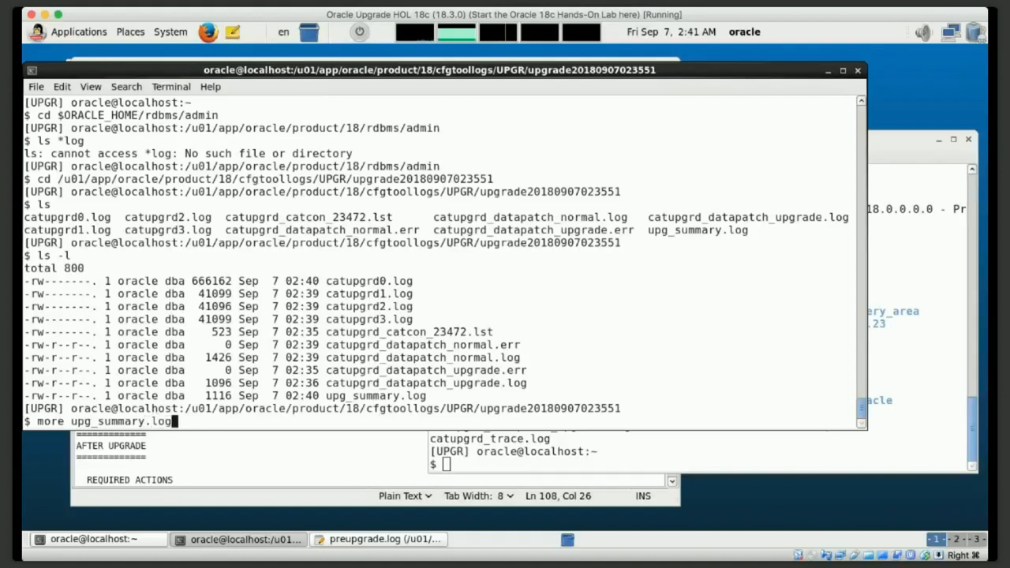
{"action": "key", "text": "Return"}
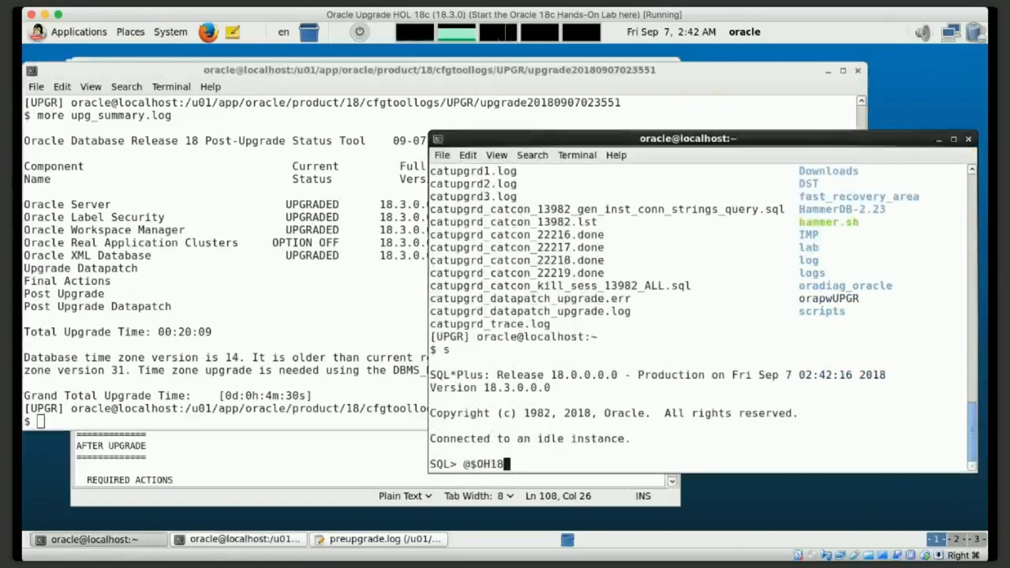
Run @$OH18/rdbms/admin/utlrp.sql in SQL*Plus, which fails with ORACLE not available
{"action": "type", "text": "/rdbms/"}
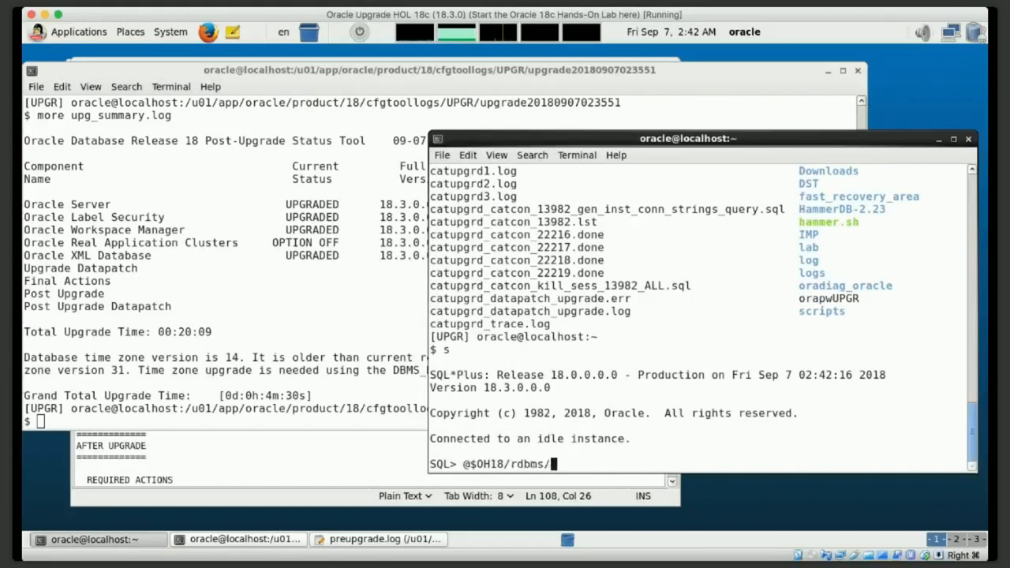
{"action": "type", "text": "admin/ut"}
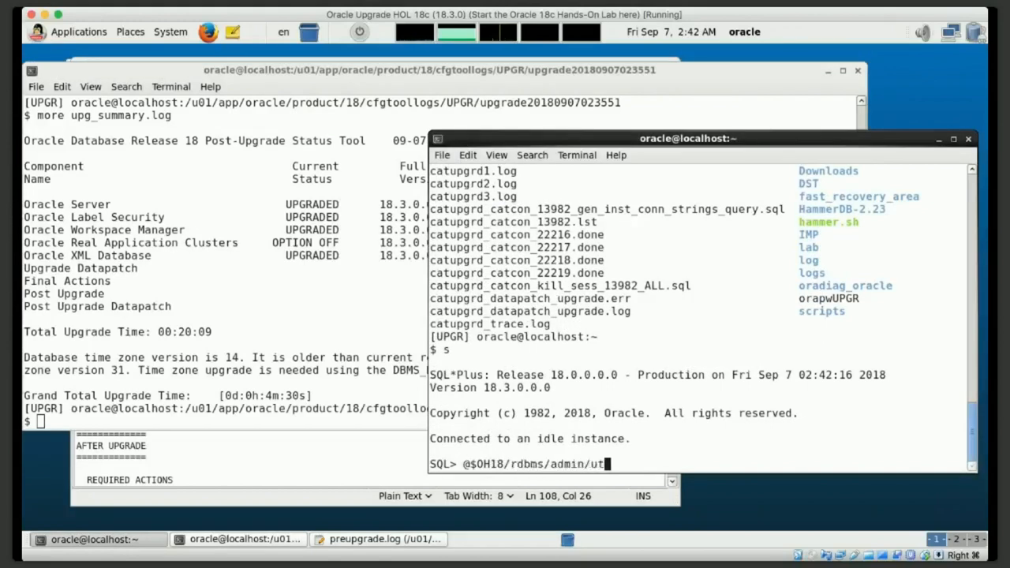
{"action": "key", "text": "Return"}
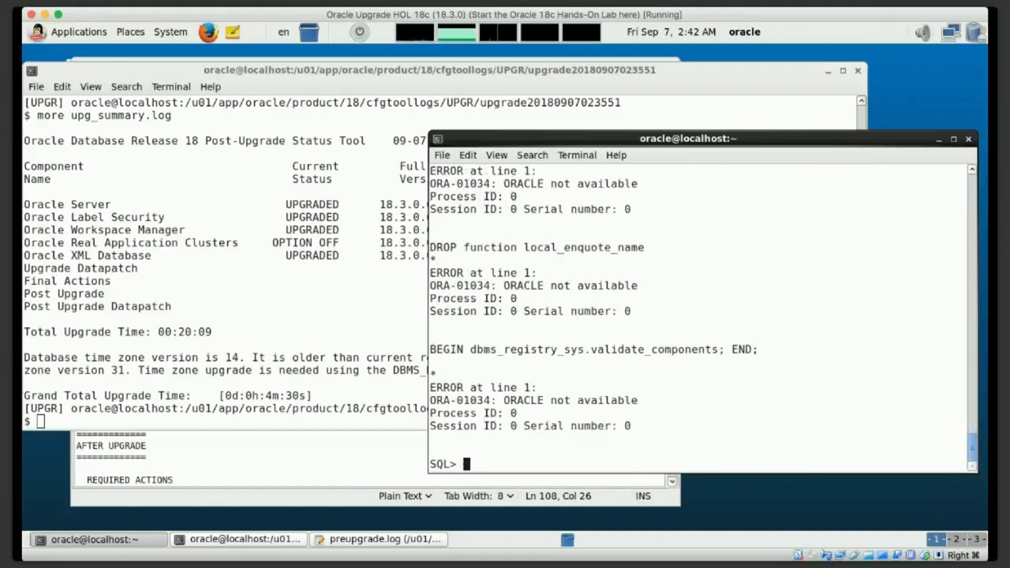
Issue startup for the database and begin entering @?/rdbms/admin/utlrp
{"action": "type", "text": "startup"}
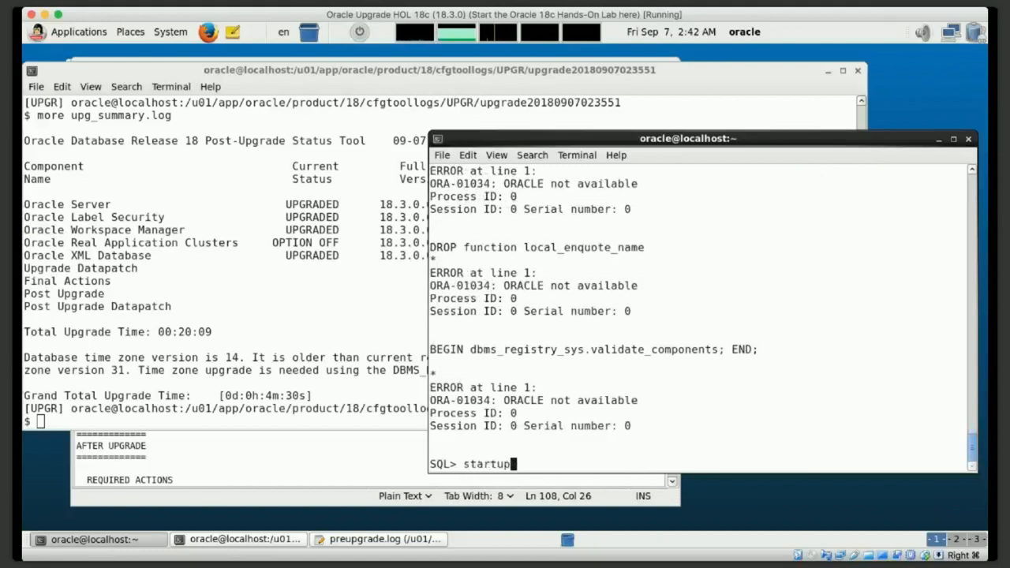
{"action": "key", "text": "Return"}
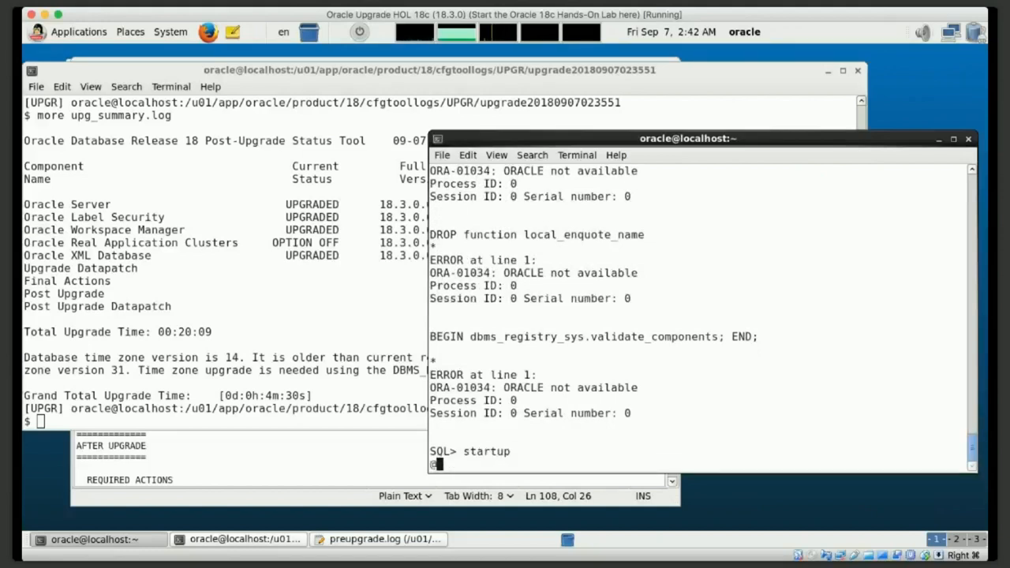
{"action": "type", "text": "@?/r"}
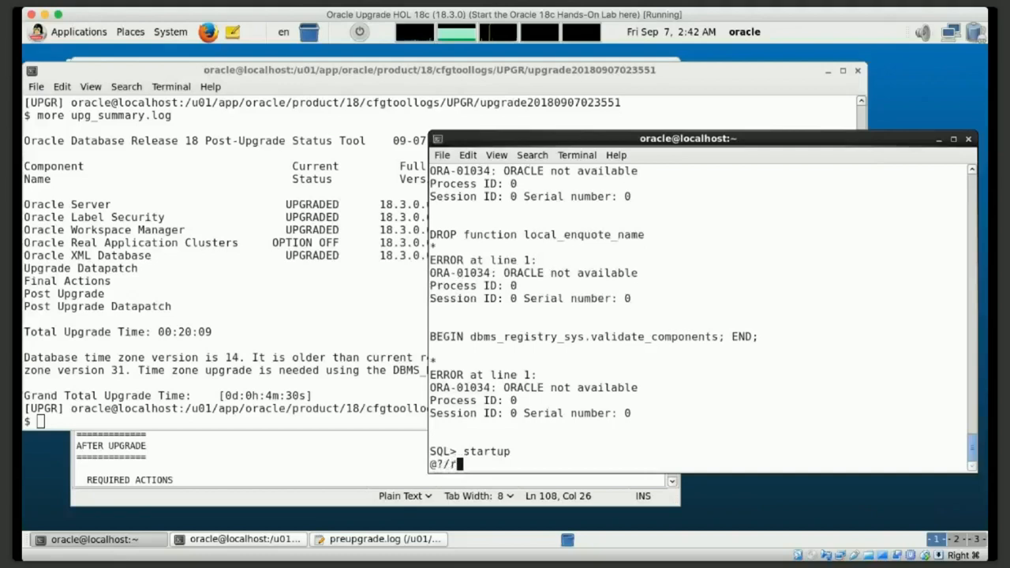